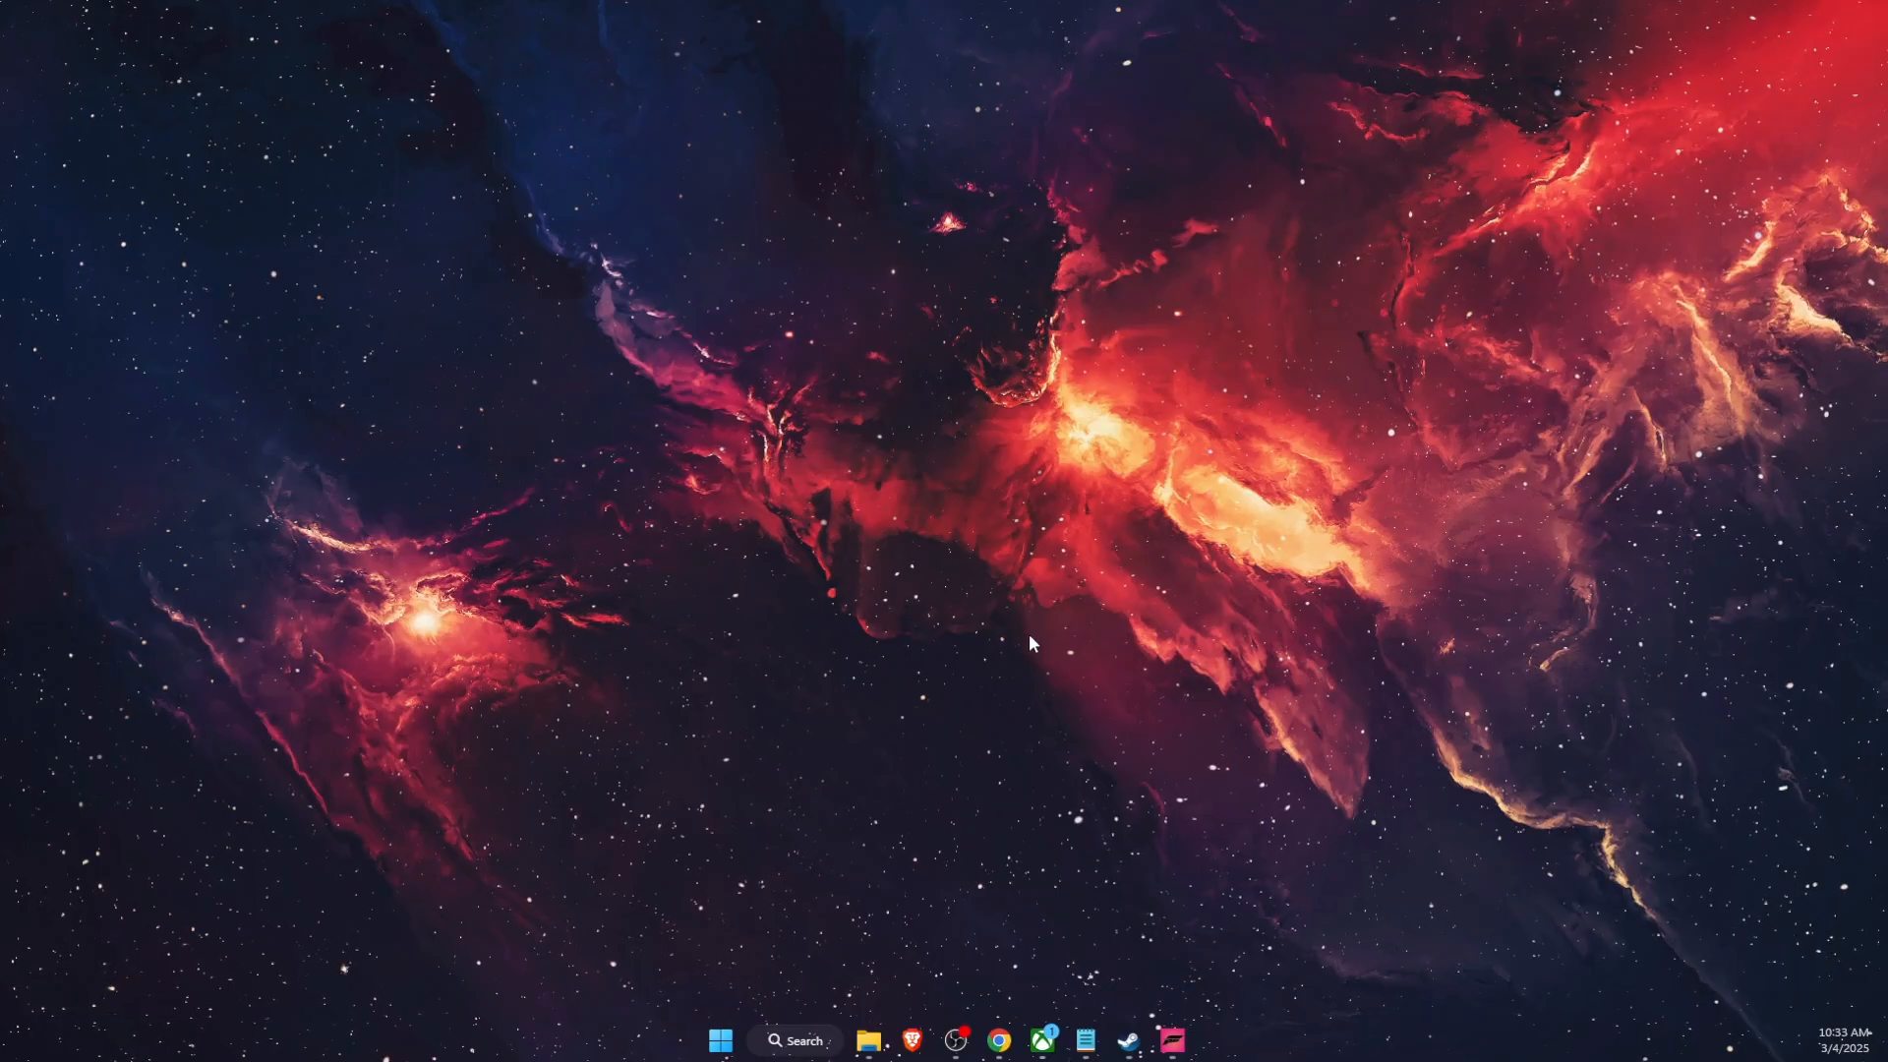
mouse_move(755, 972)
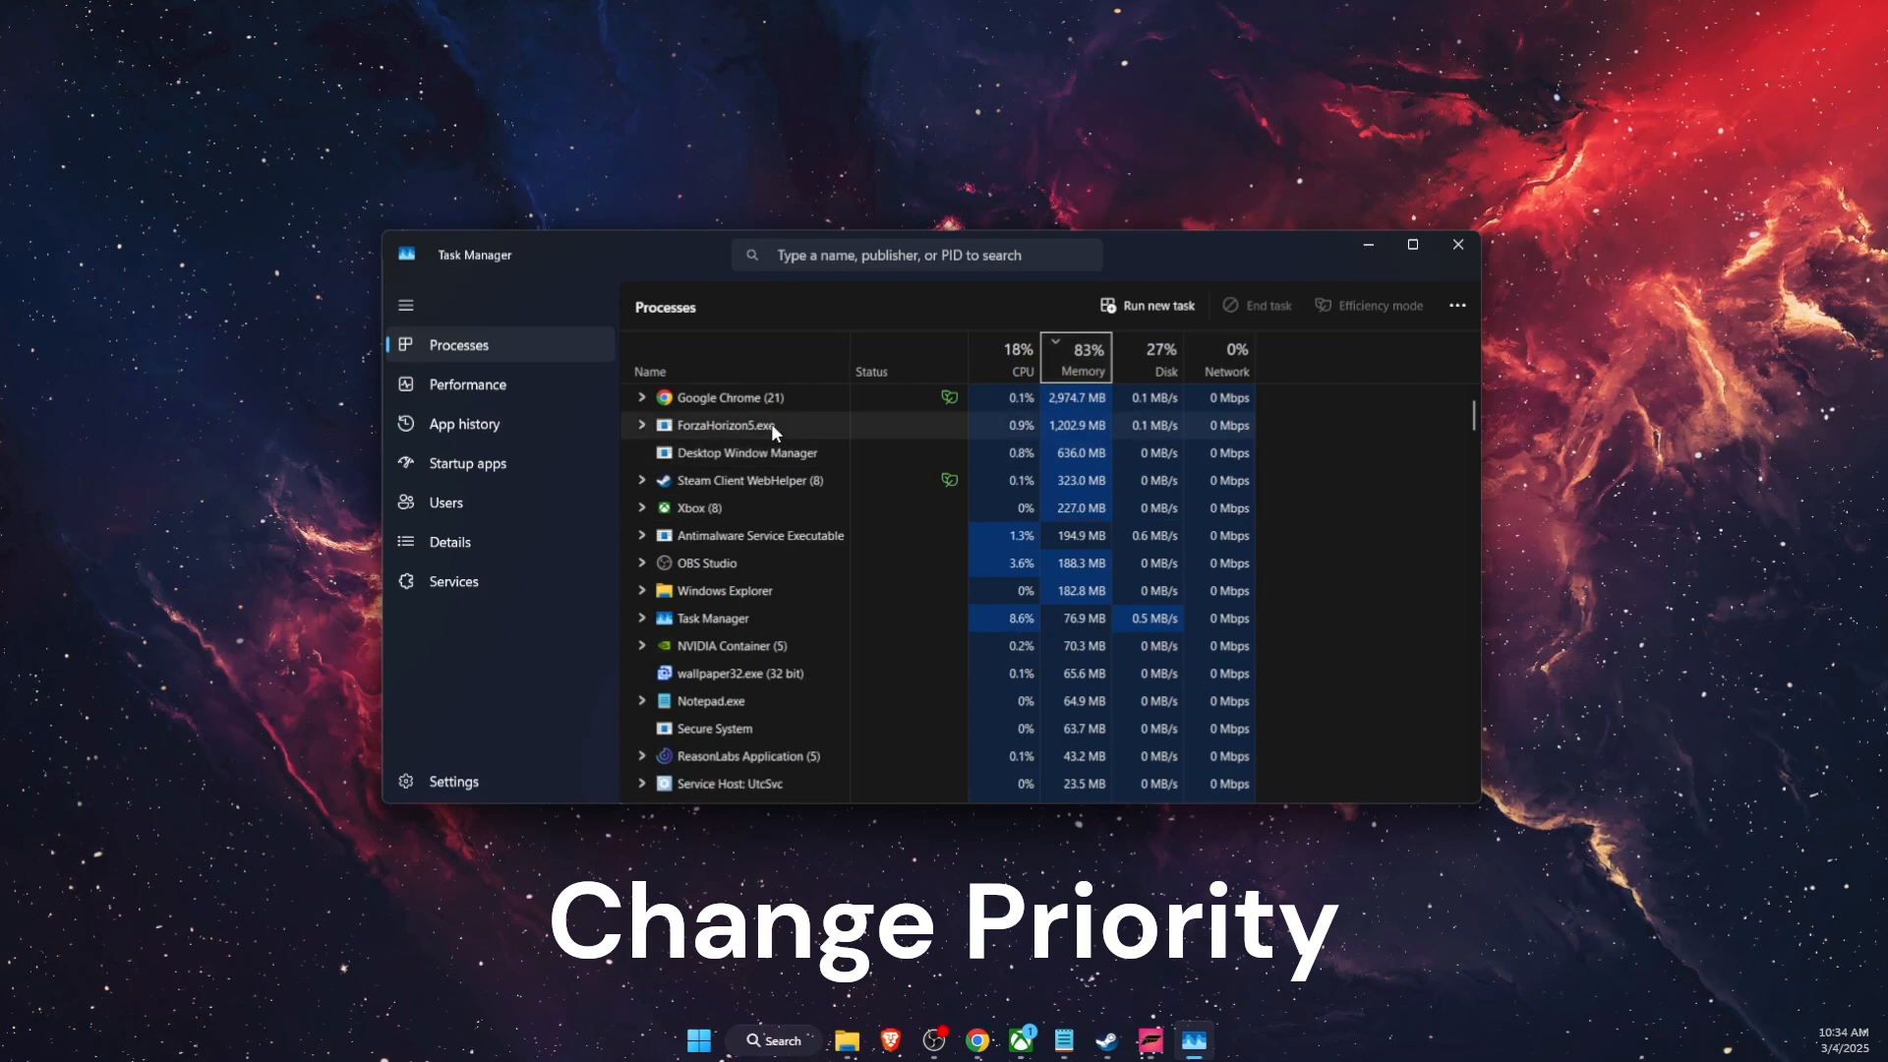
- Set the ForzaHorizon5.exe process priority to High from Task Manager's Details list
right_click(730, 424)
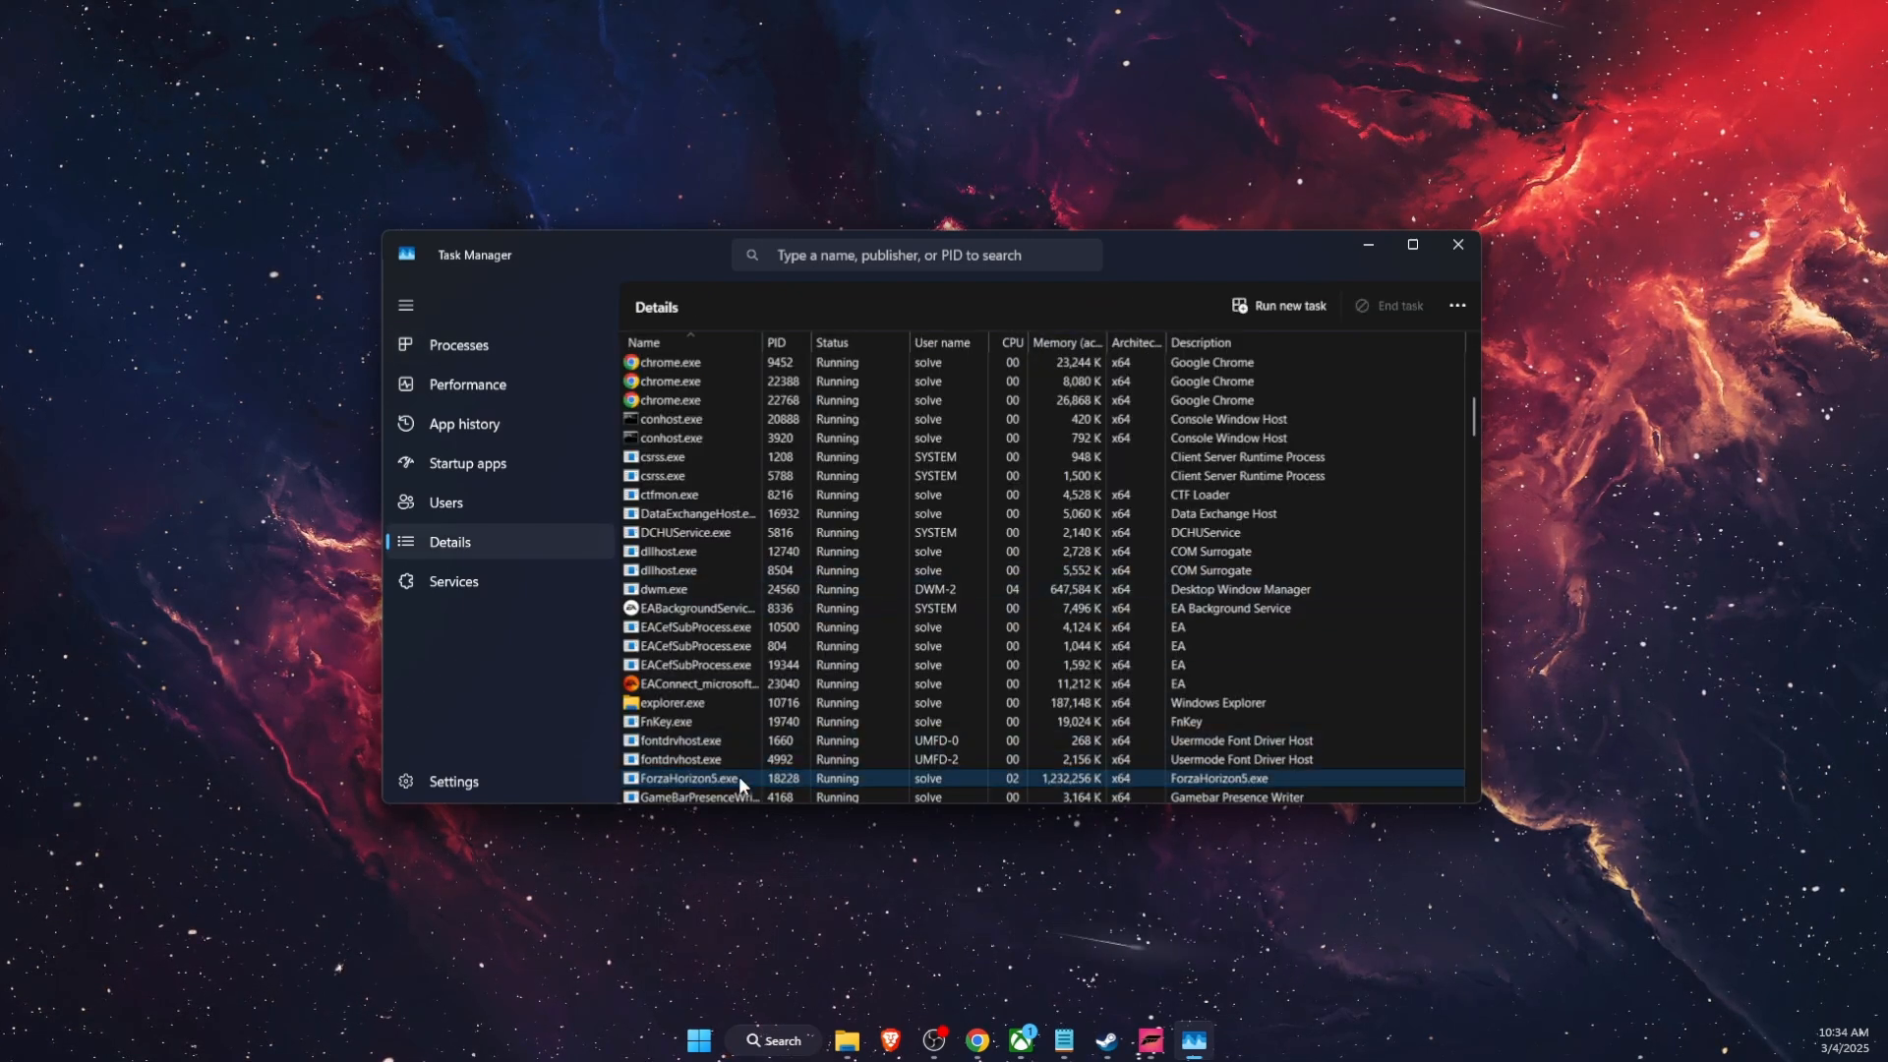
right_click(688, 778)
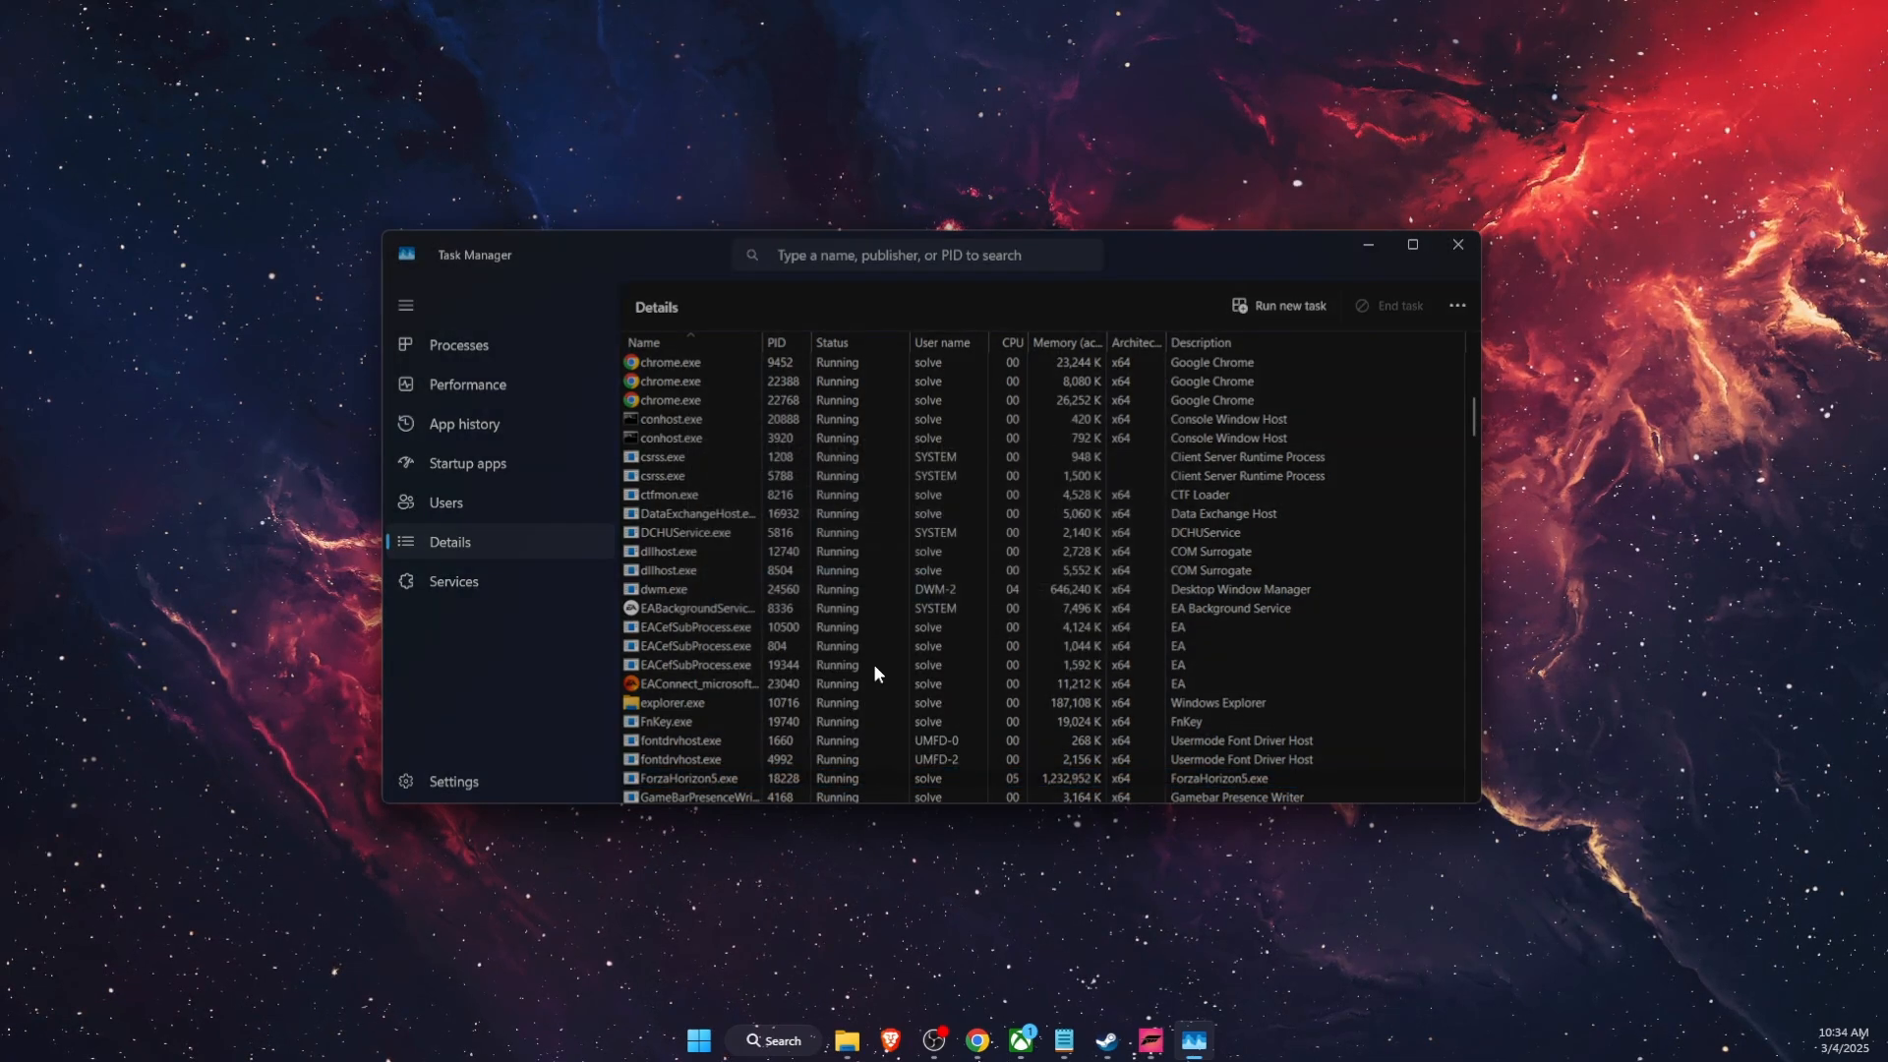
left_click(1455, 245)
type("MSI")
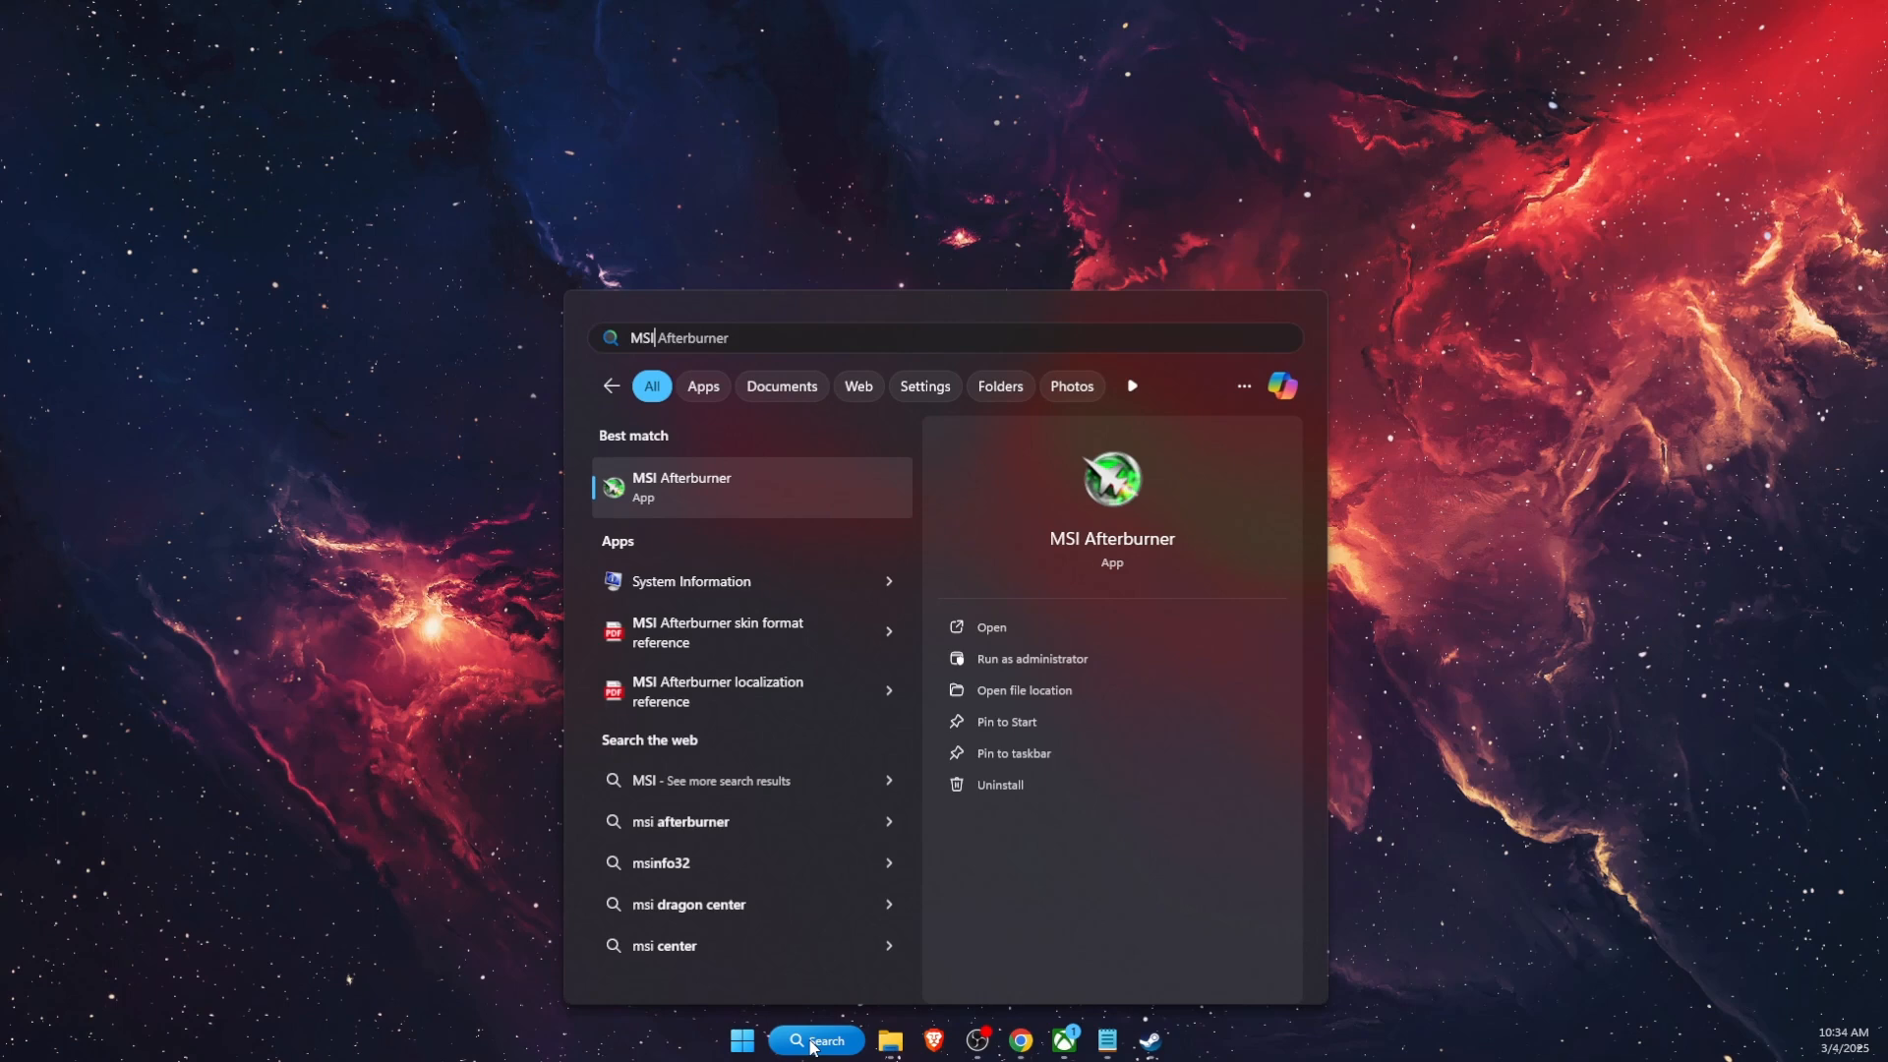
mouse_move(692, 498)
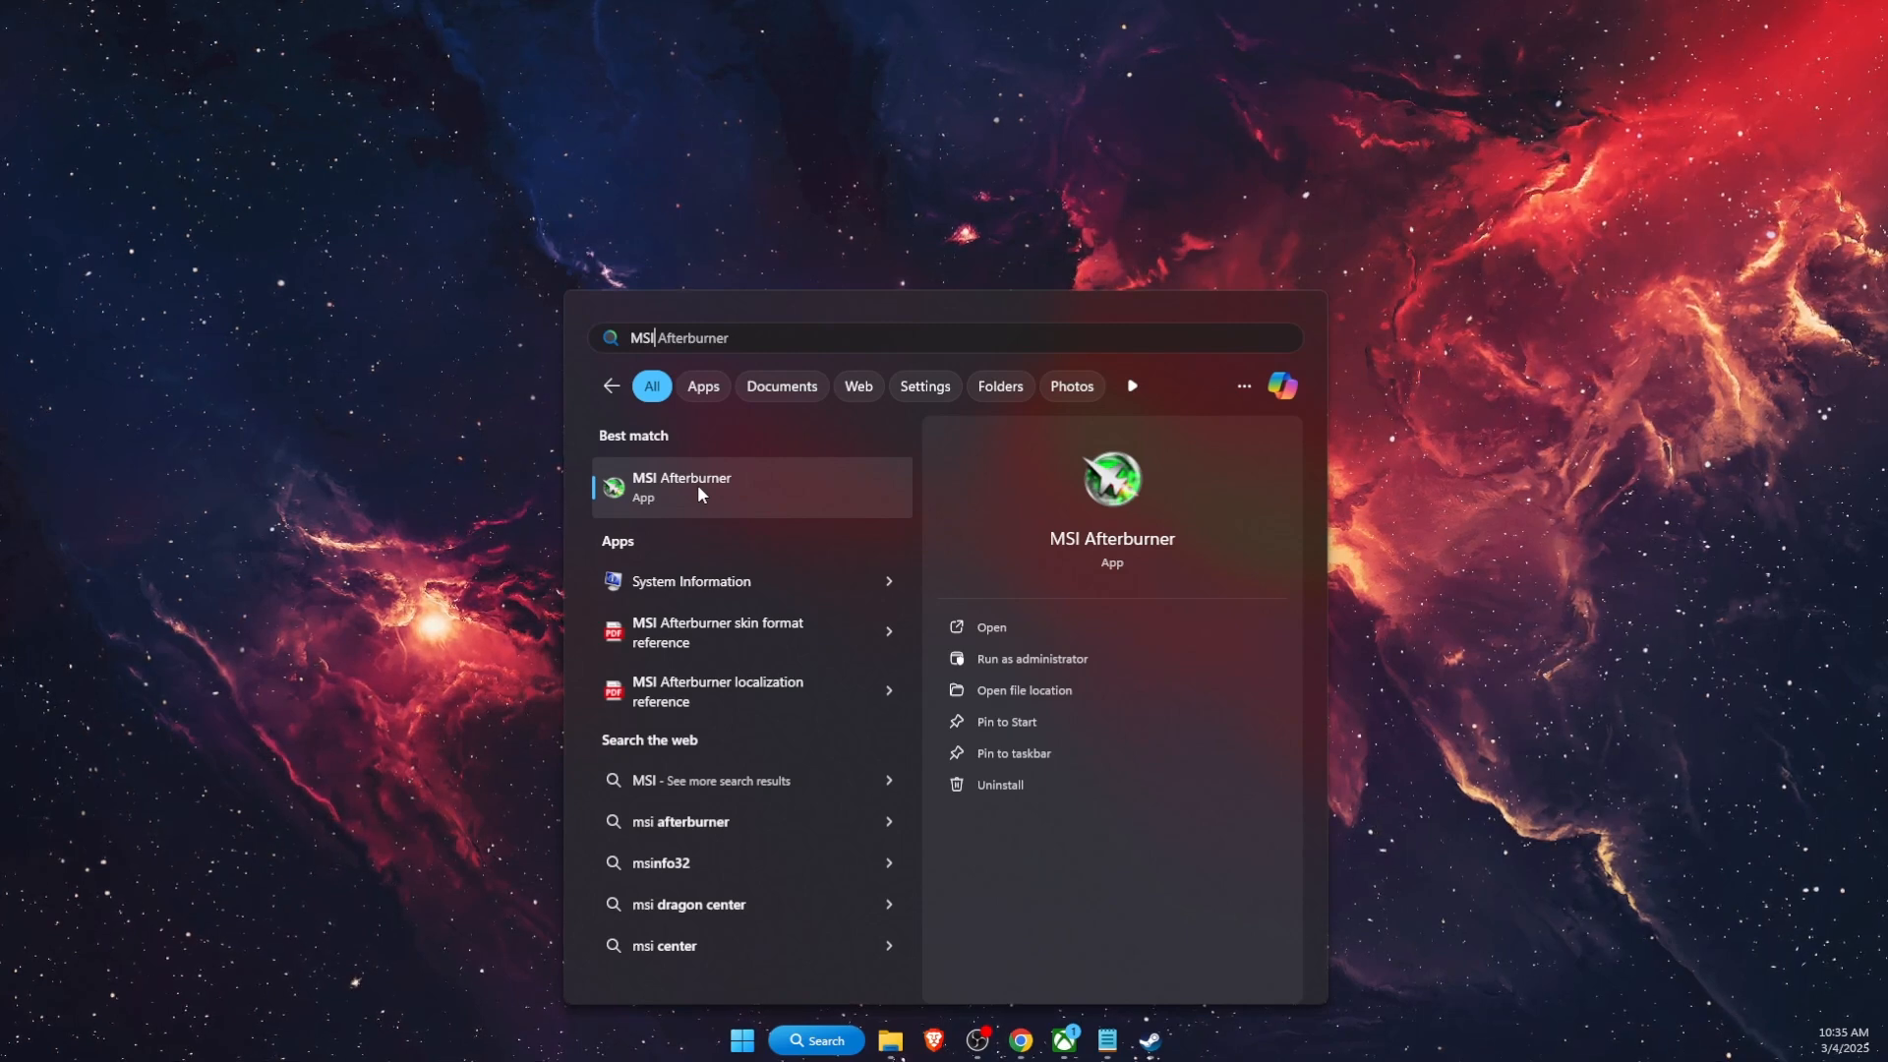
key("Escape")
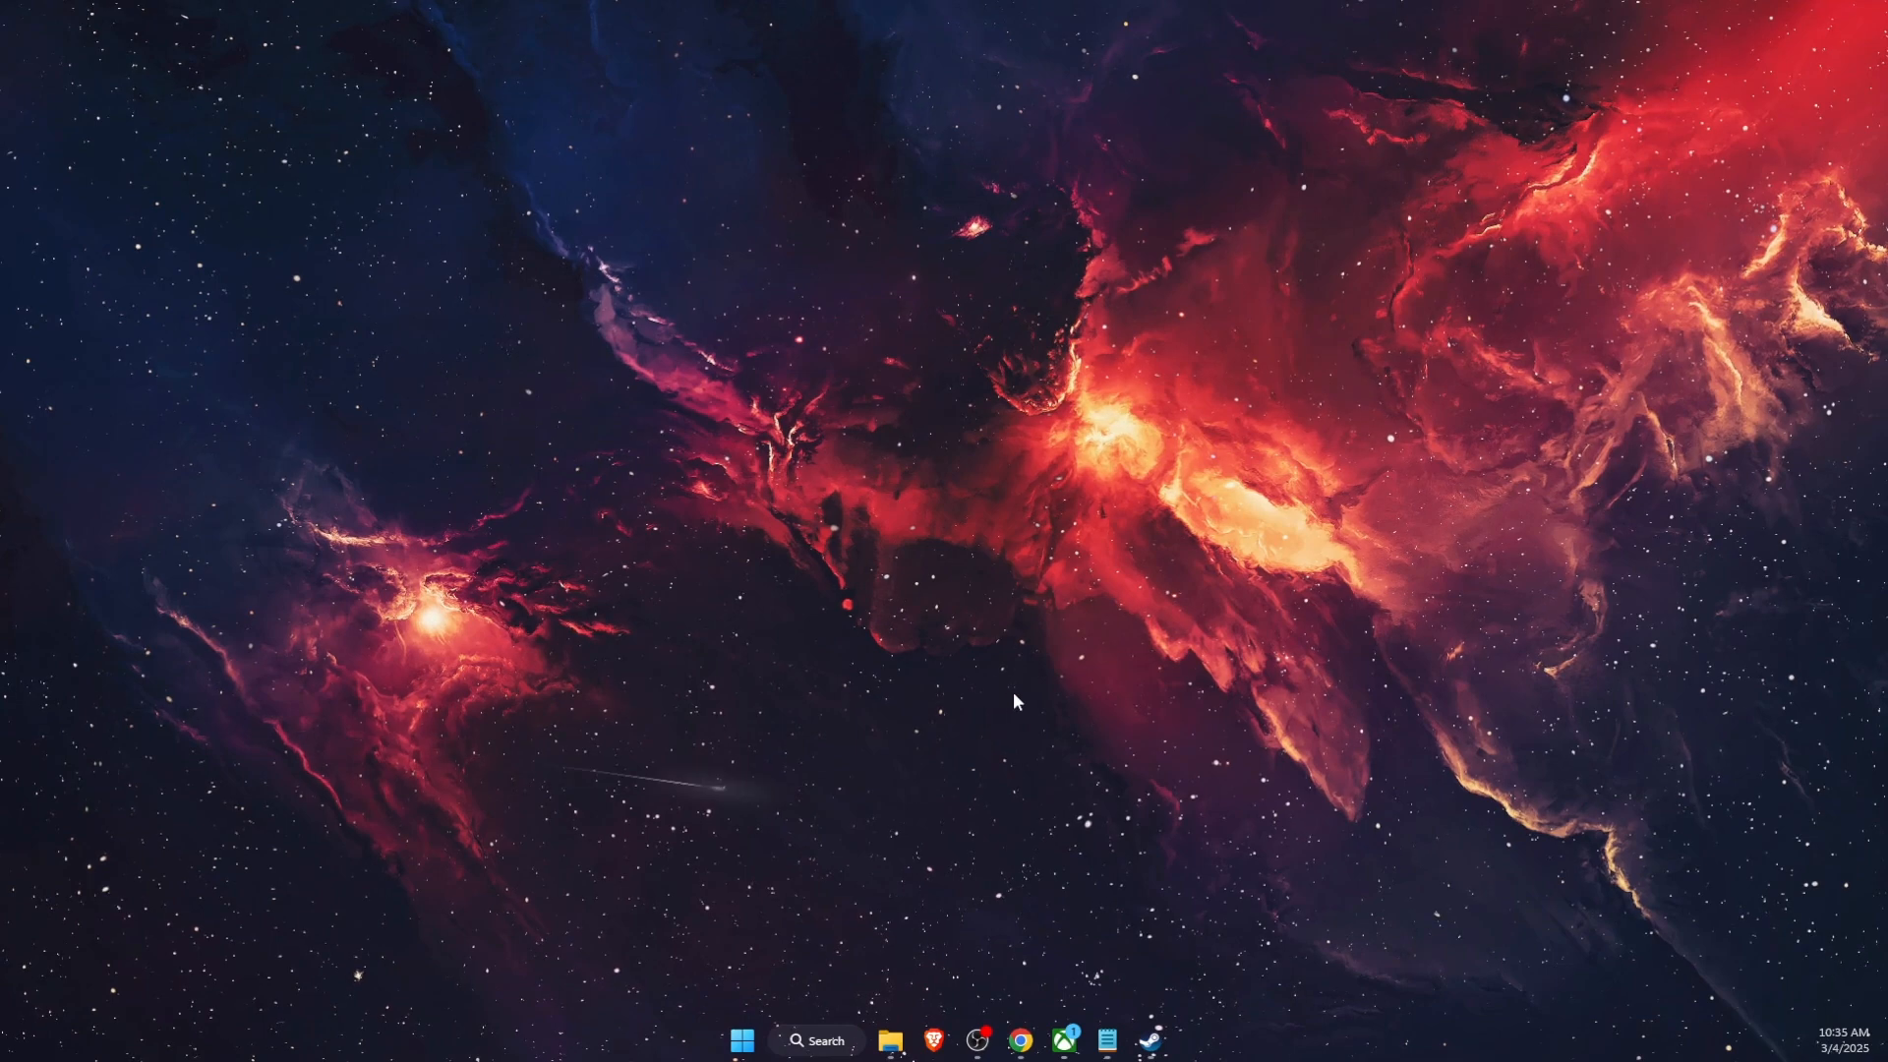
left_click(816, 1041)
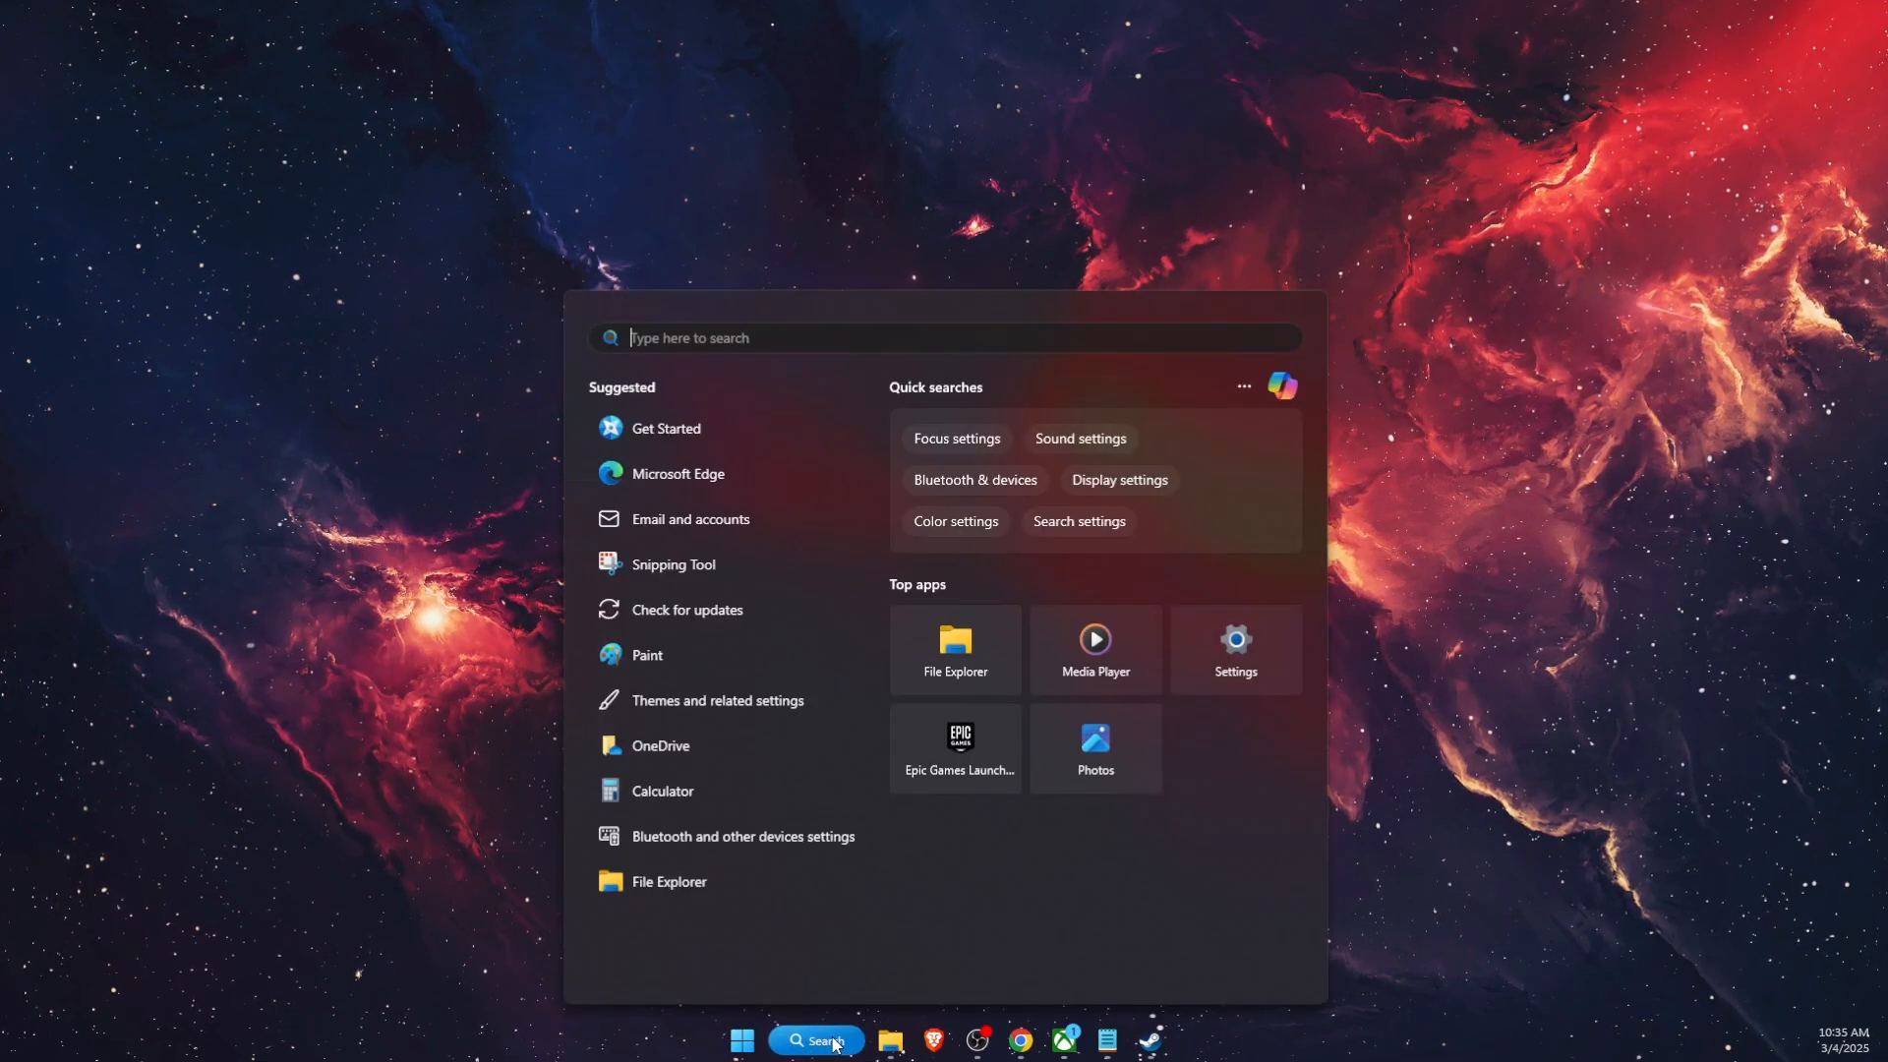
type("wemod")
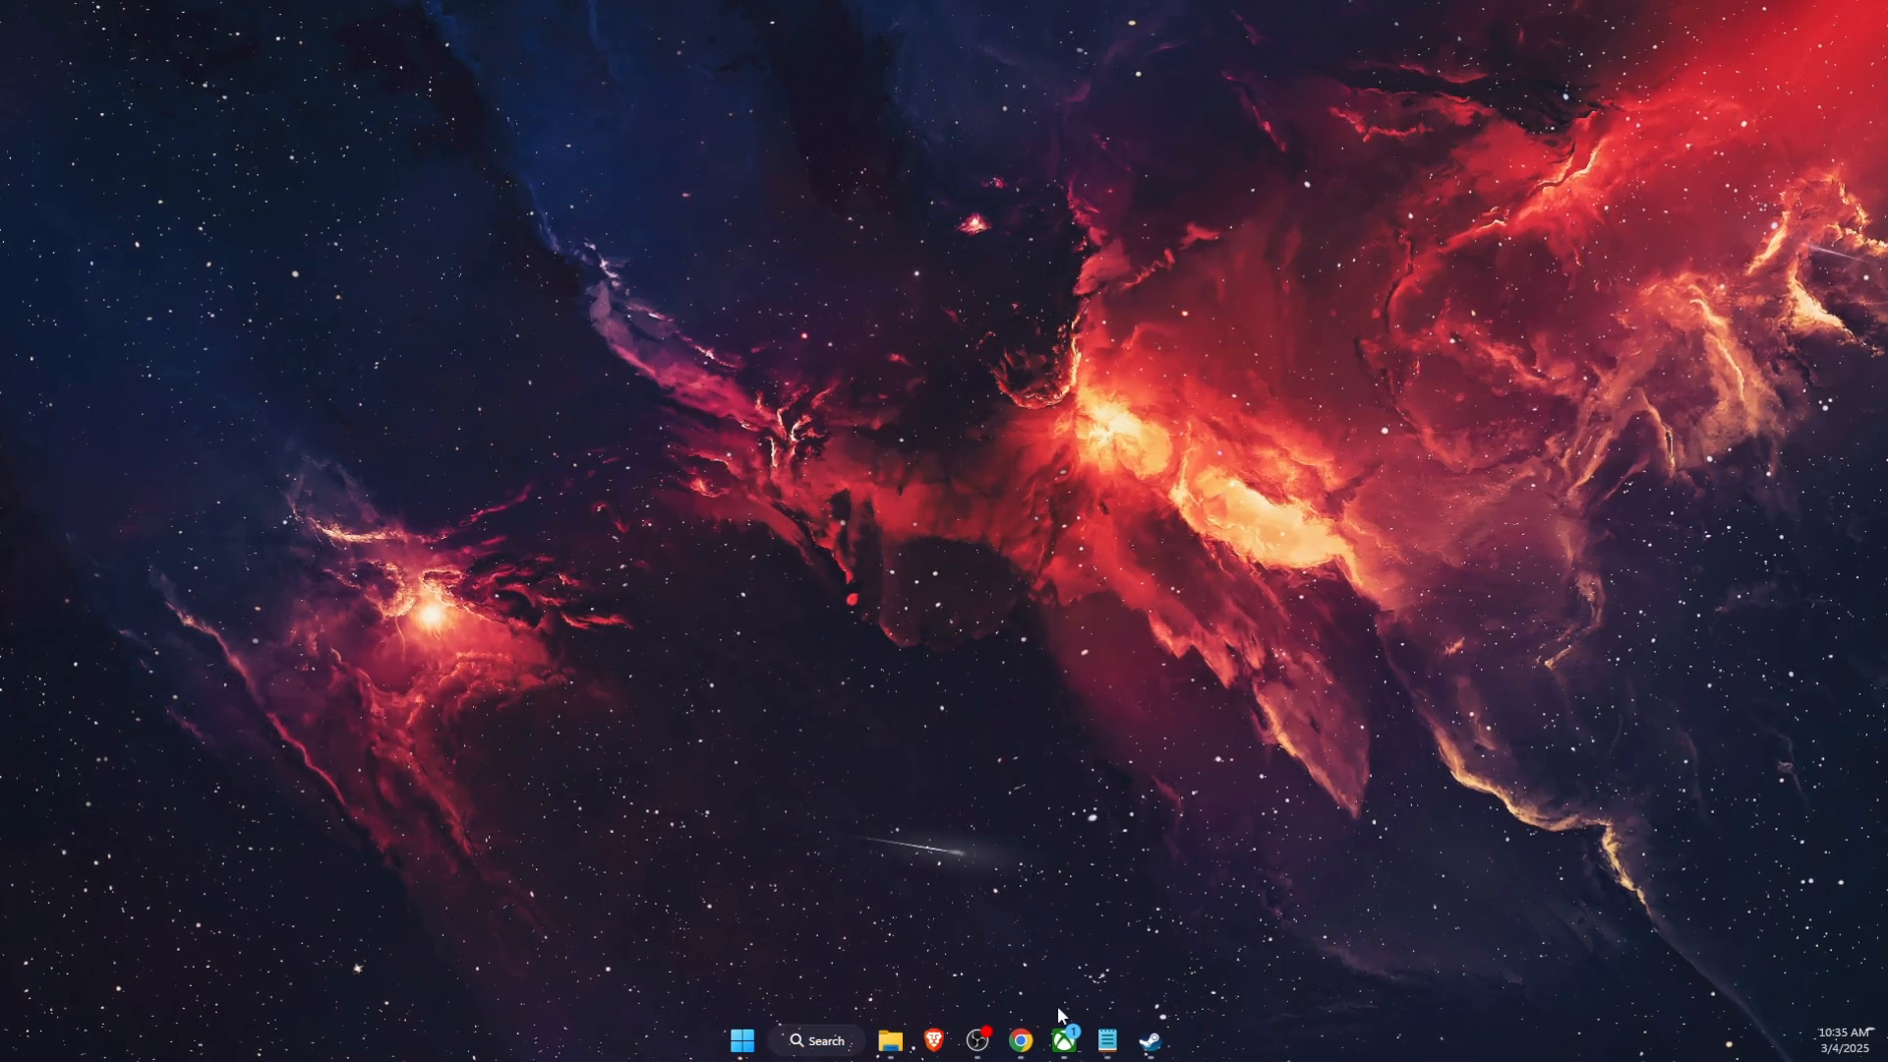
- Open Forza Horizon 5's Manage window on its Files tab in the Xbox app
left_click(1061, 1040)
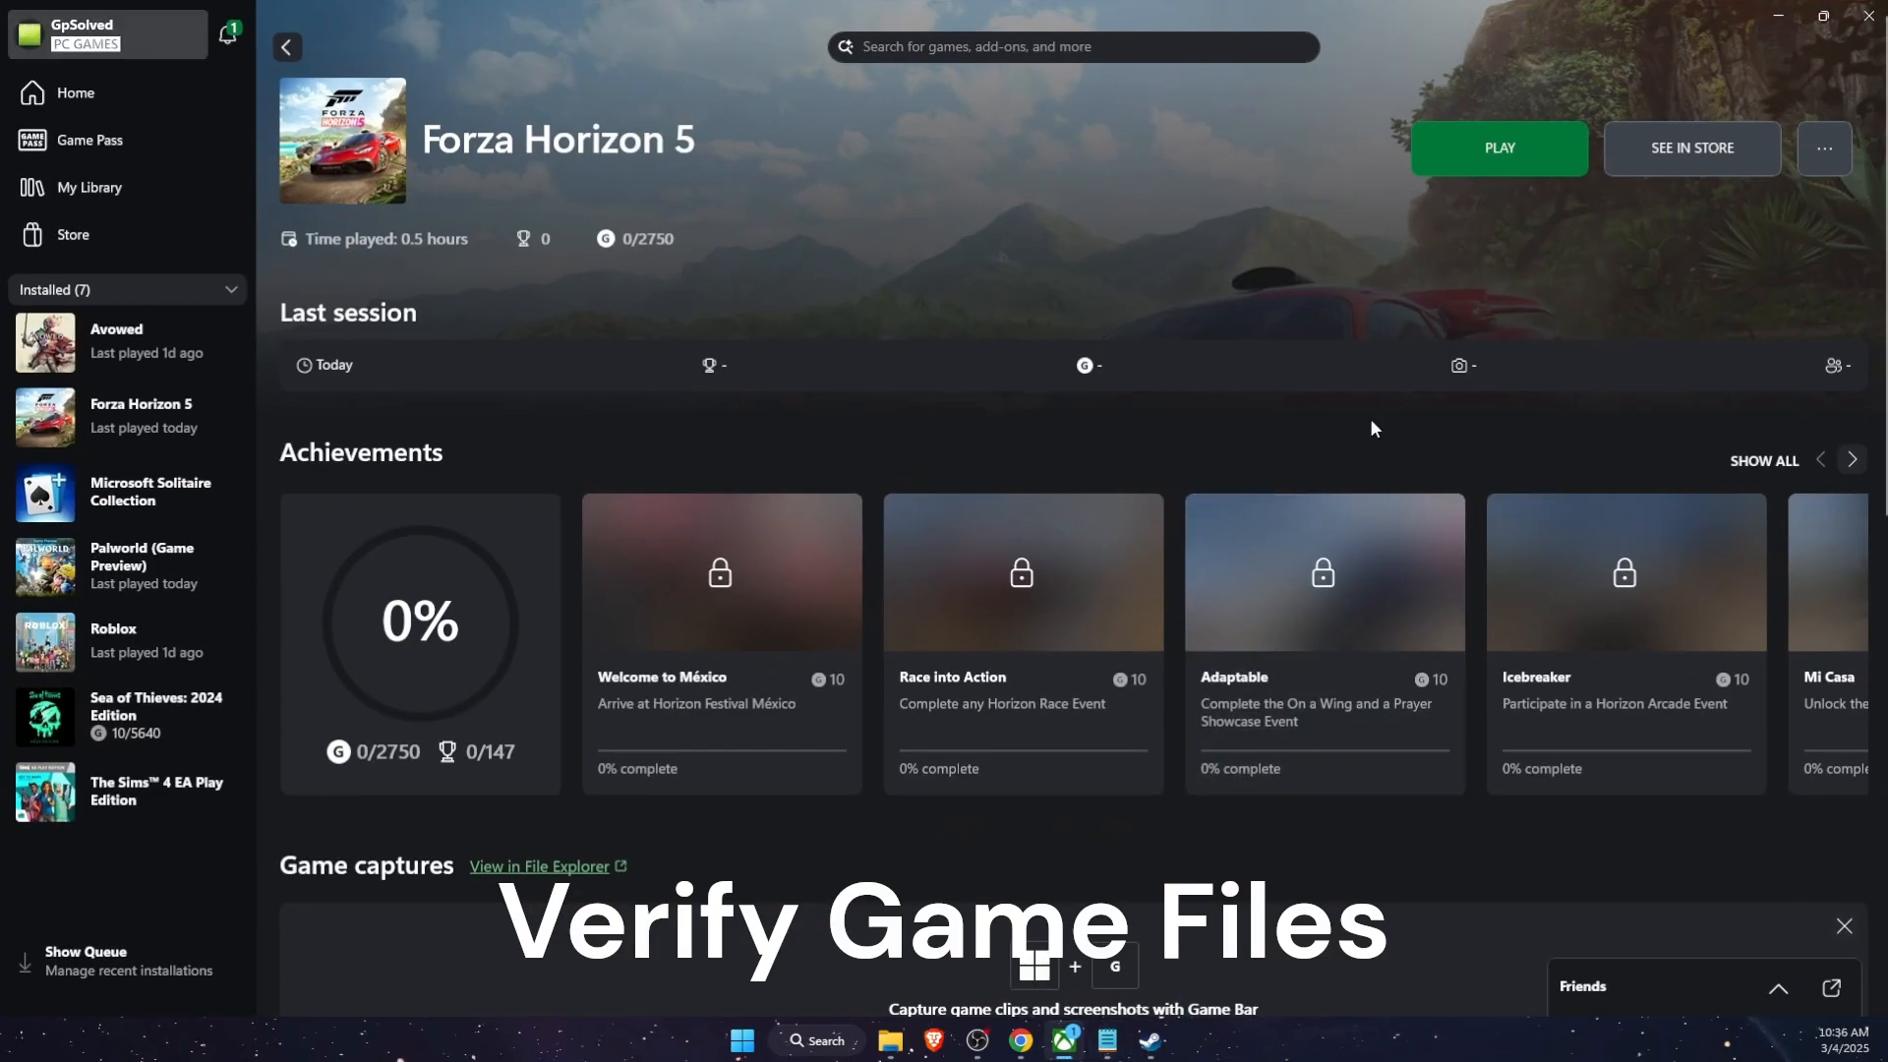
mouse_move(1779, 223)
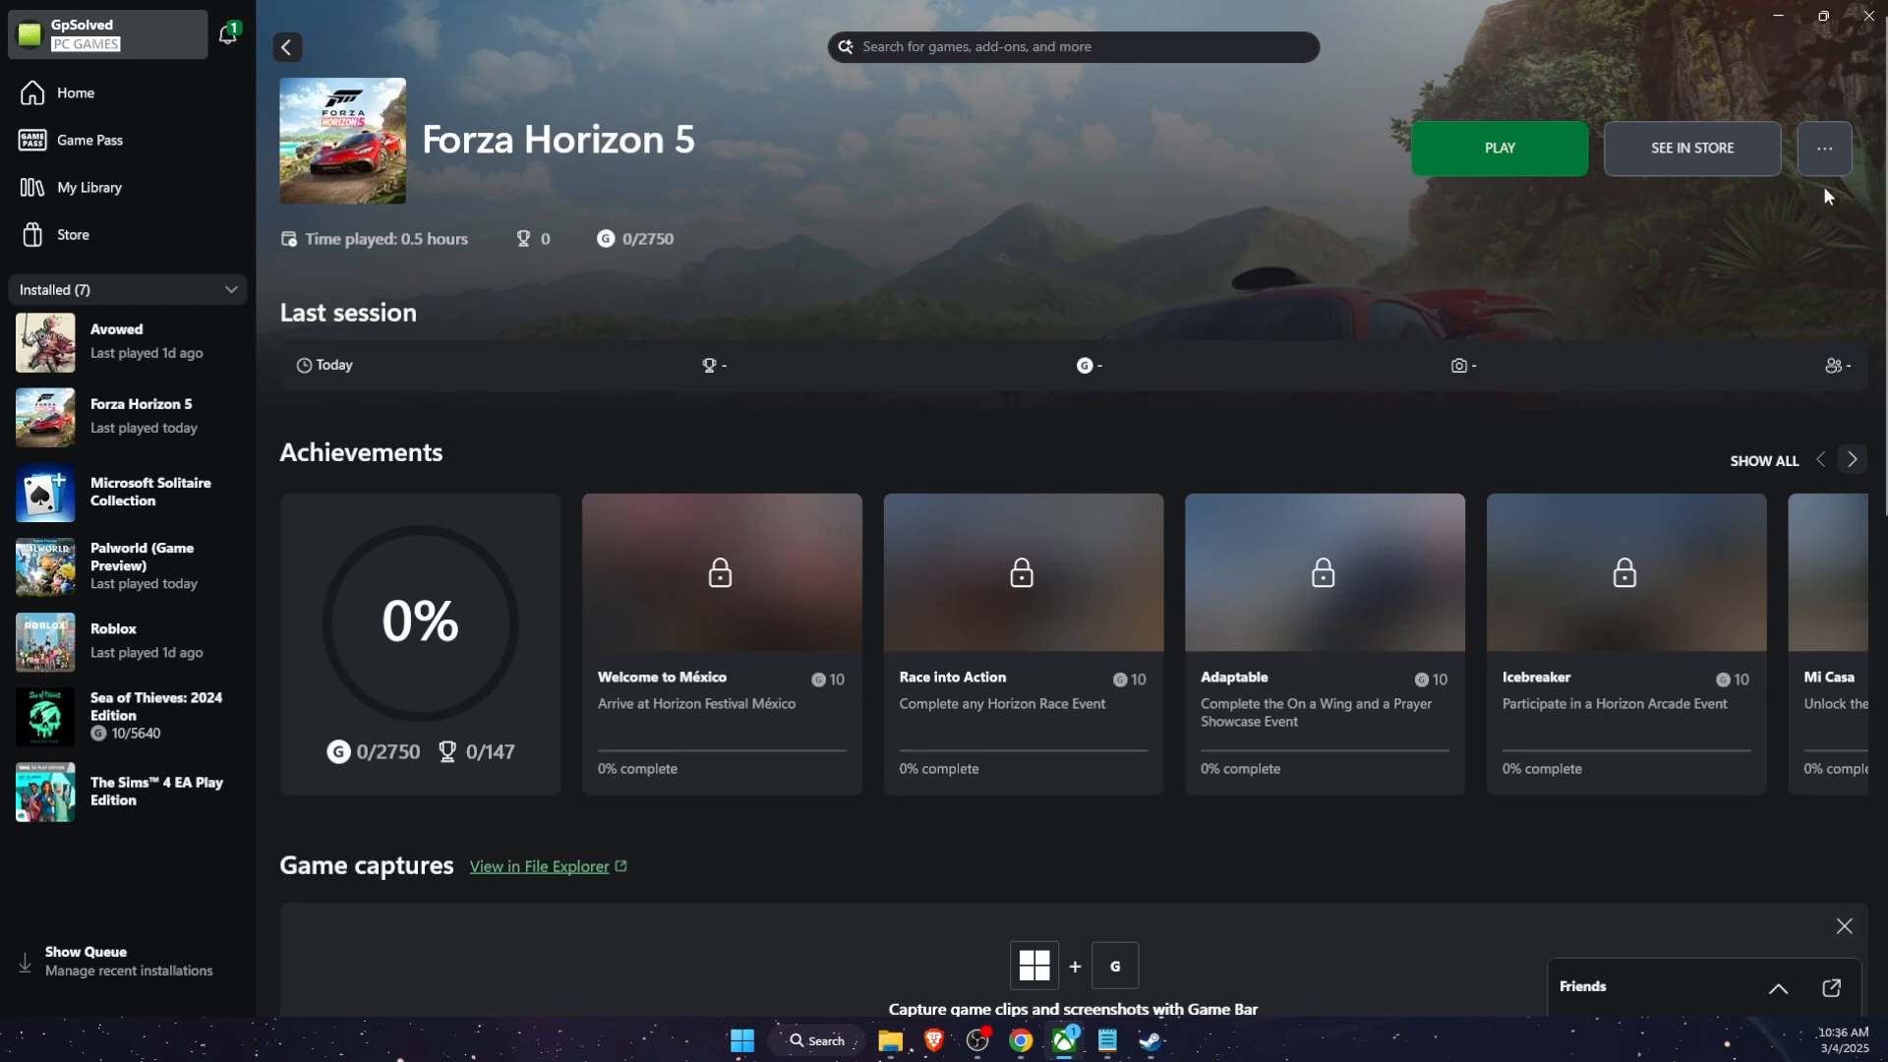
left_click(1823, 148)
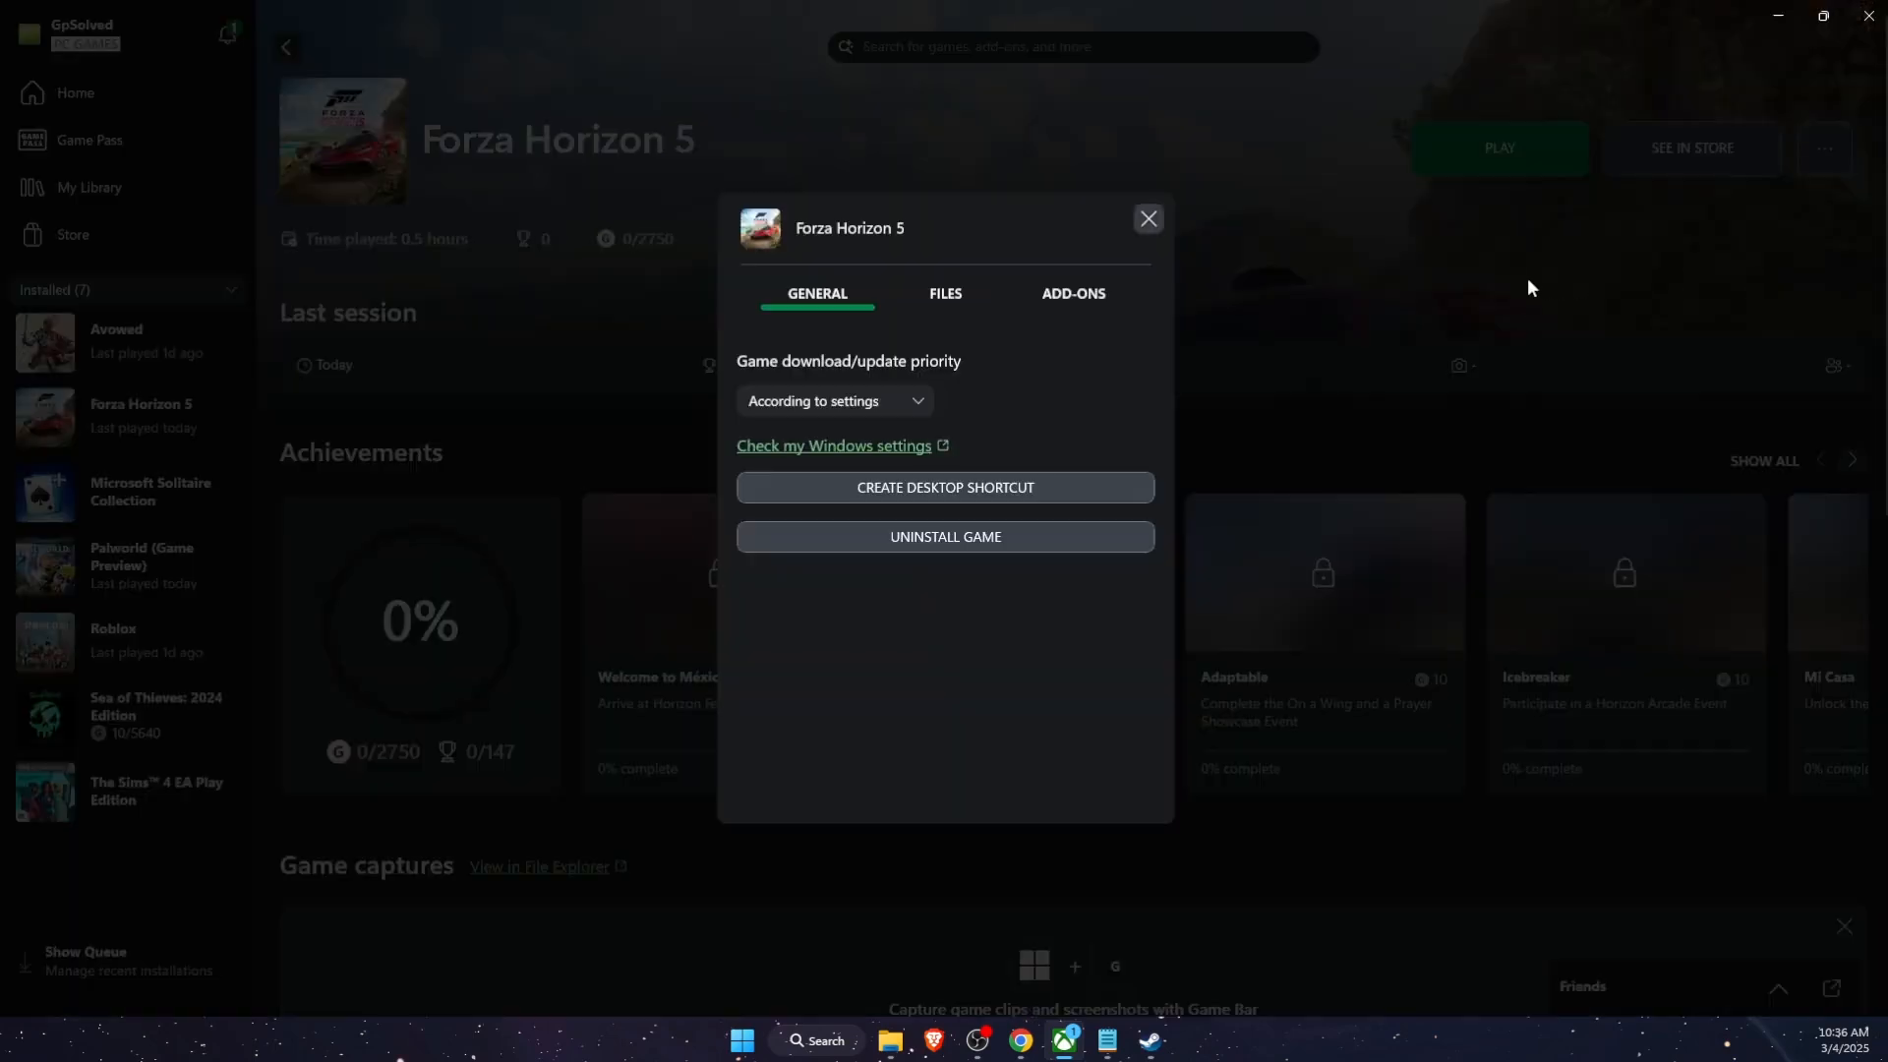
left_click(944, 294)
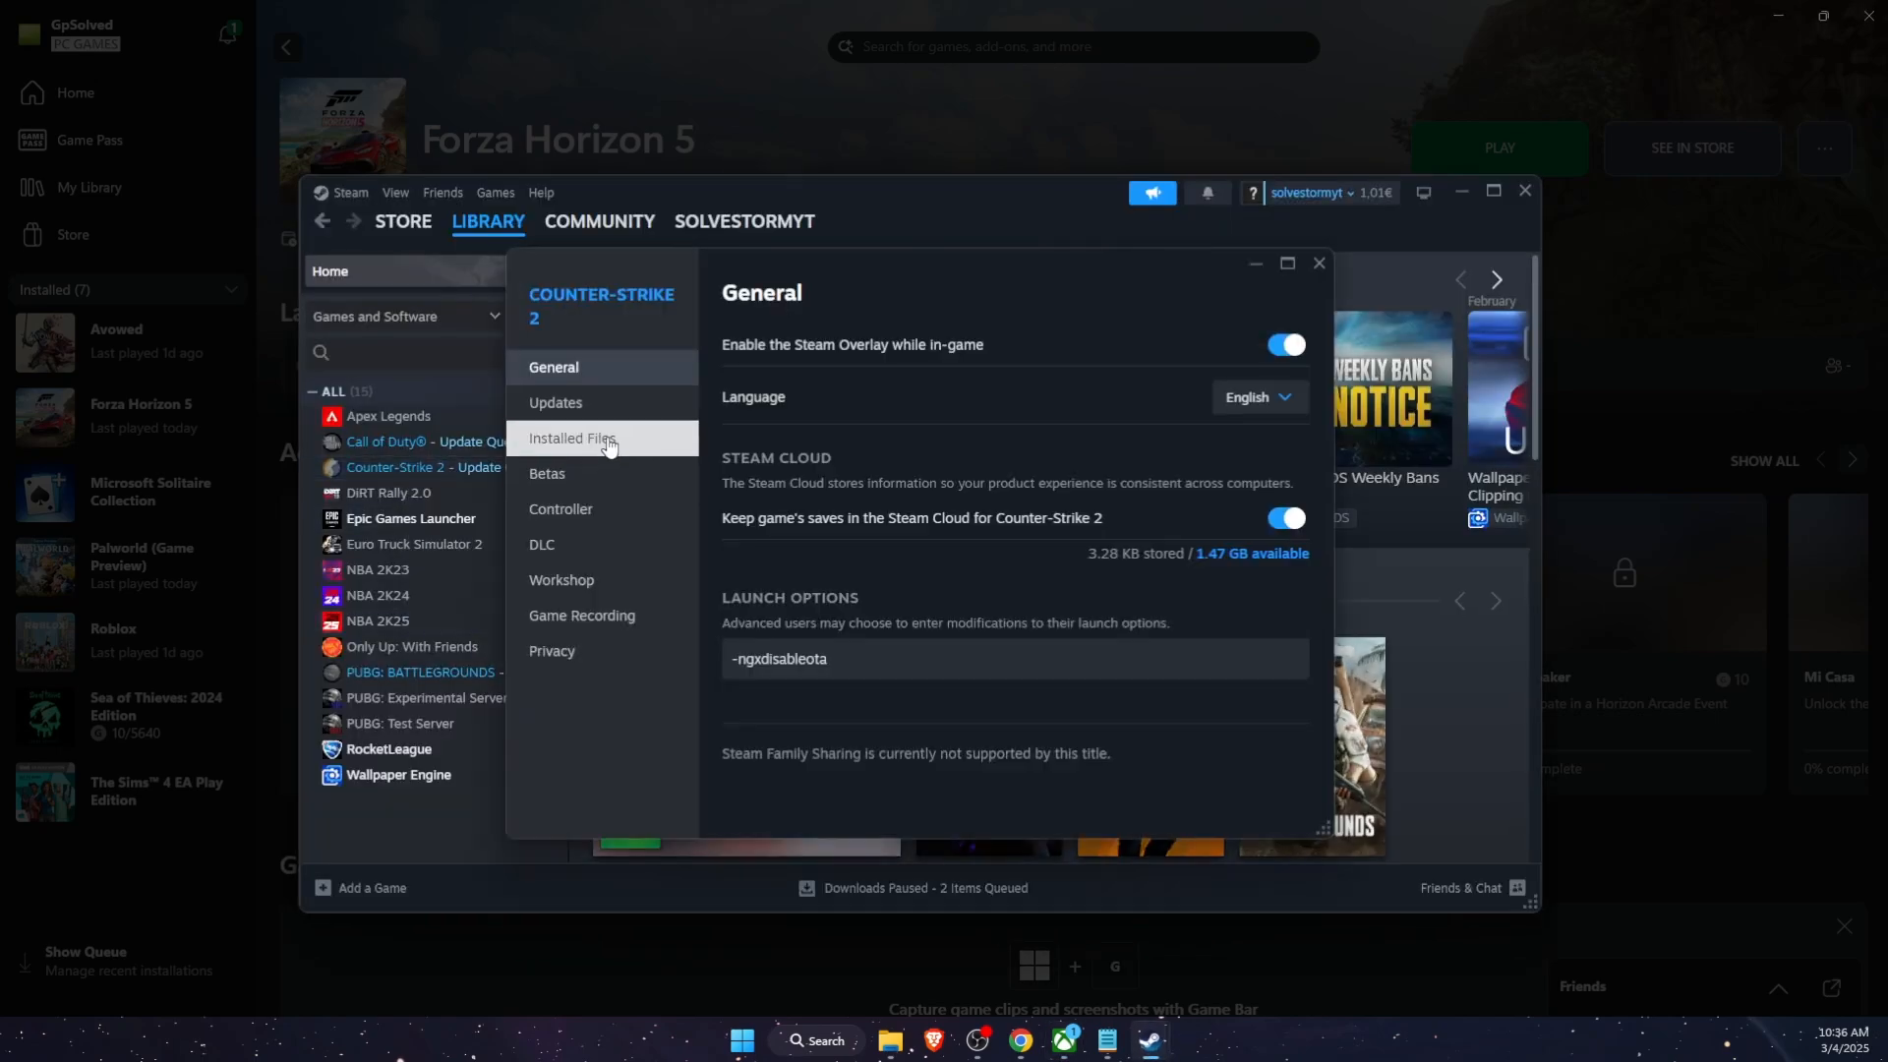
left_click(573, 436)
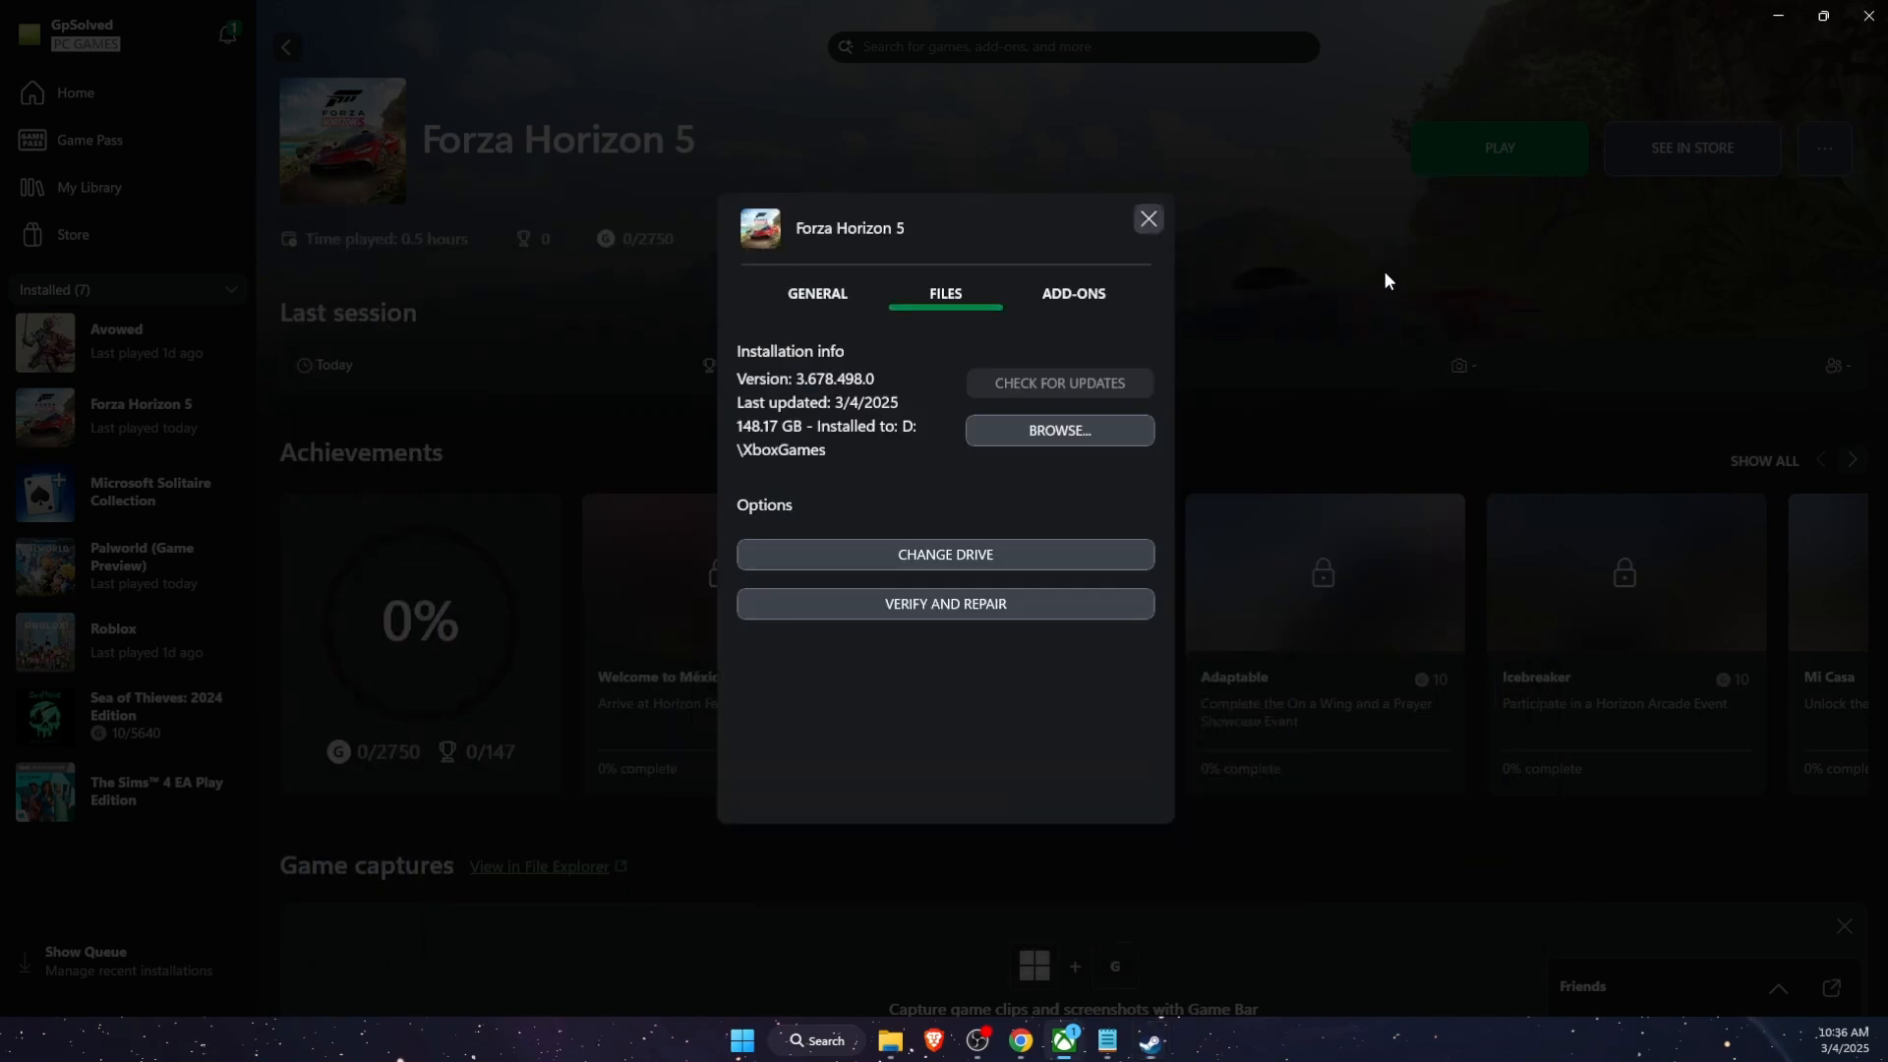
mouse_move(837, 1040)
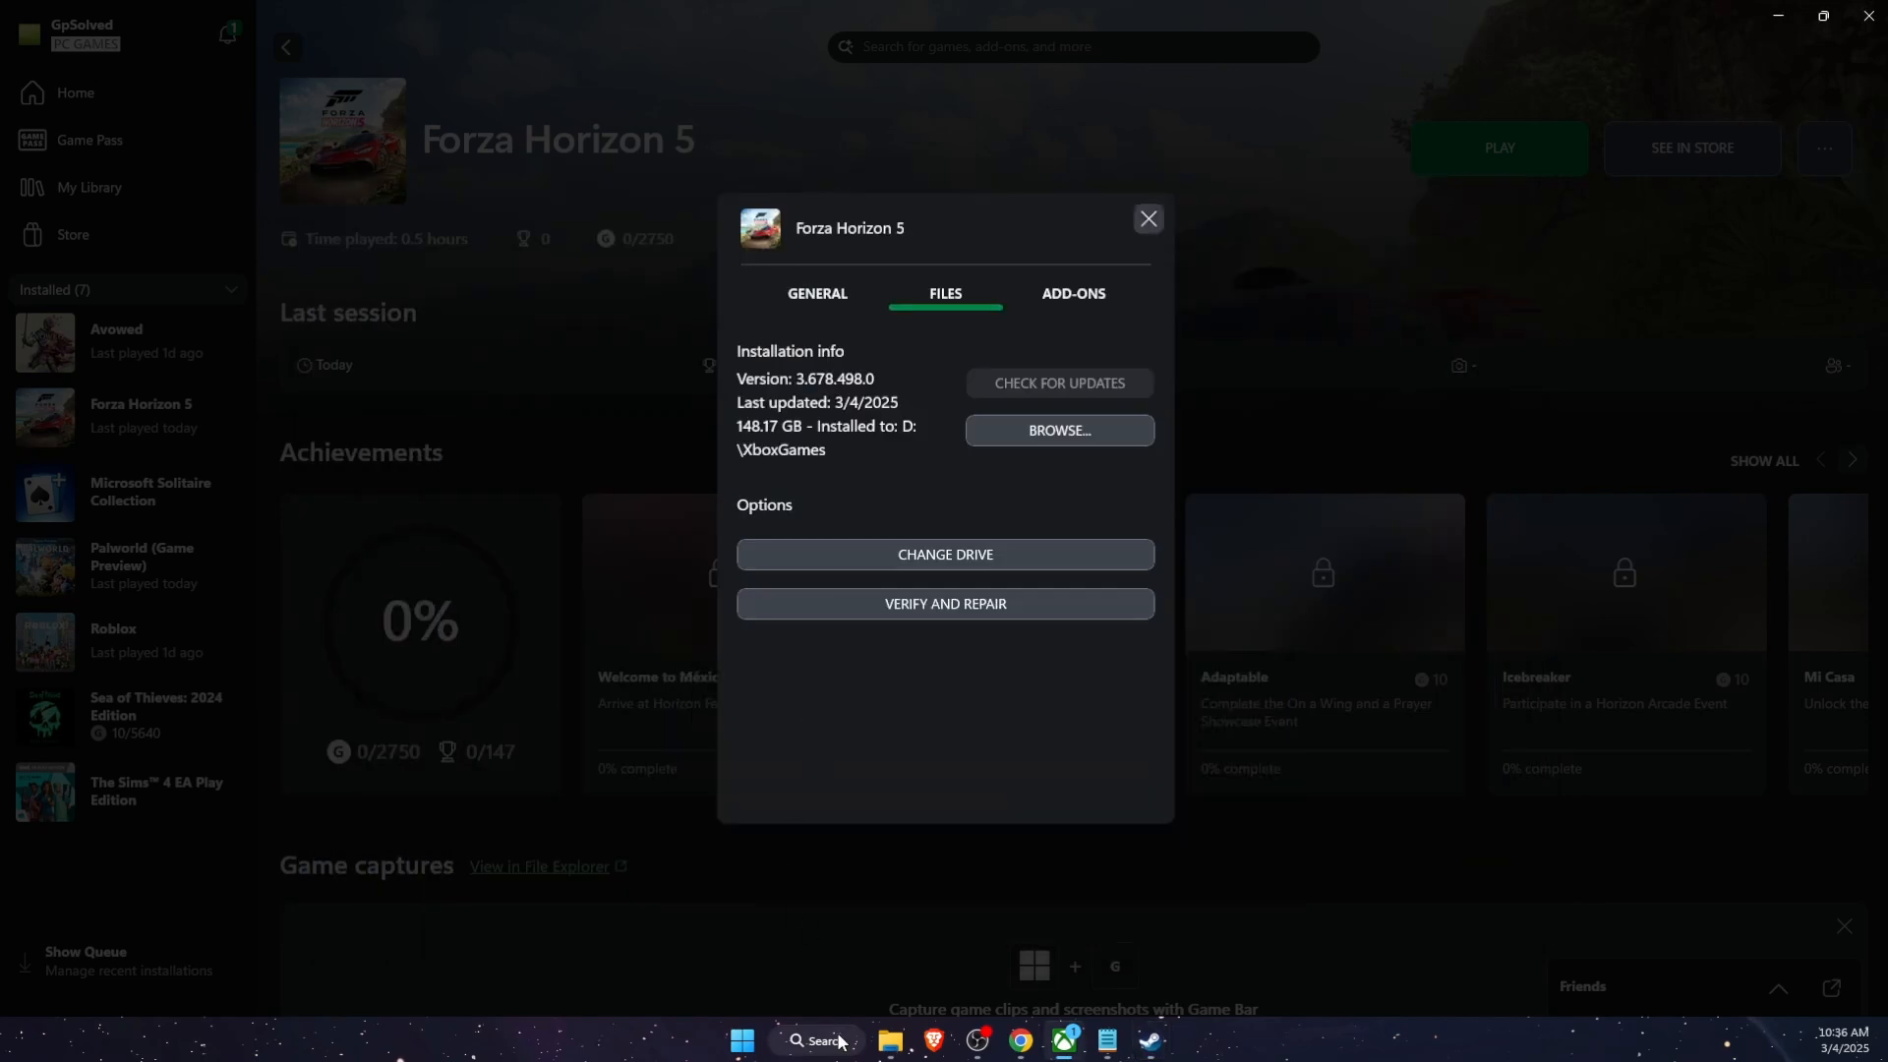
left_click(820, 1041)
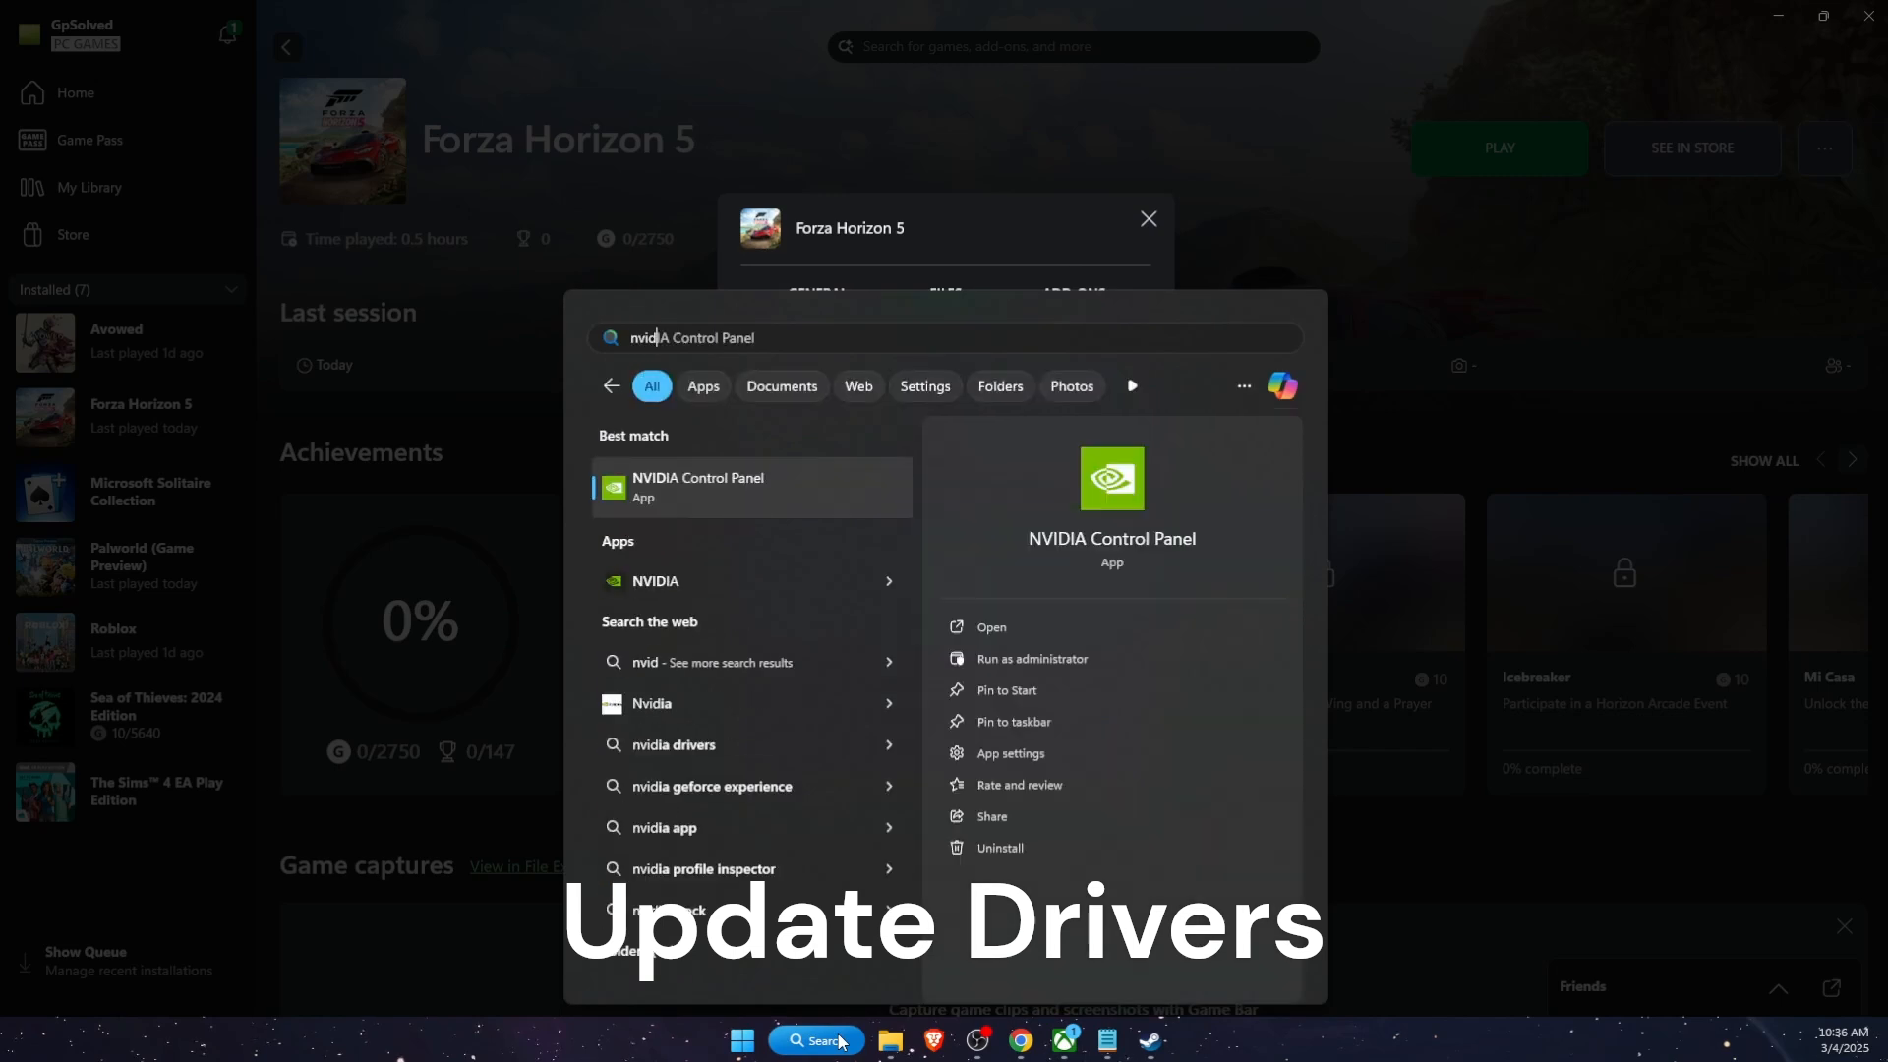
left_click(696, 485)
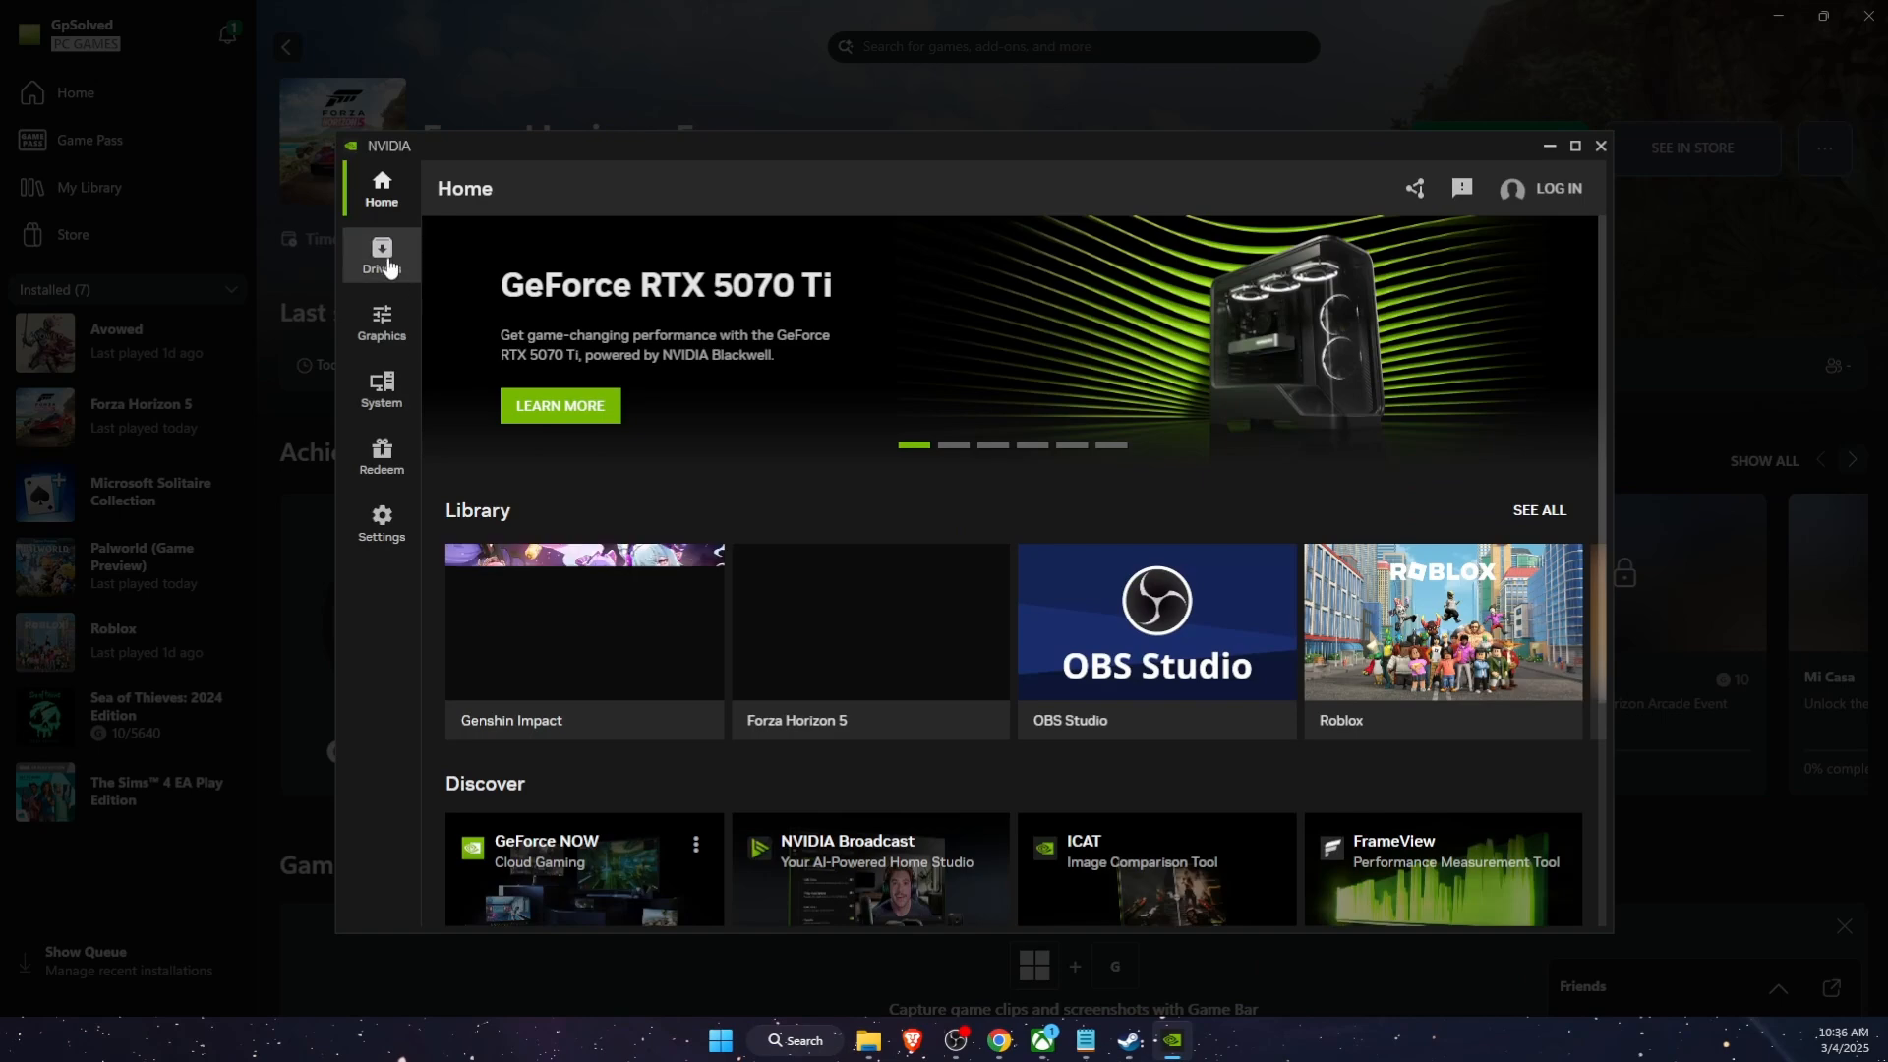
left_click(380, 254)
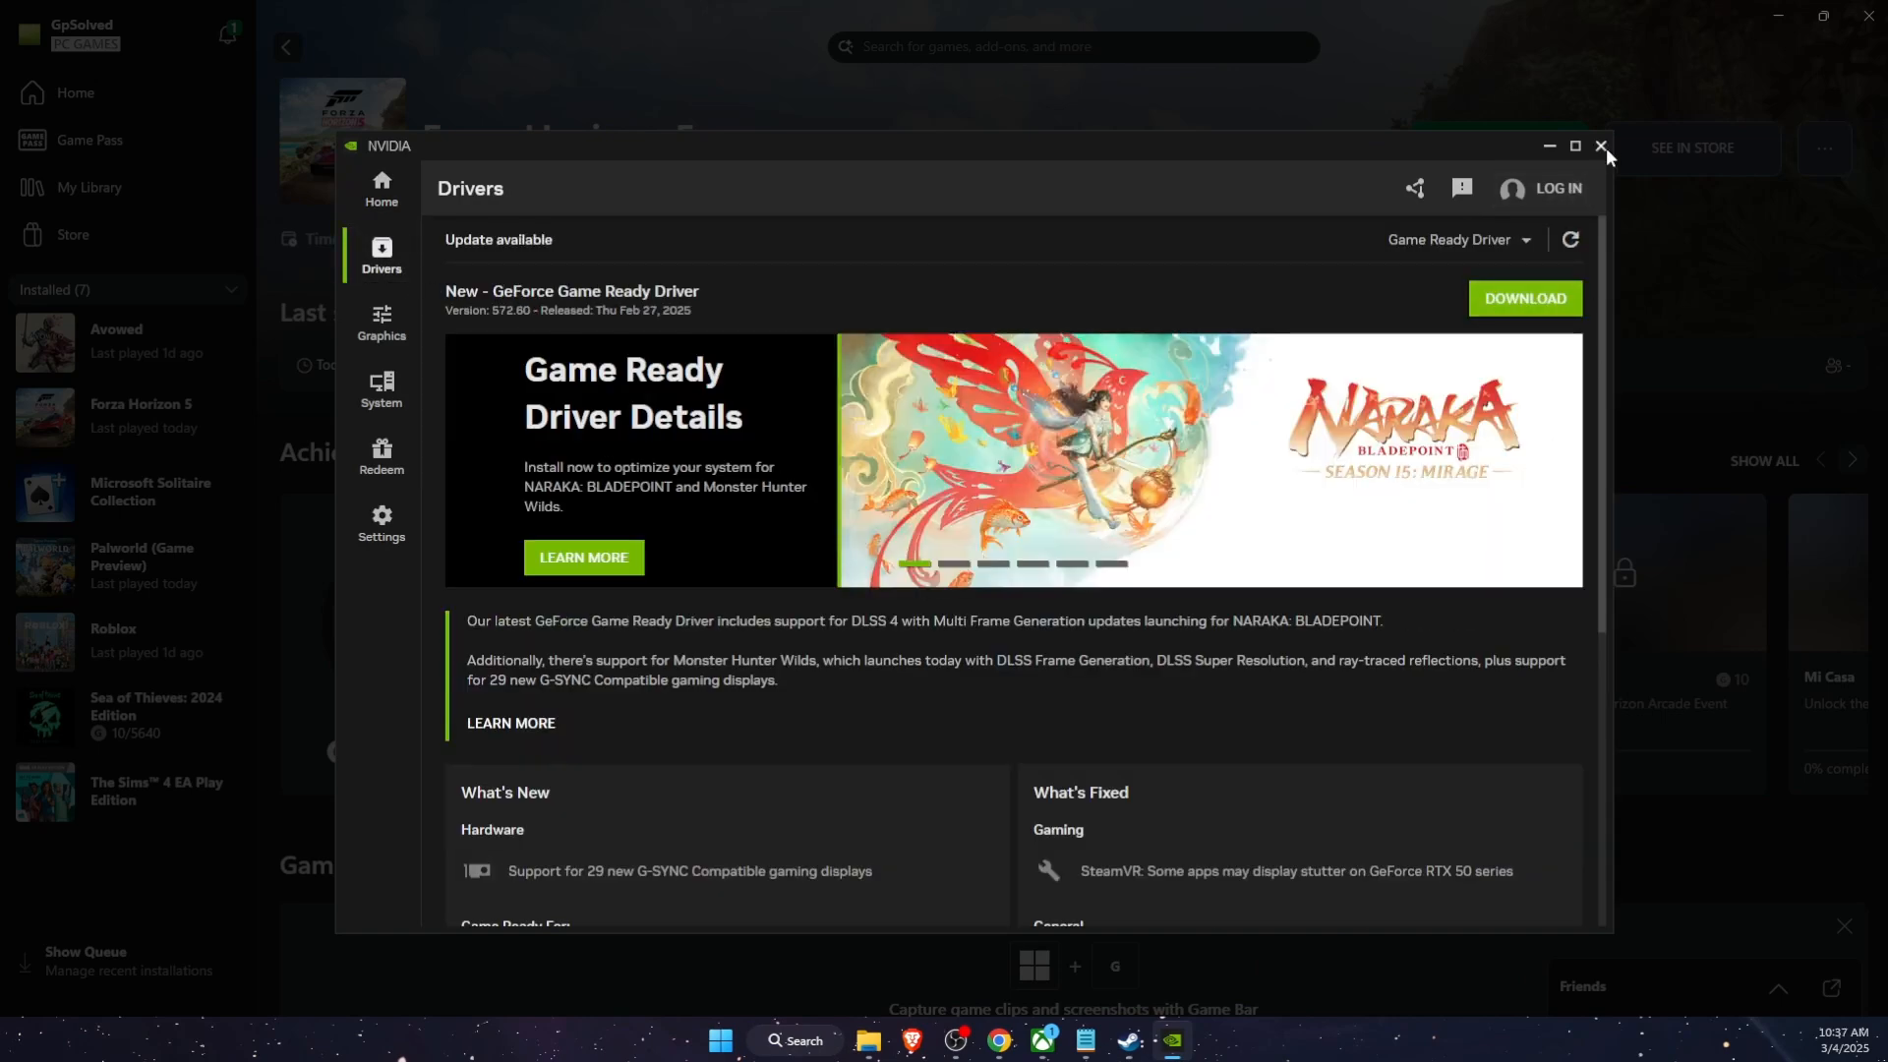
left_click(1603, 145)
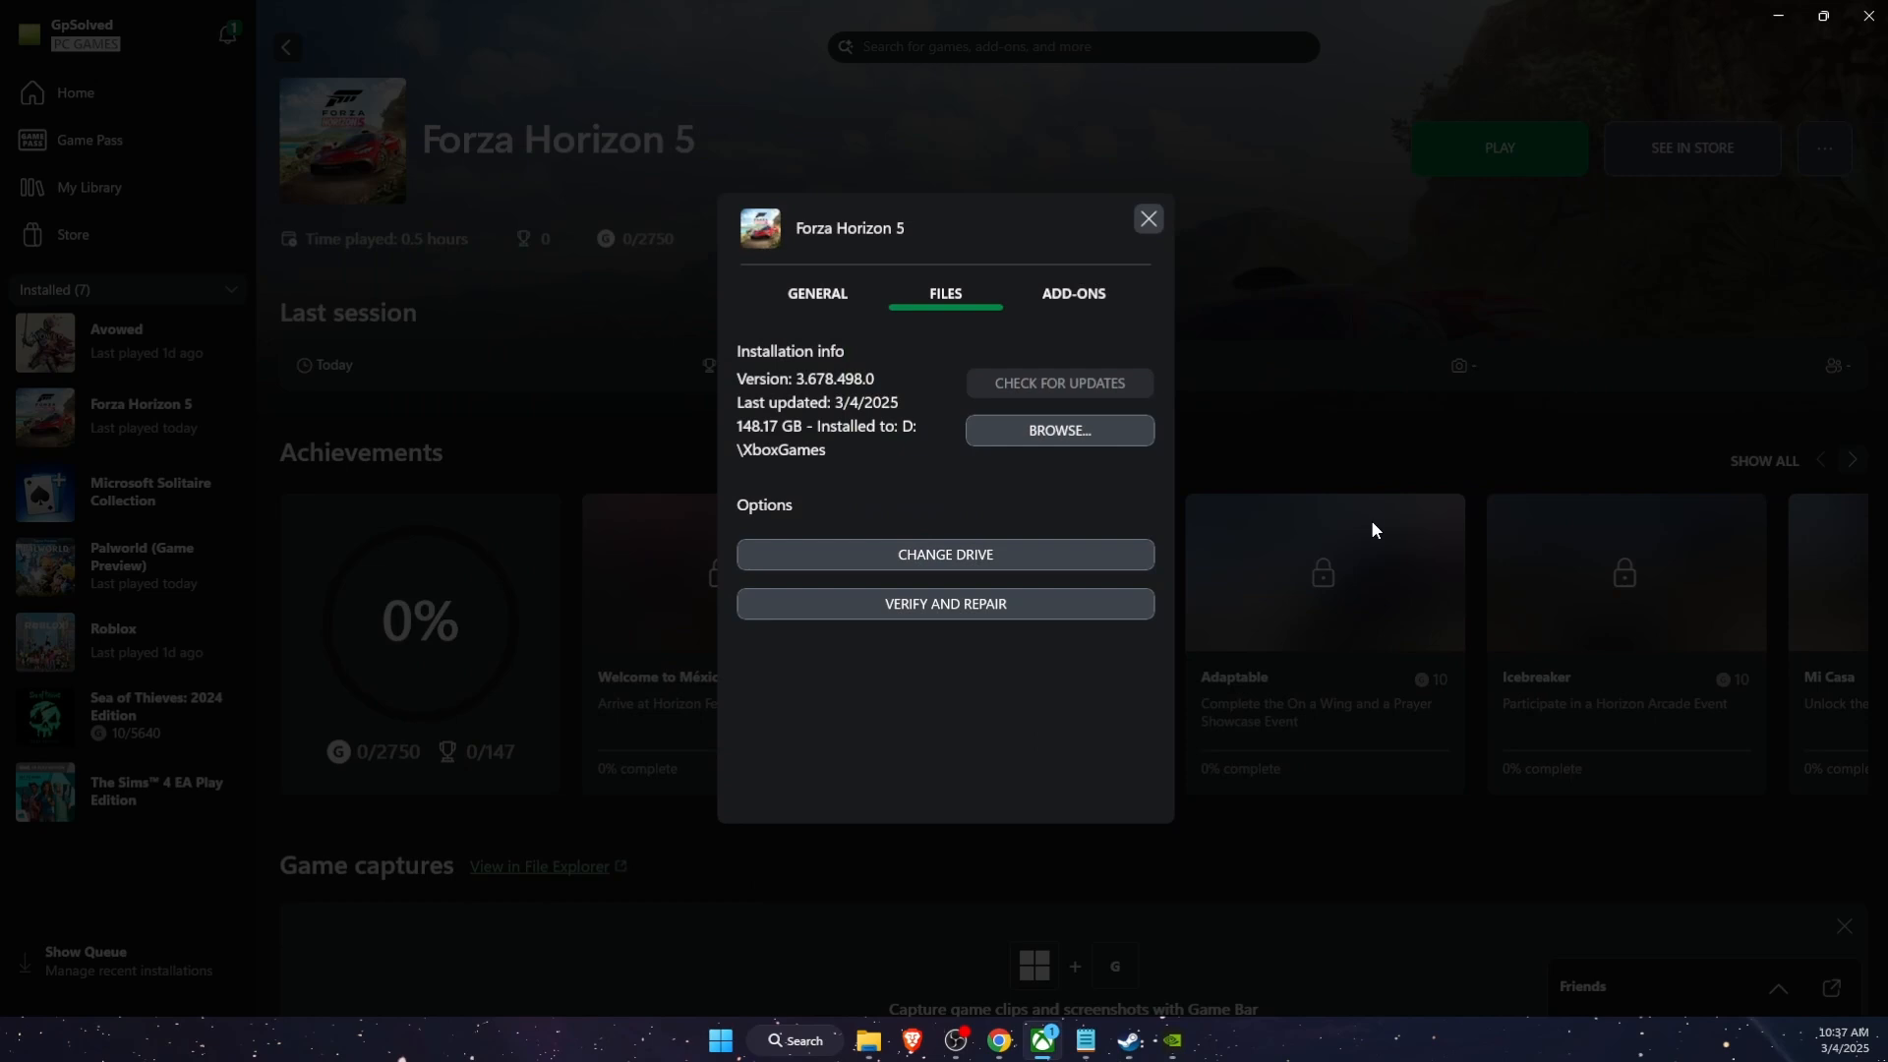
mouse_move(1303, 525)
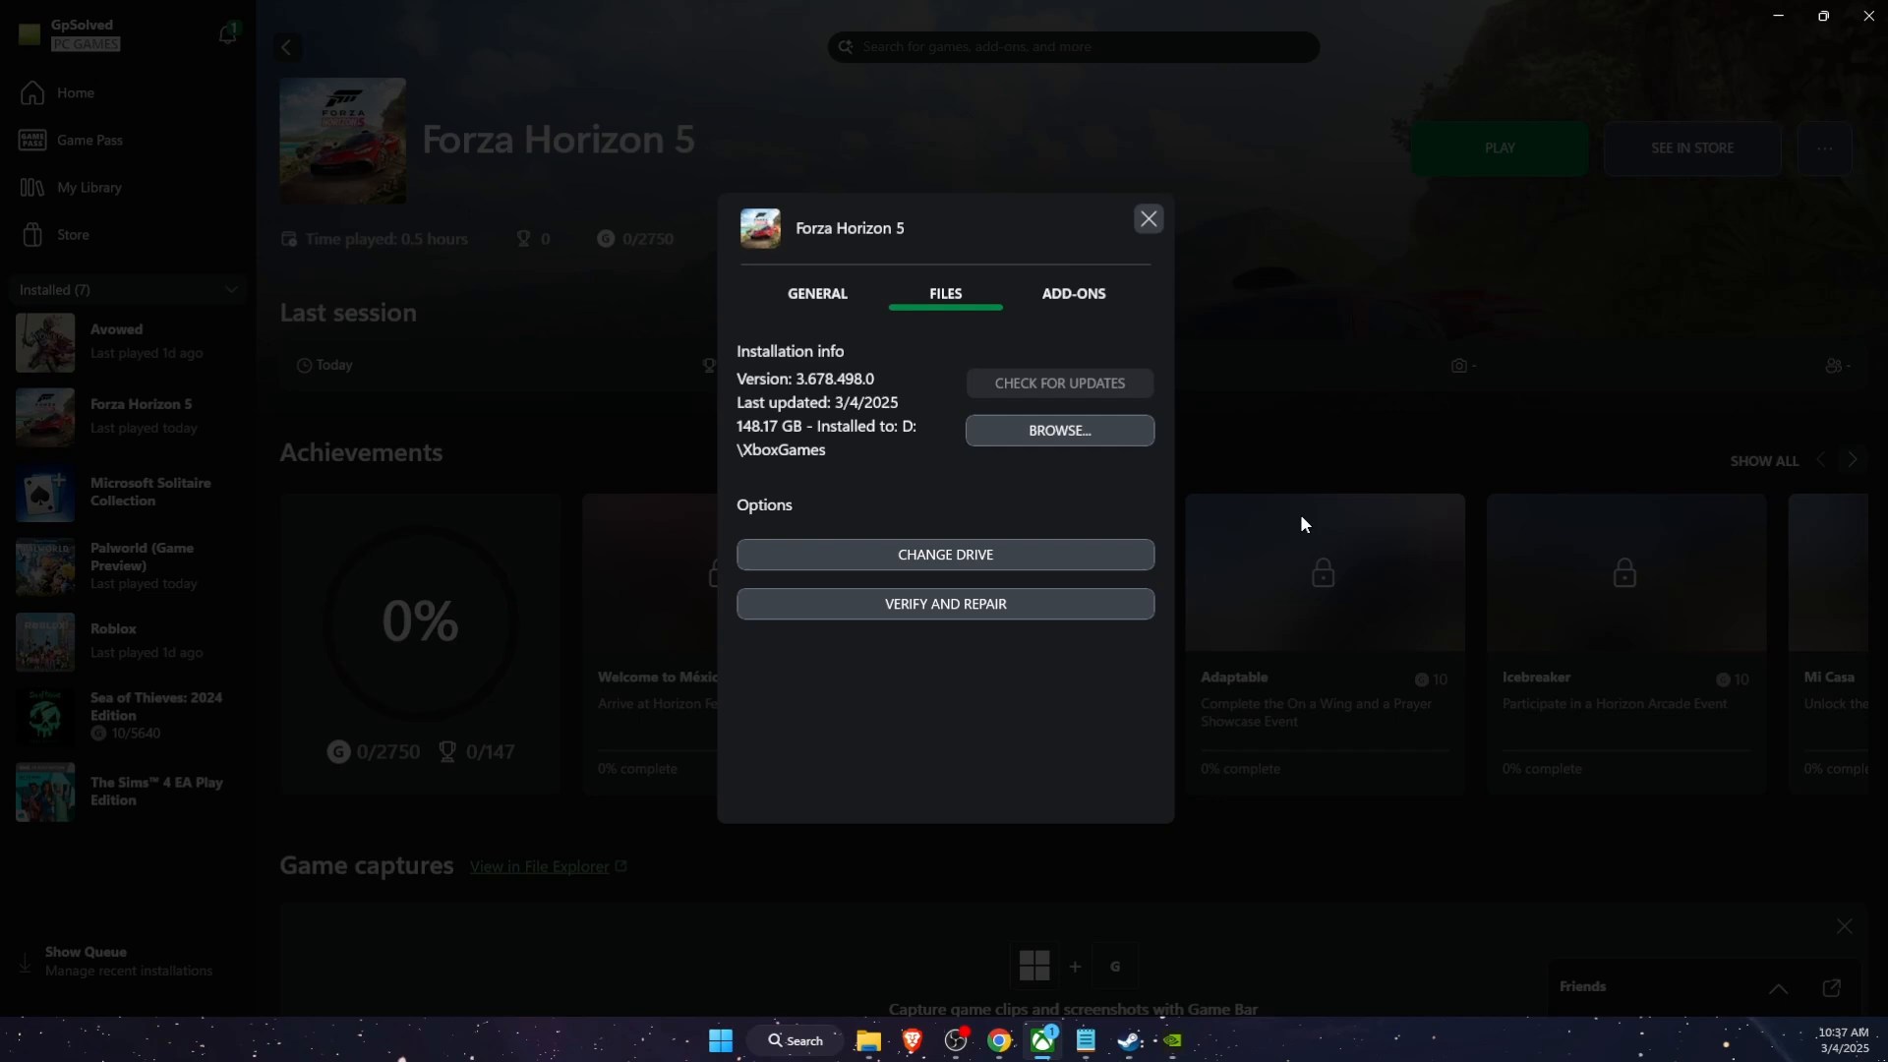
mouse_move(880, 414)
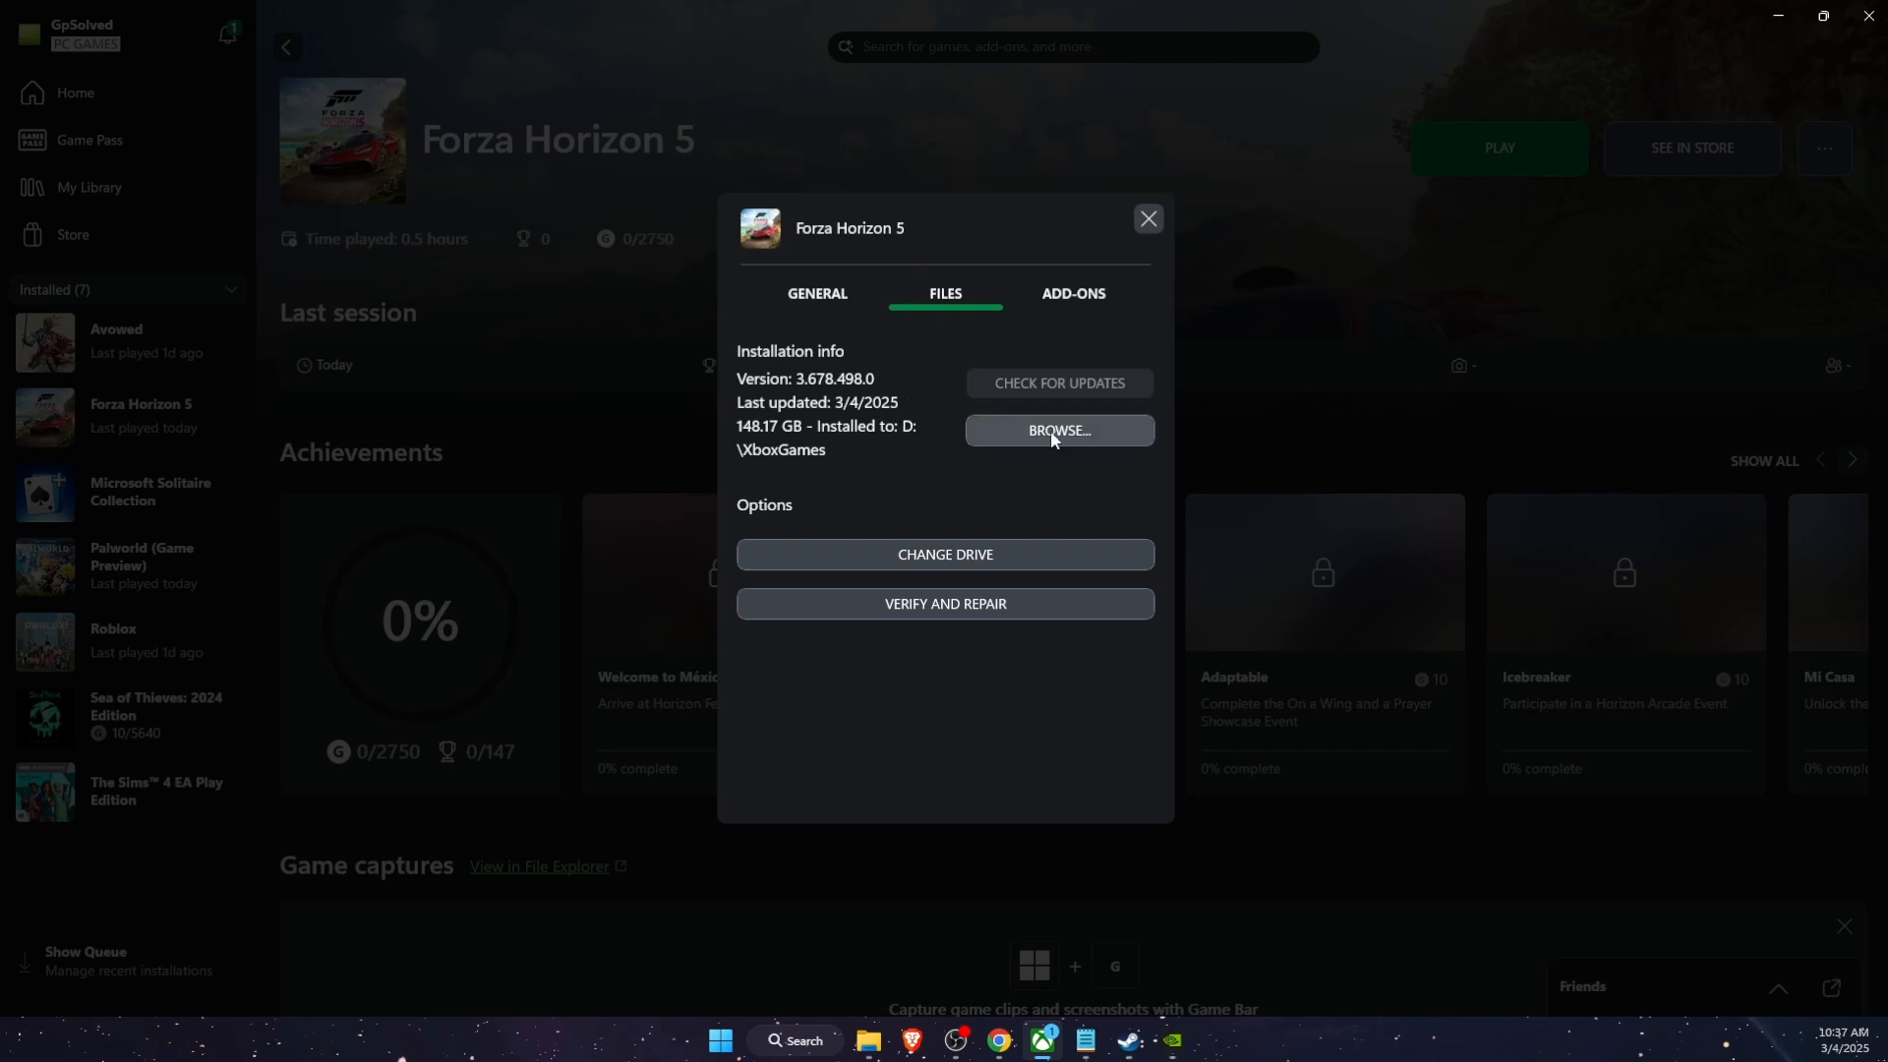
- Browse to the game's install folder on drive D through Properties > Installed Files
left_click(1057, 429)
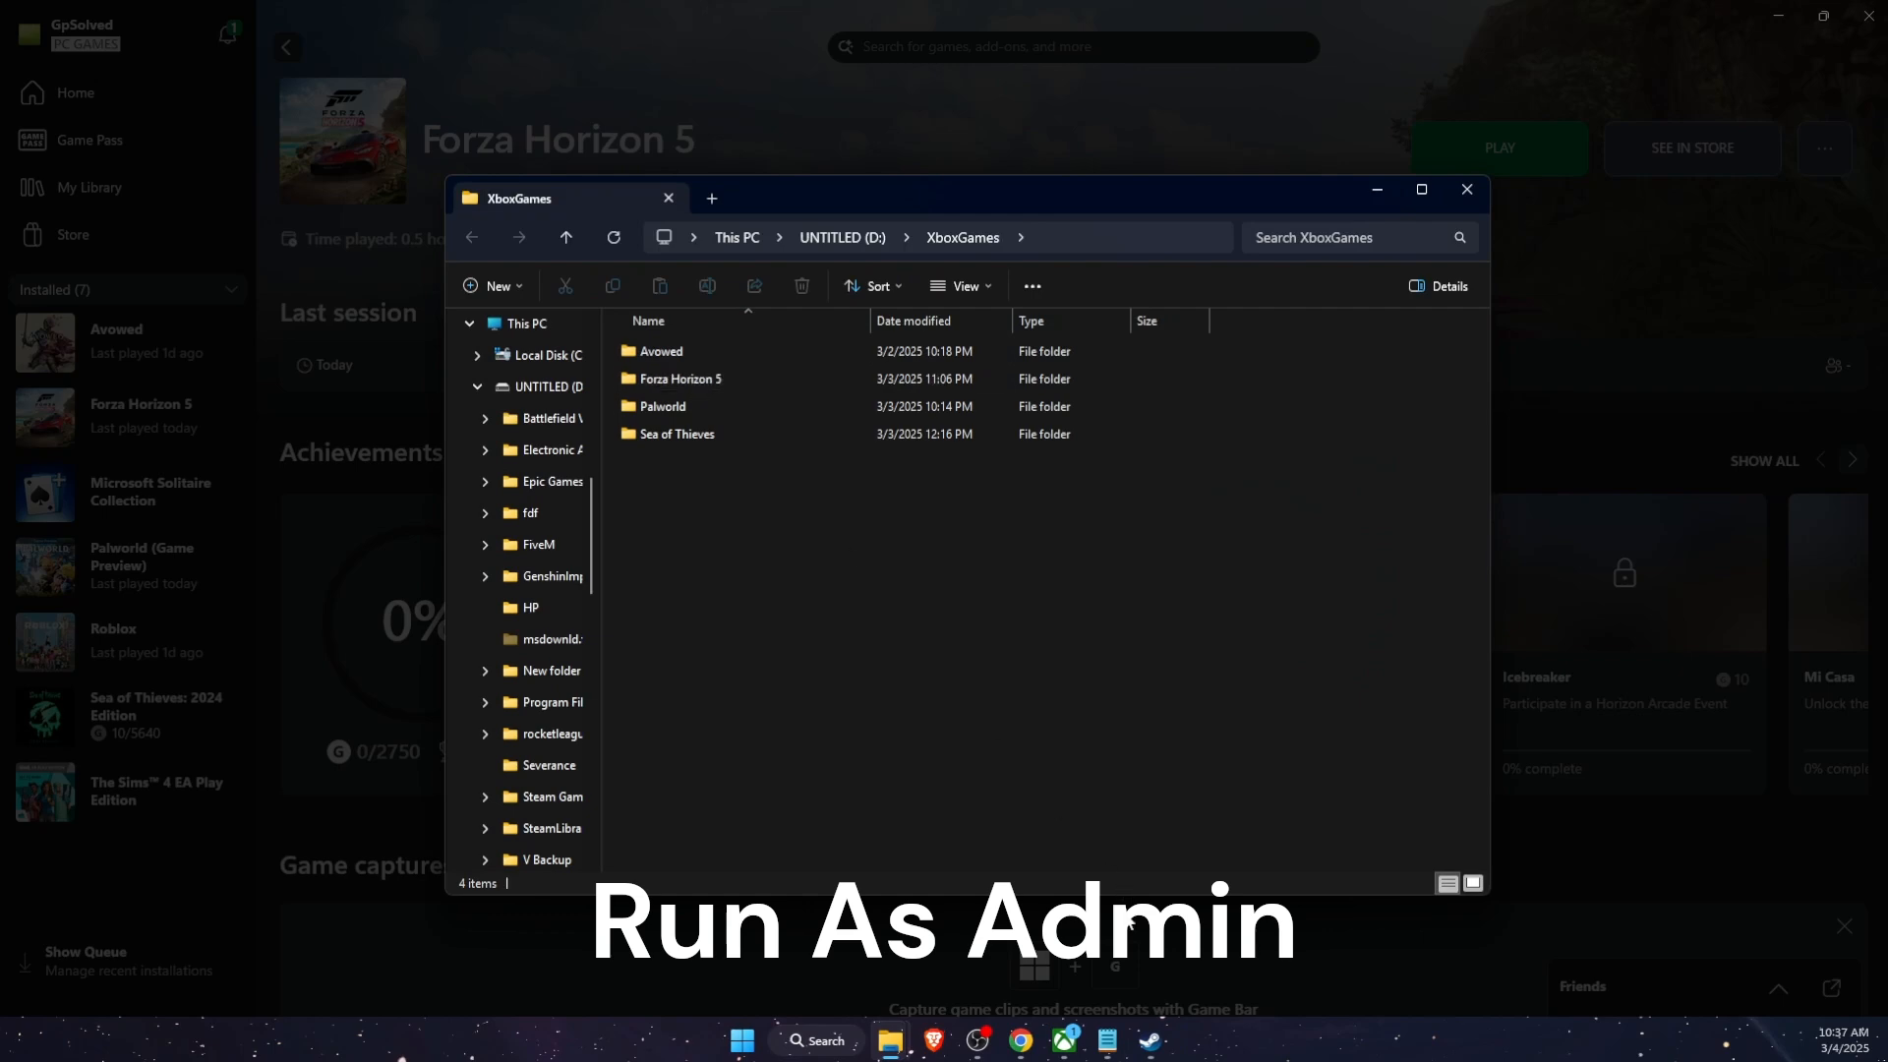
left_click(680, 377)
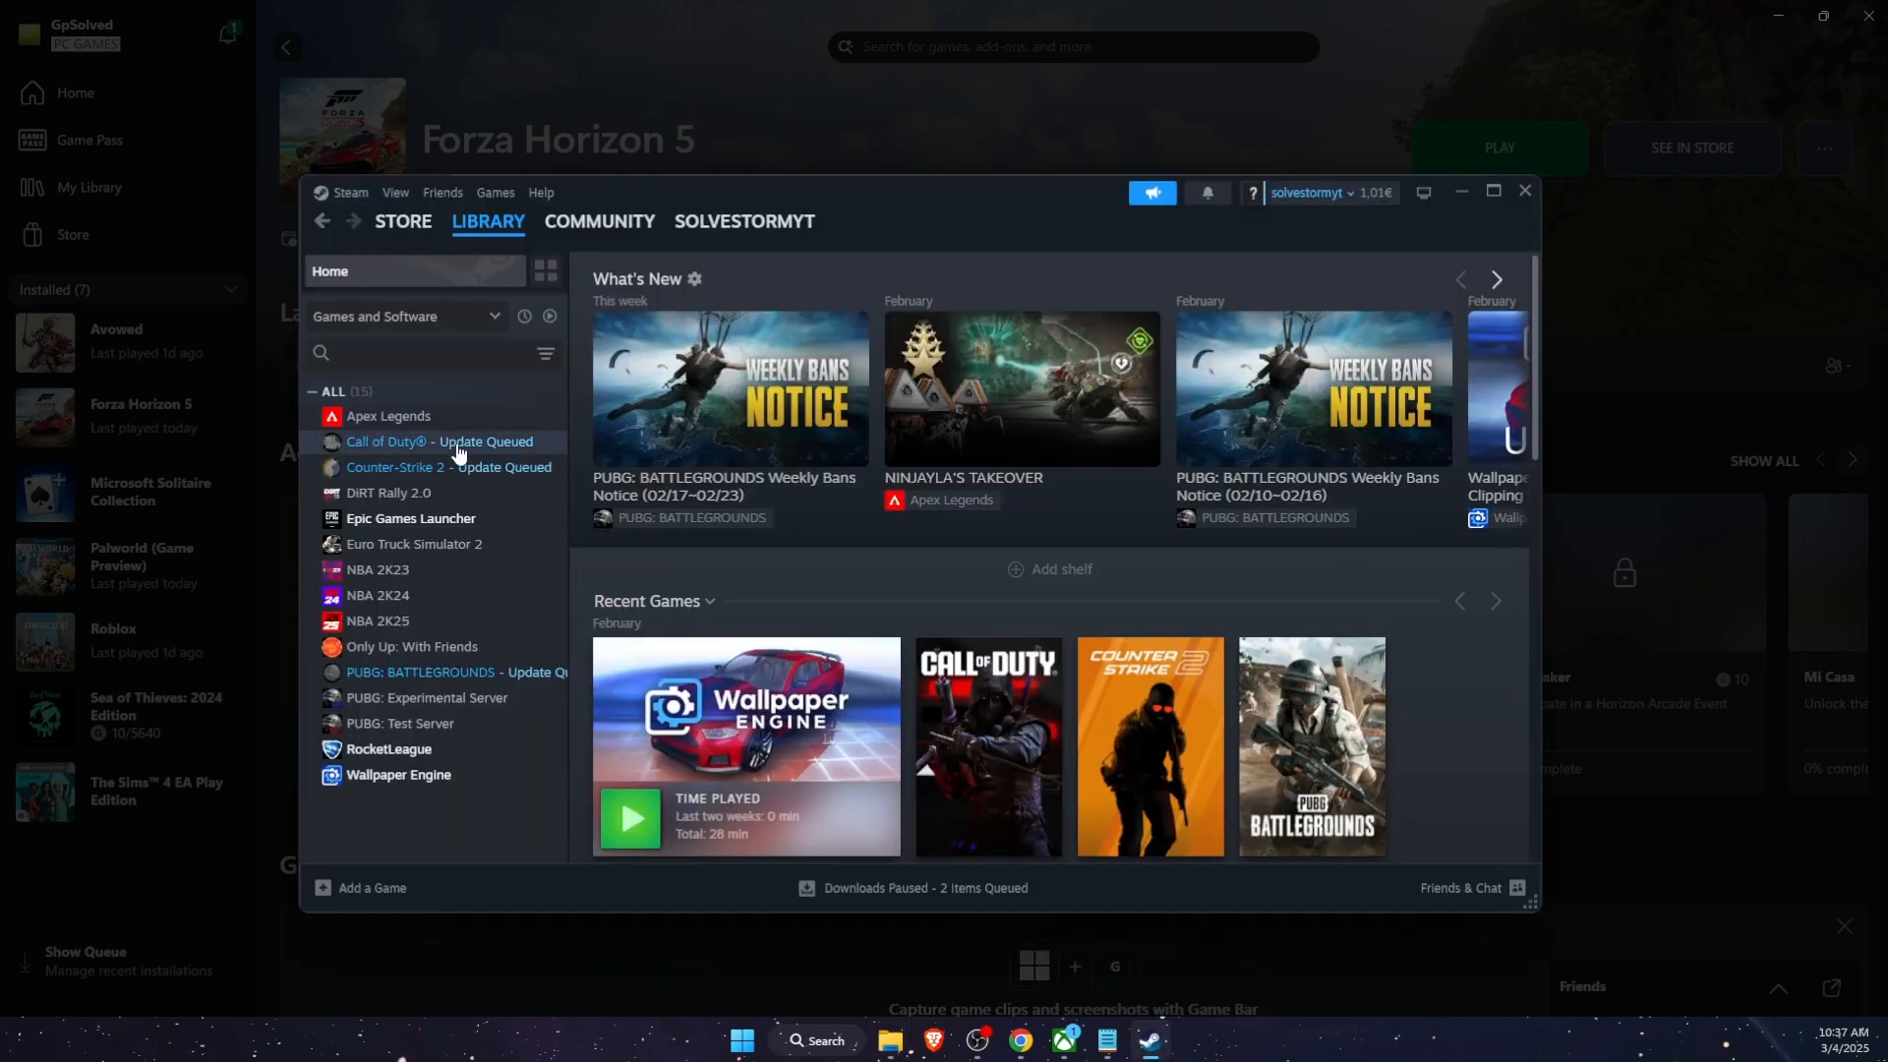
right_click(422, 441)
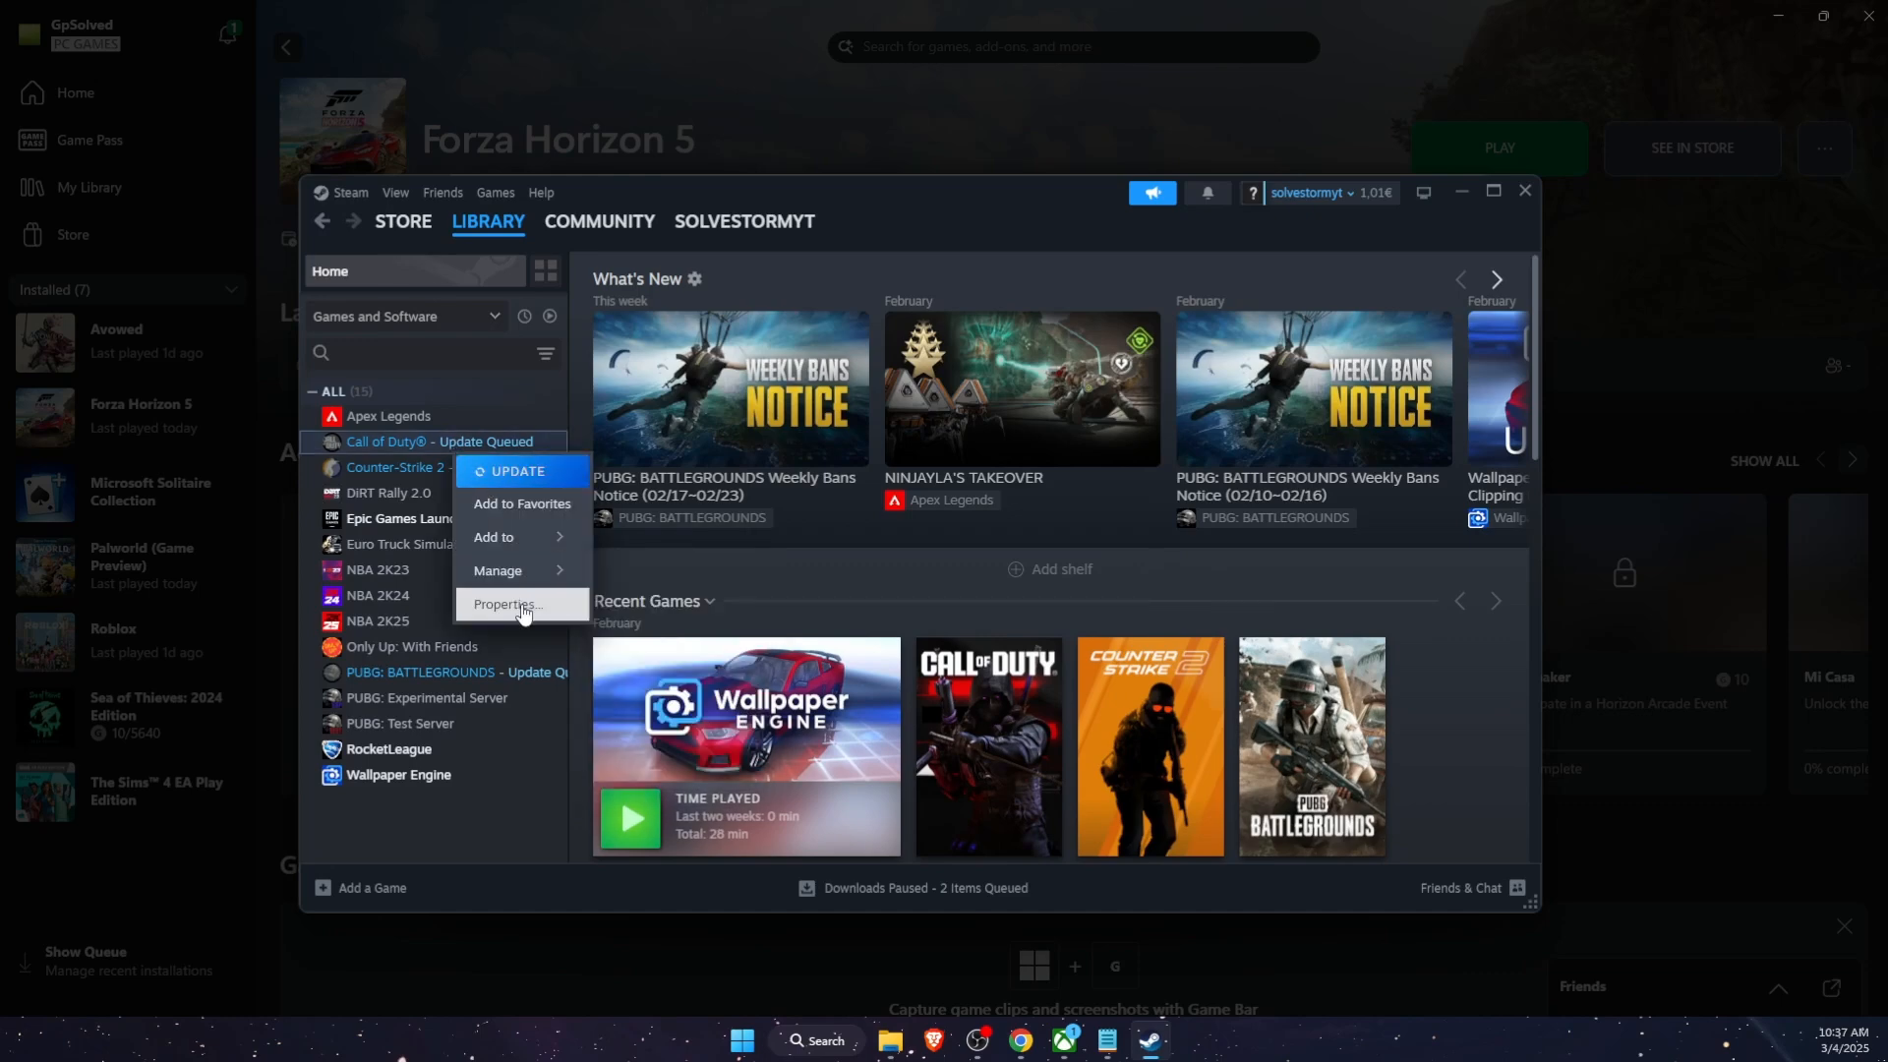
left_click(507, 610)
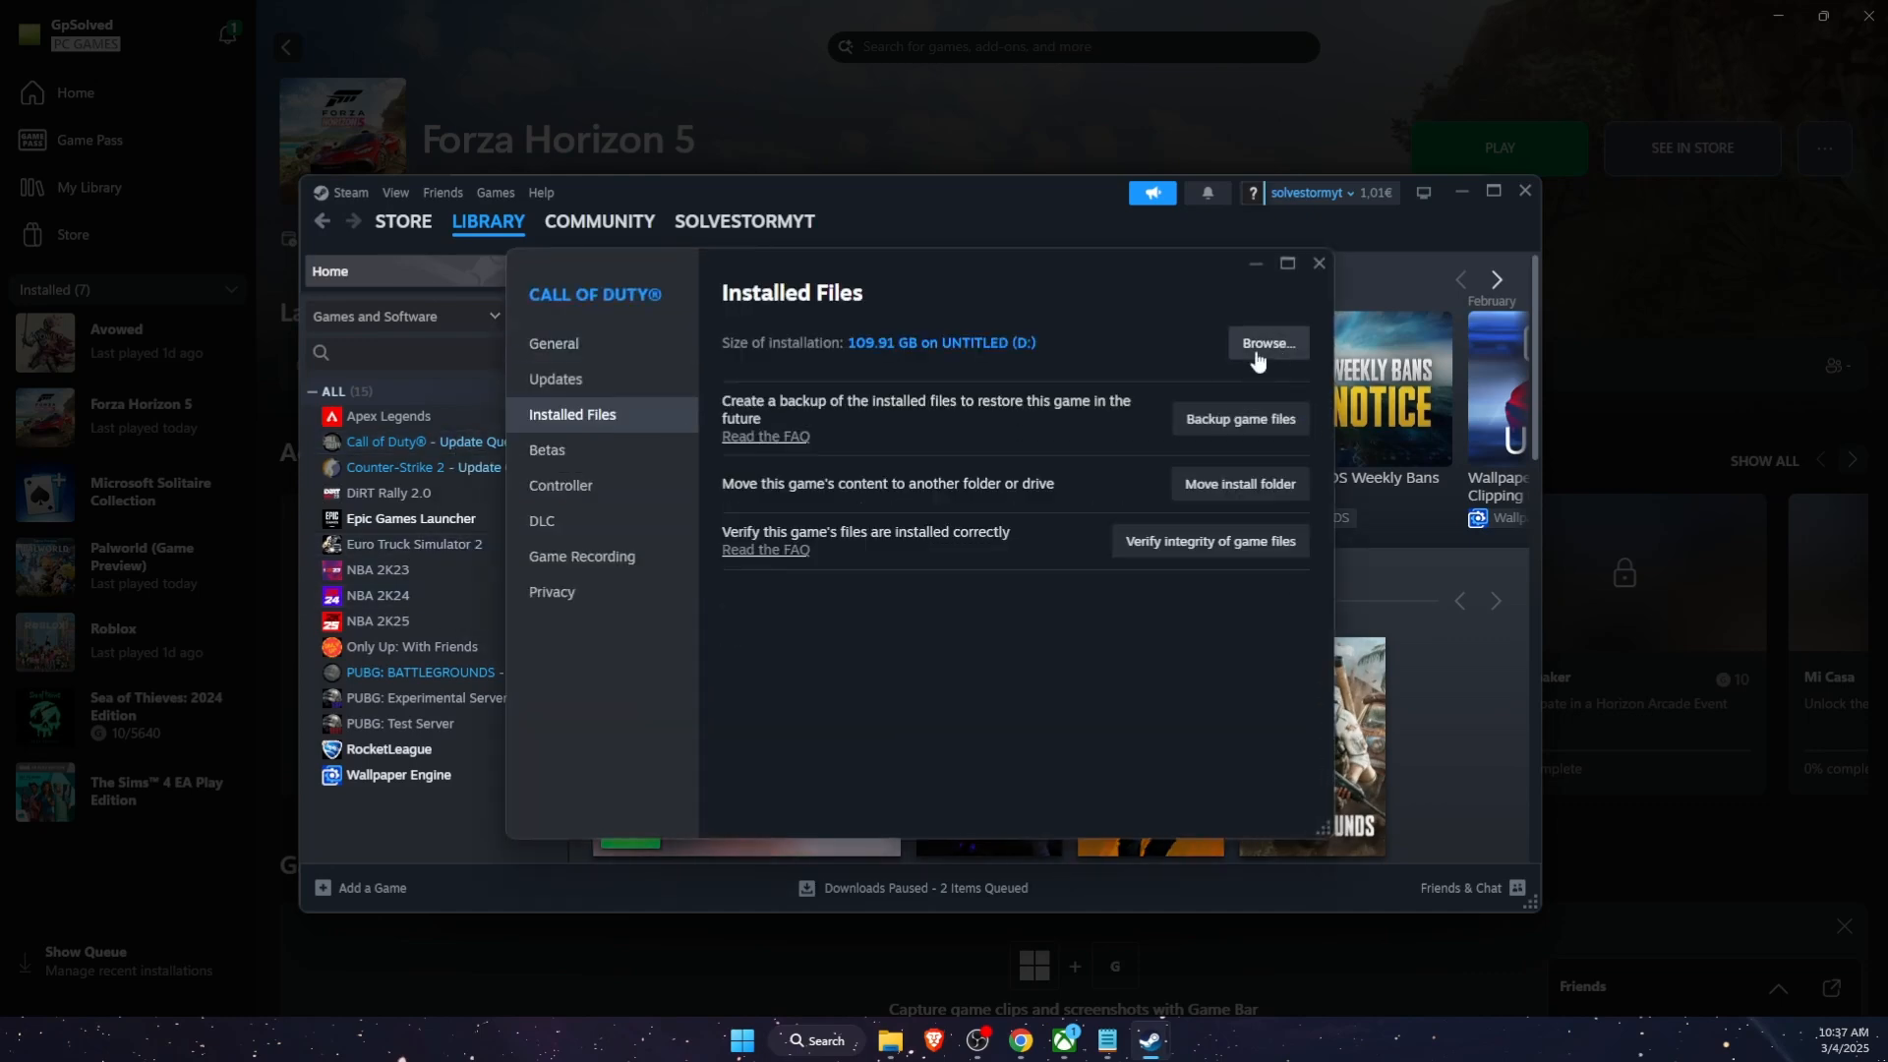
left_click(1264, 343)
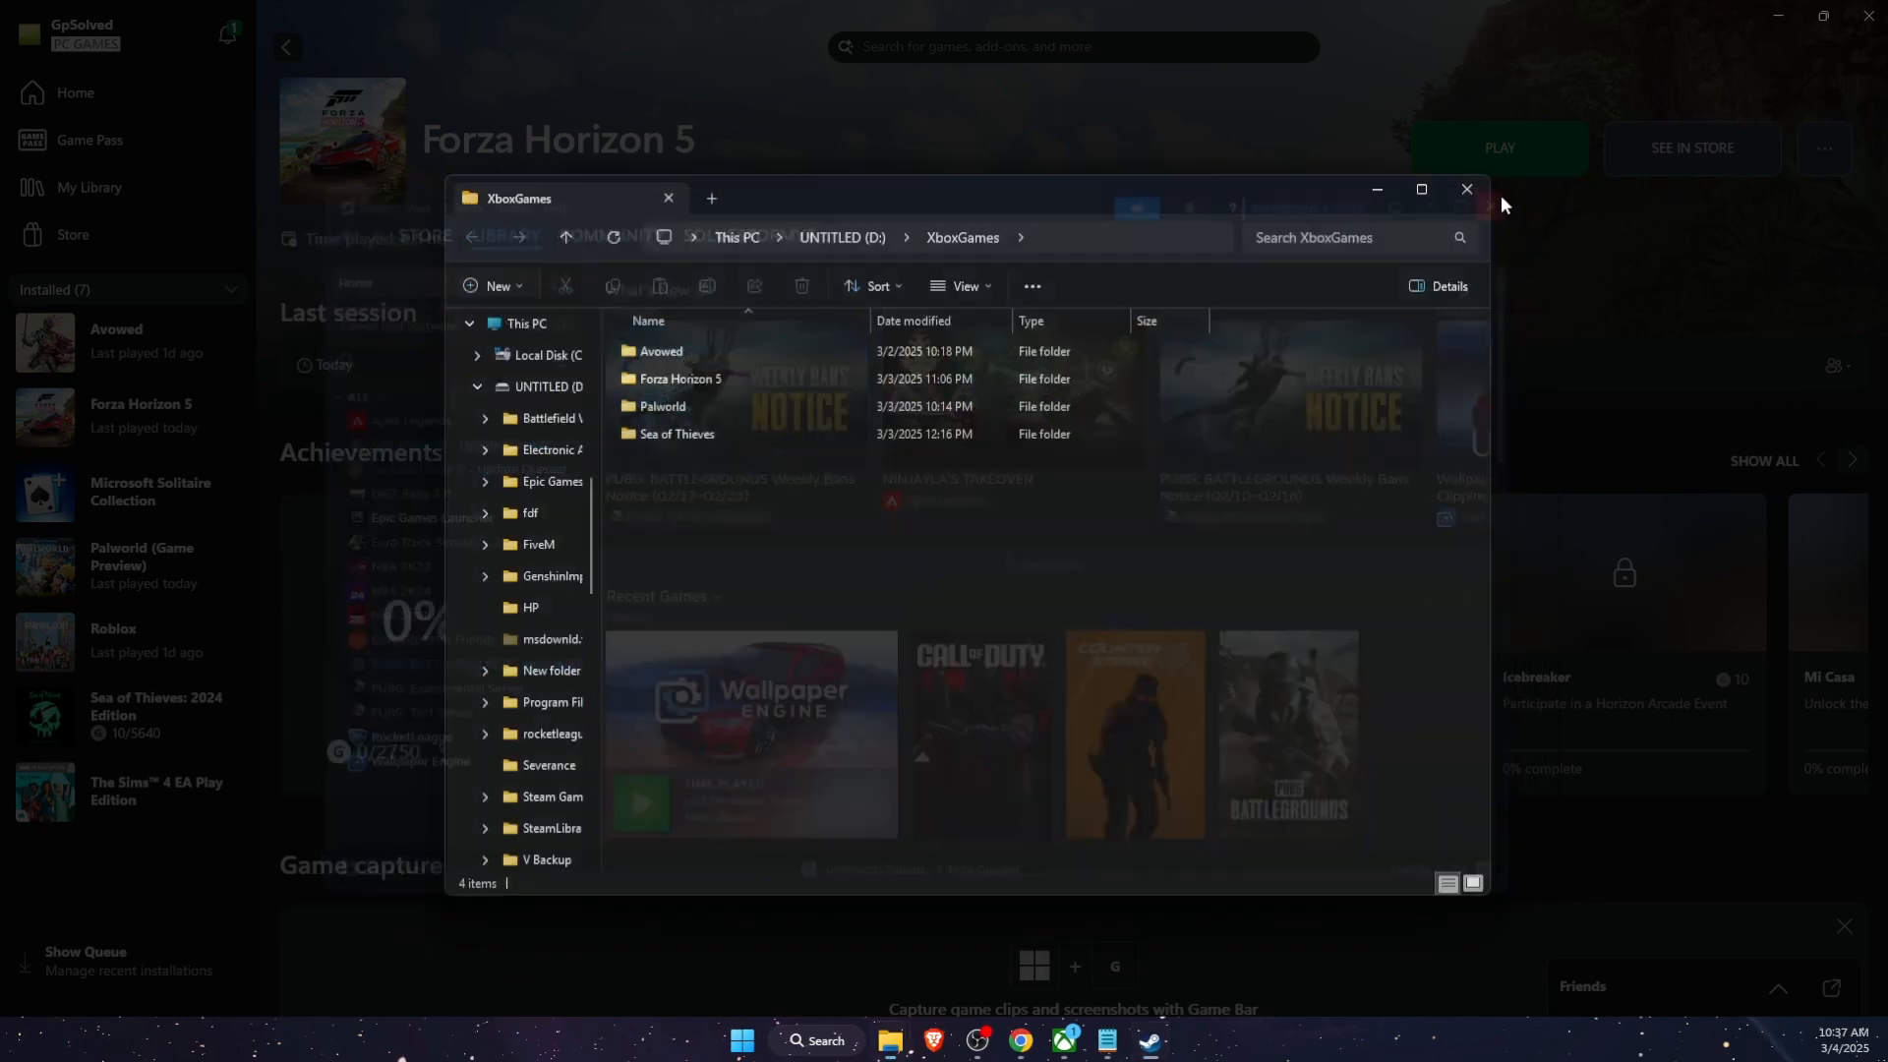
- Tick Run as administrator in ForzaHorizon5.exe's Compatibility properties under Forza Horizon 5 > Content
double_click(681, 377)
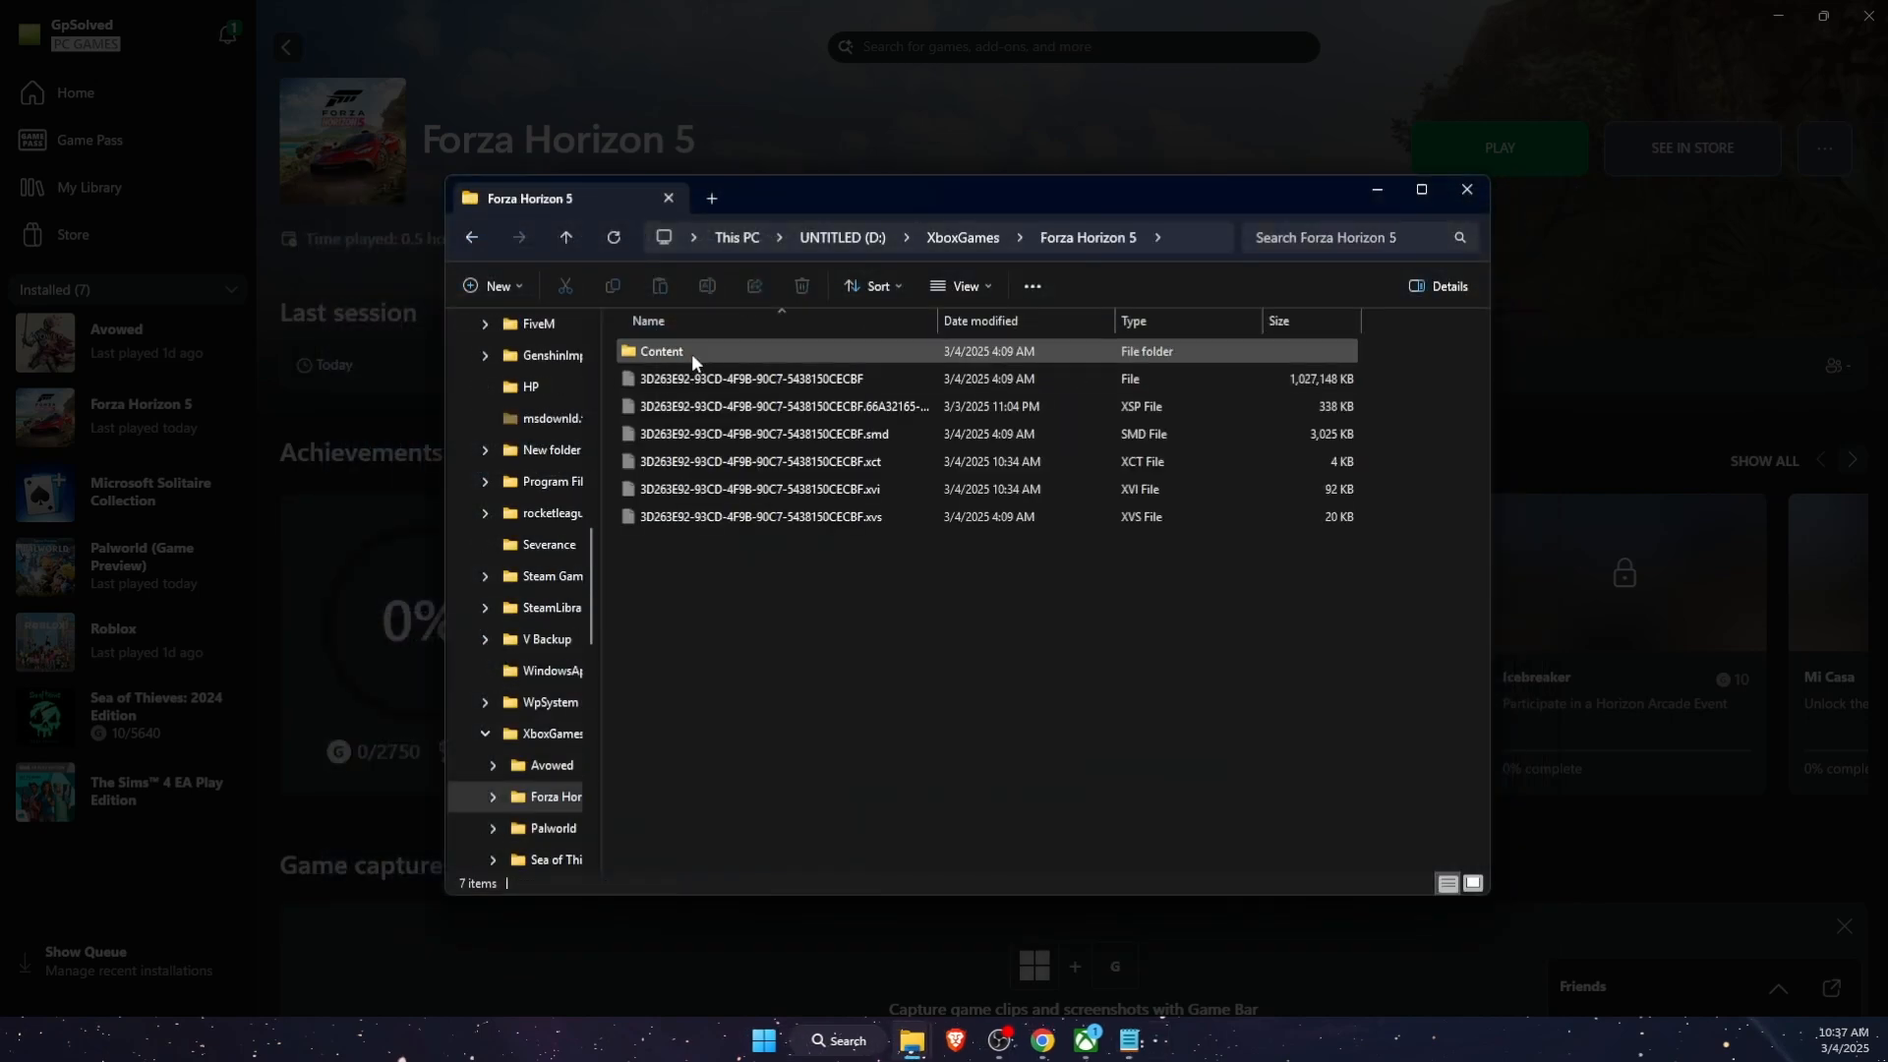
double_click(659, 350)
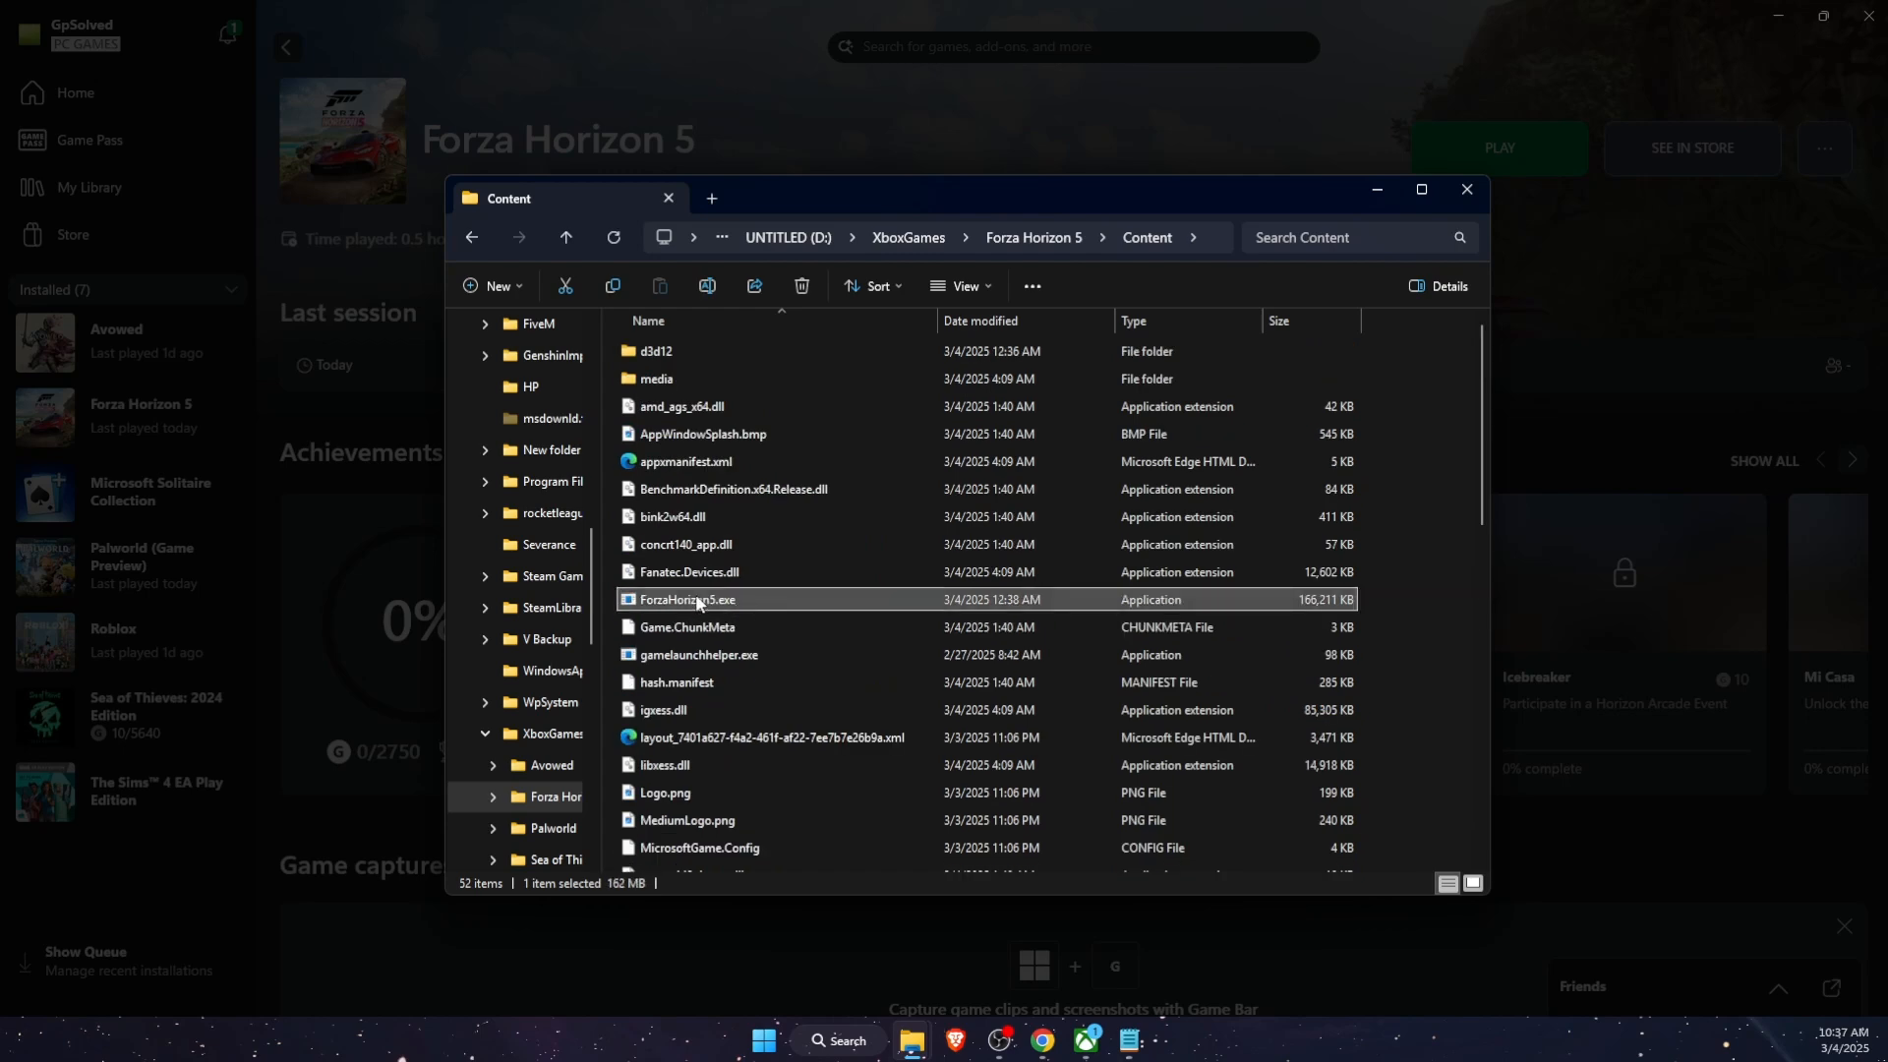
right_click(687, 599)
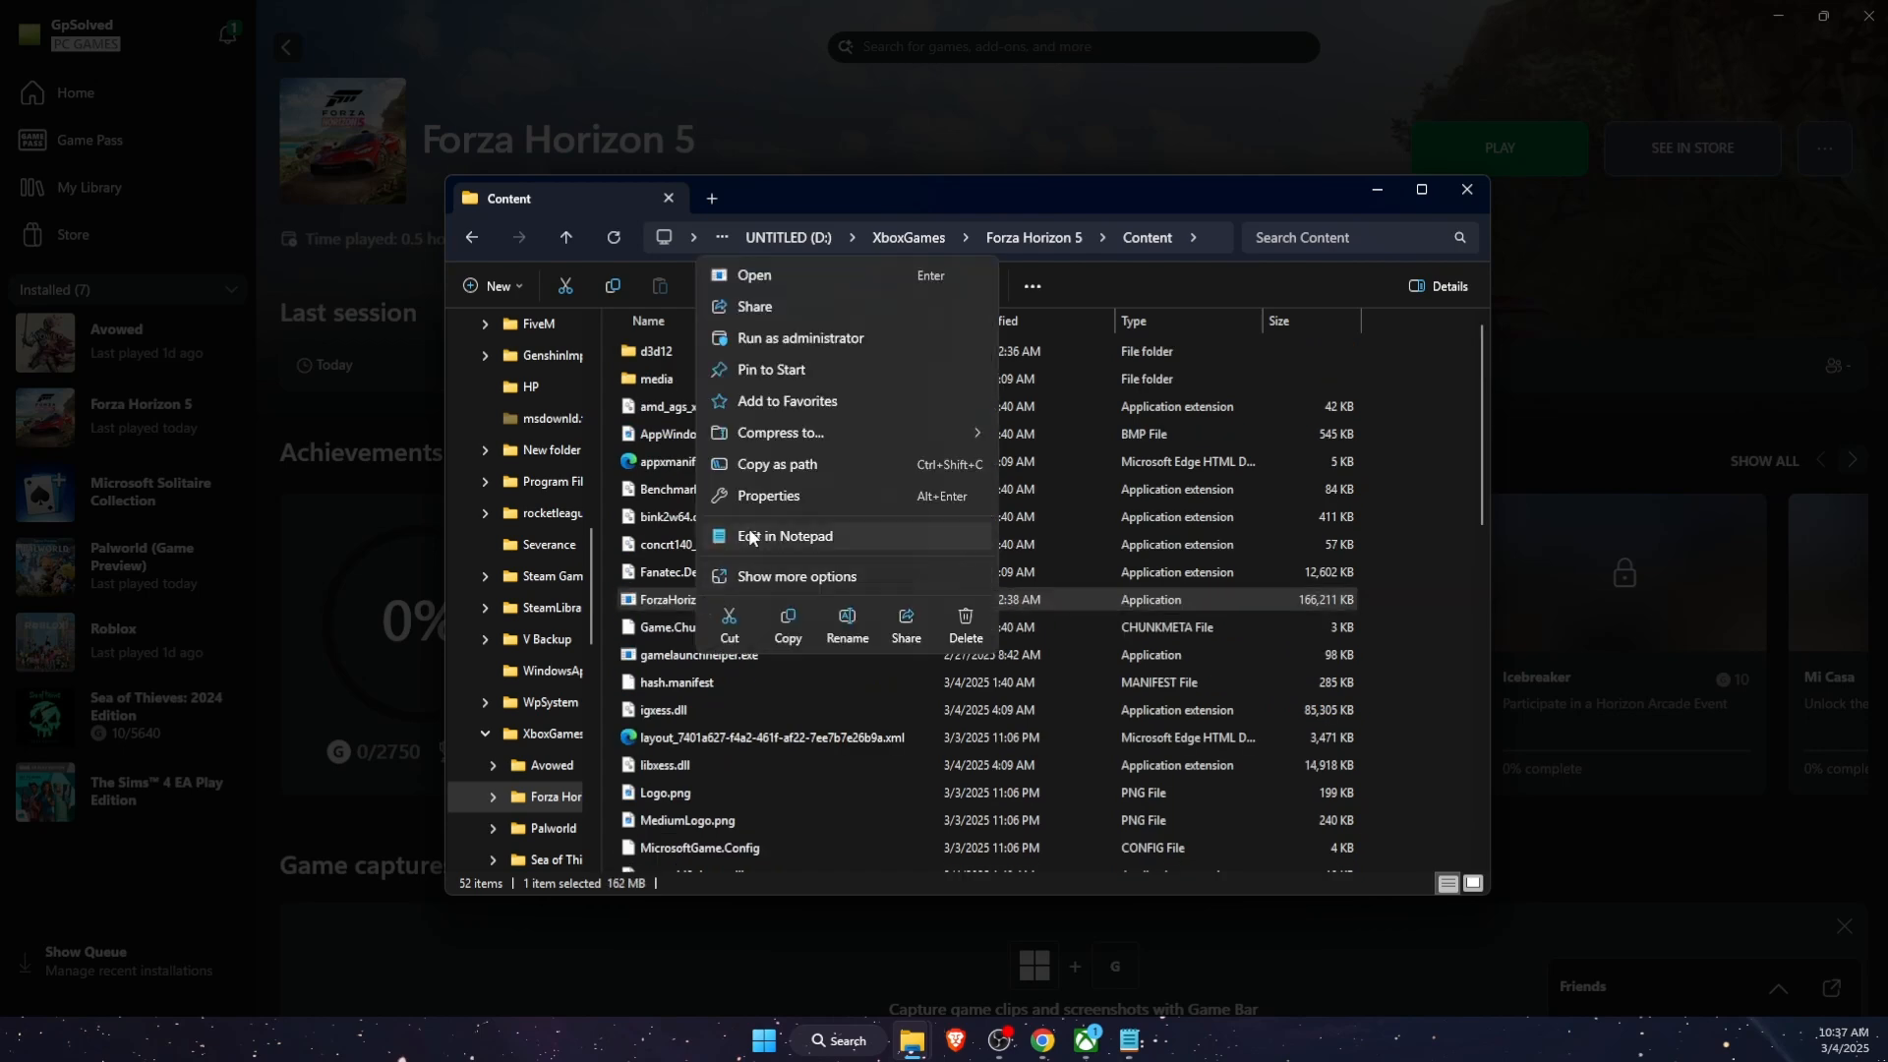
left_click(767, 494)
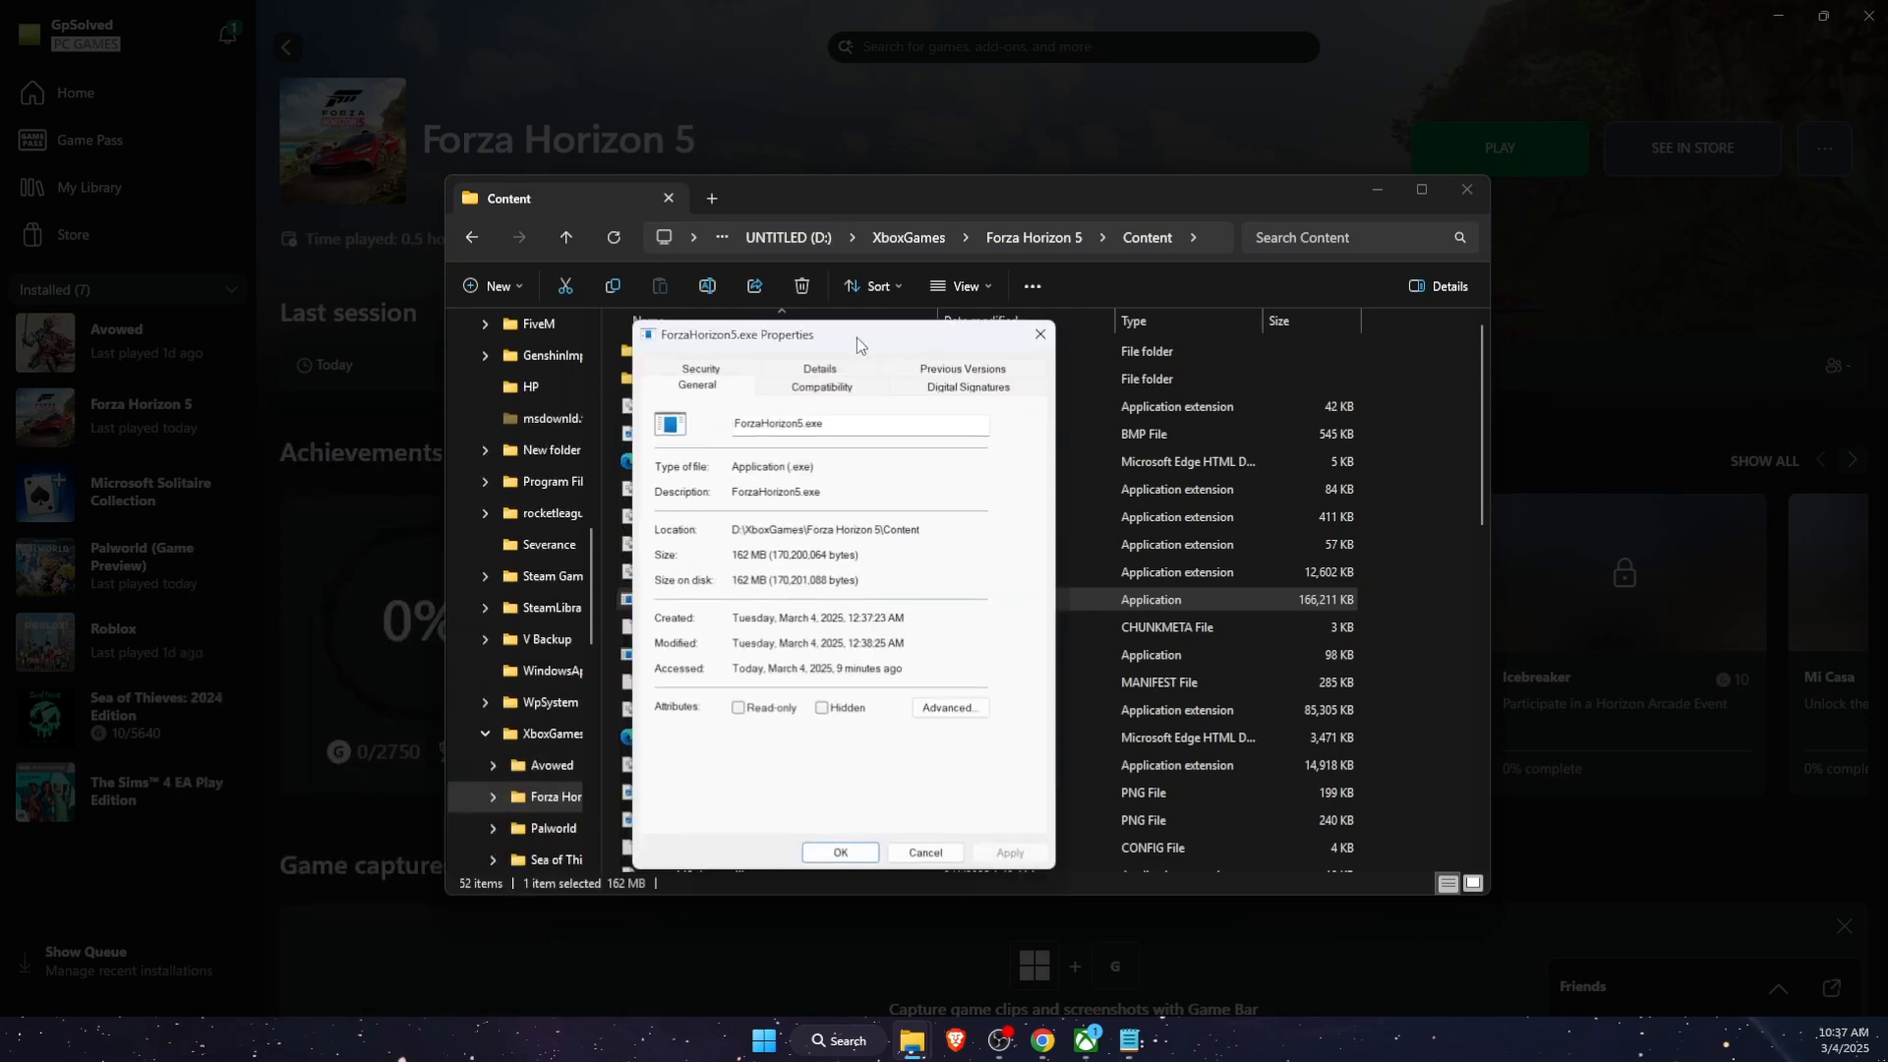
left_click(820, 386)
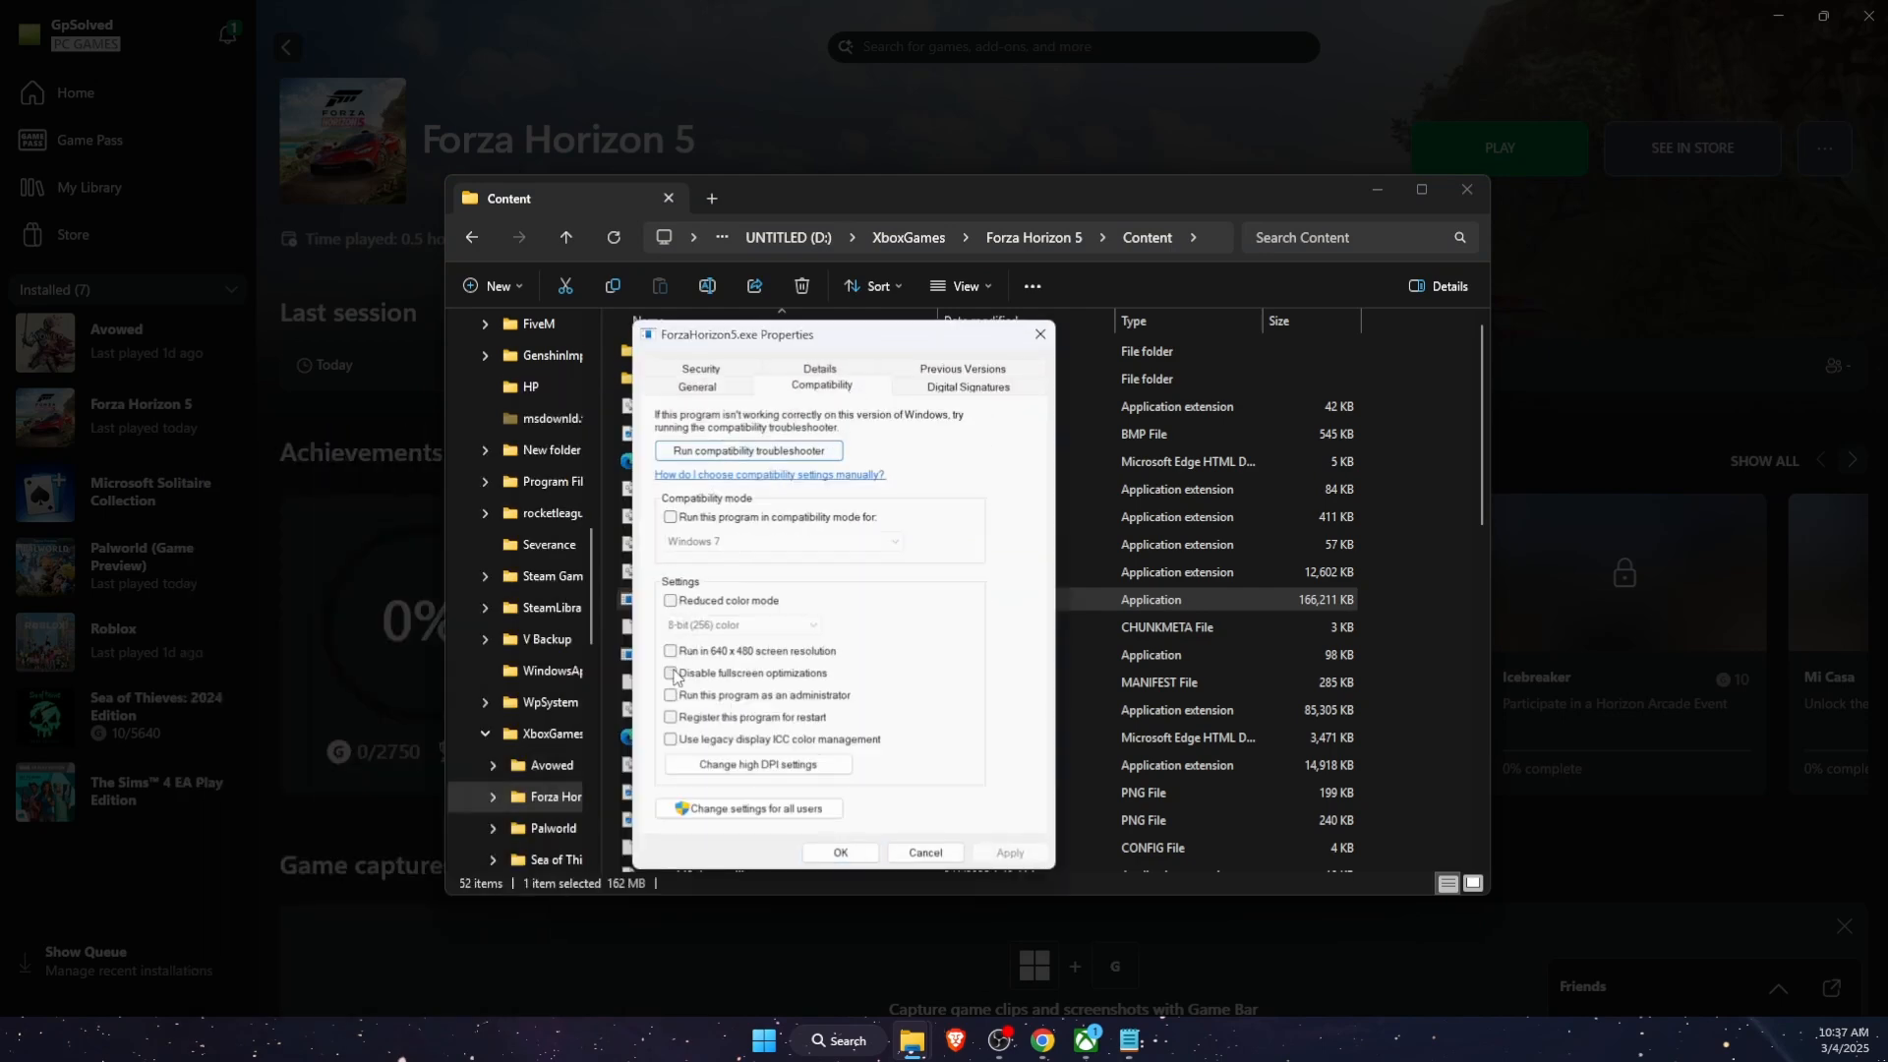
left_click(672, 699)
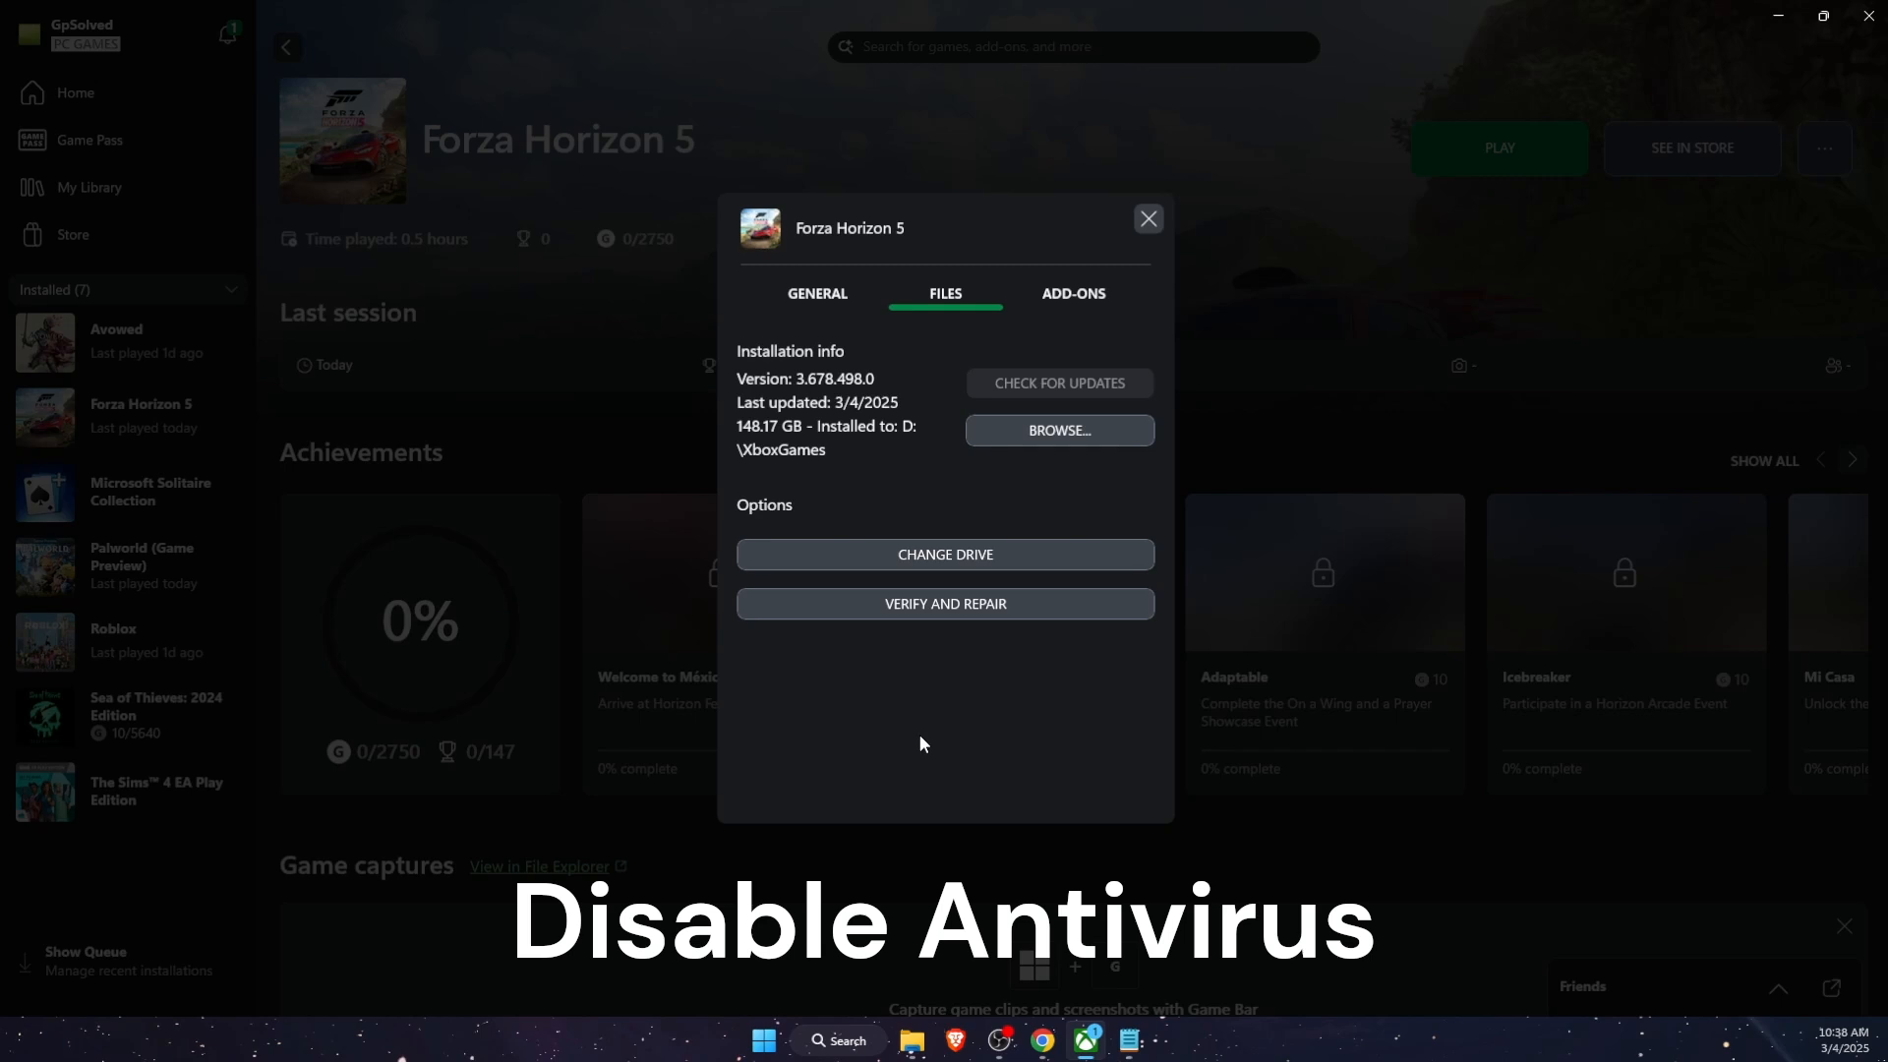
- Search for 'windows Defender Firewall' and open its control panel page
left_click(838, 1039)
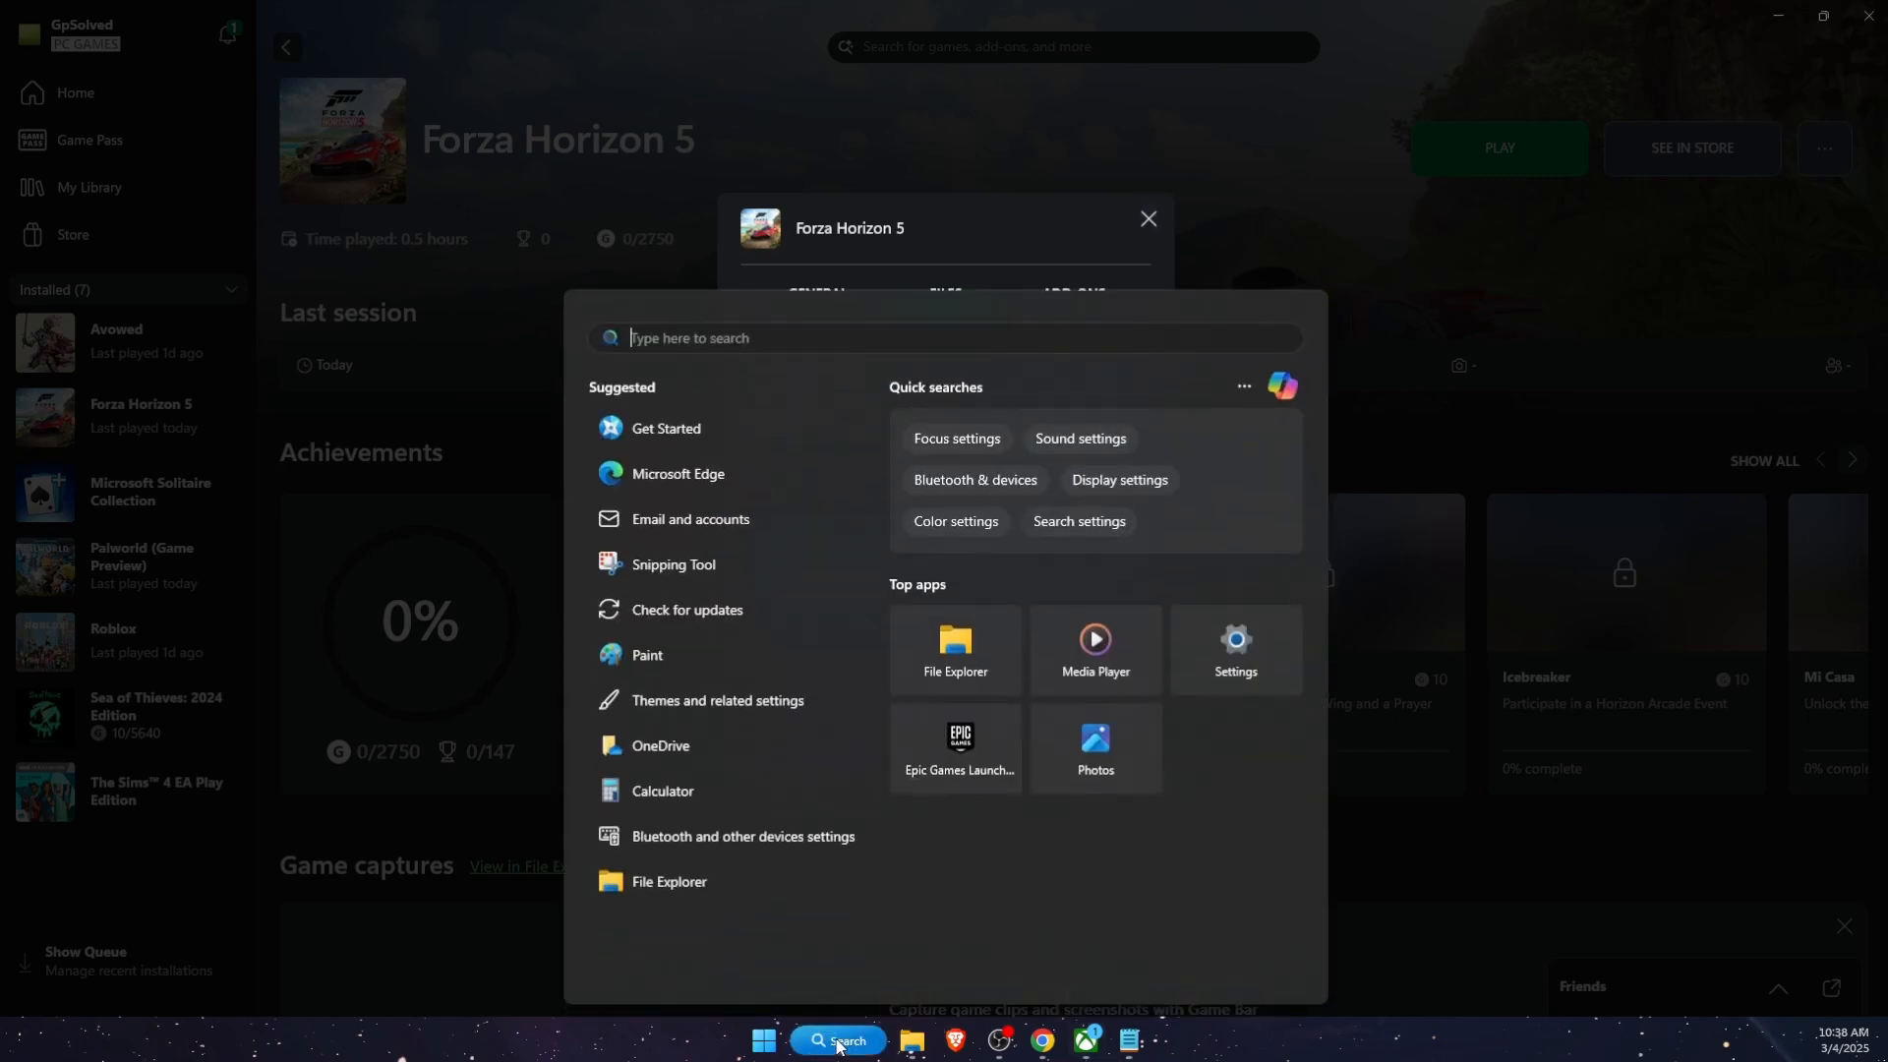
type("windows Defender Firewall")
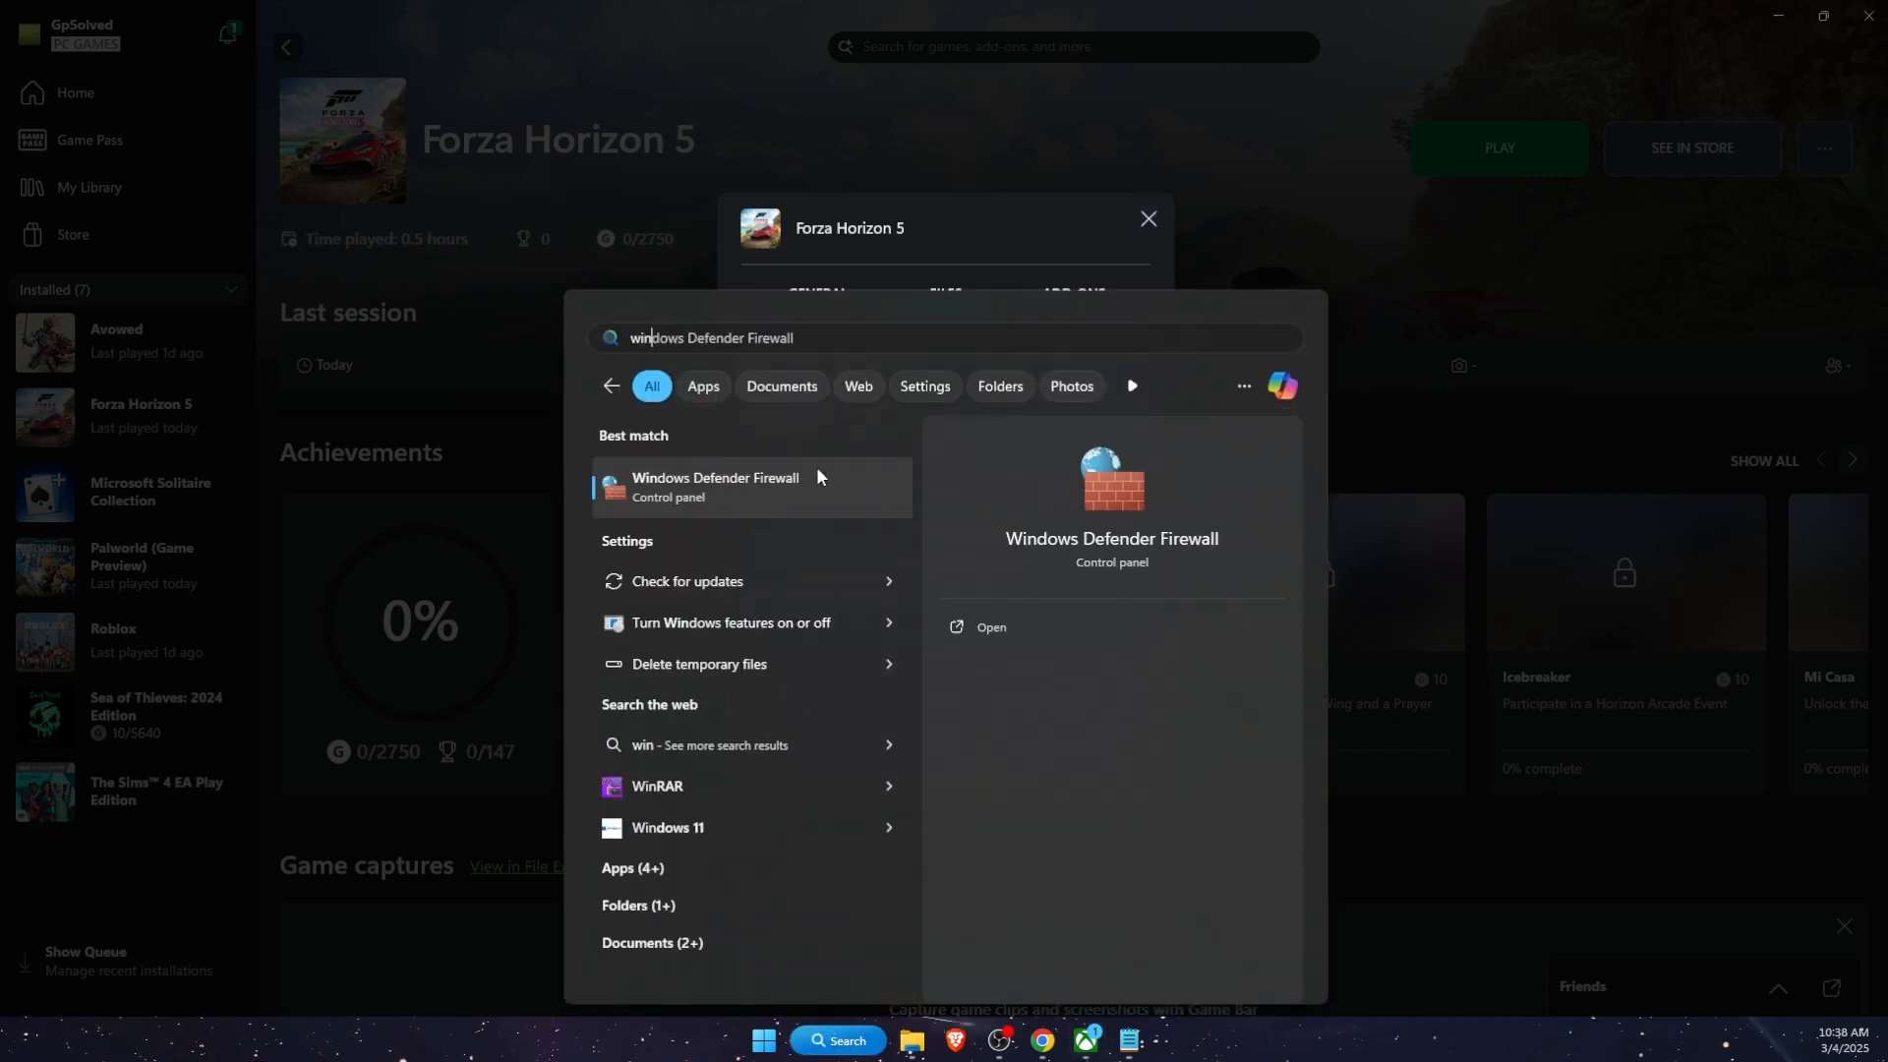
left_click(714, 486)
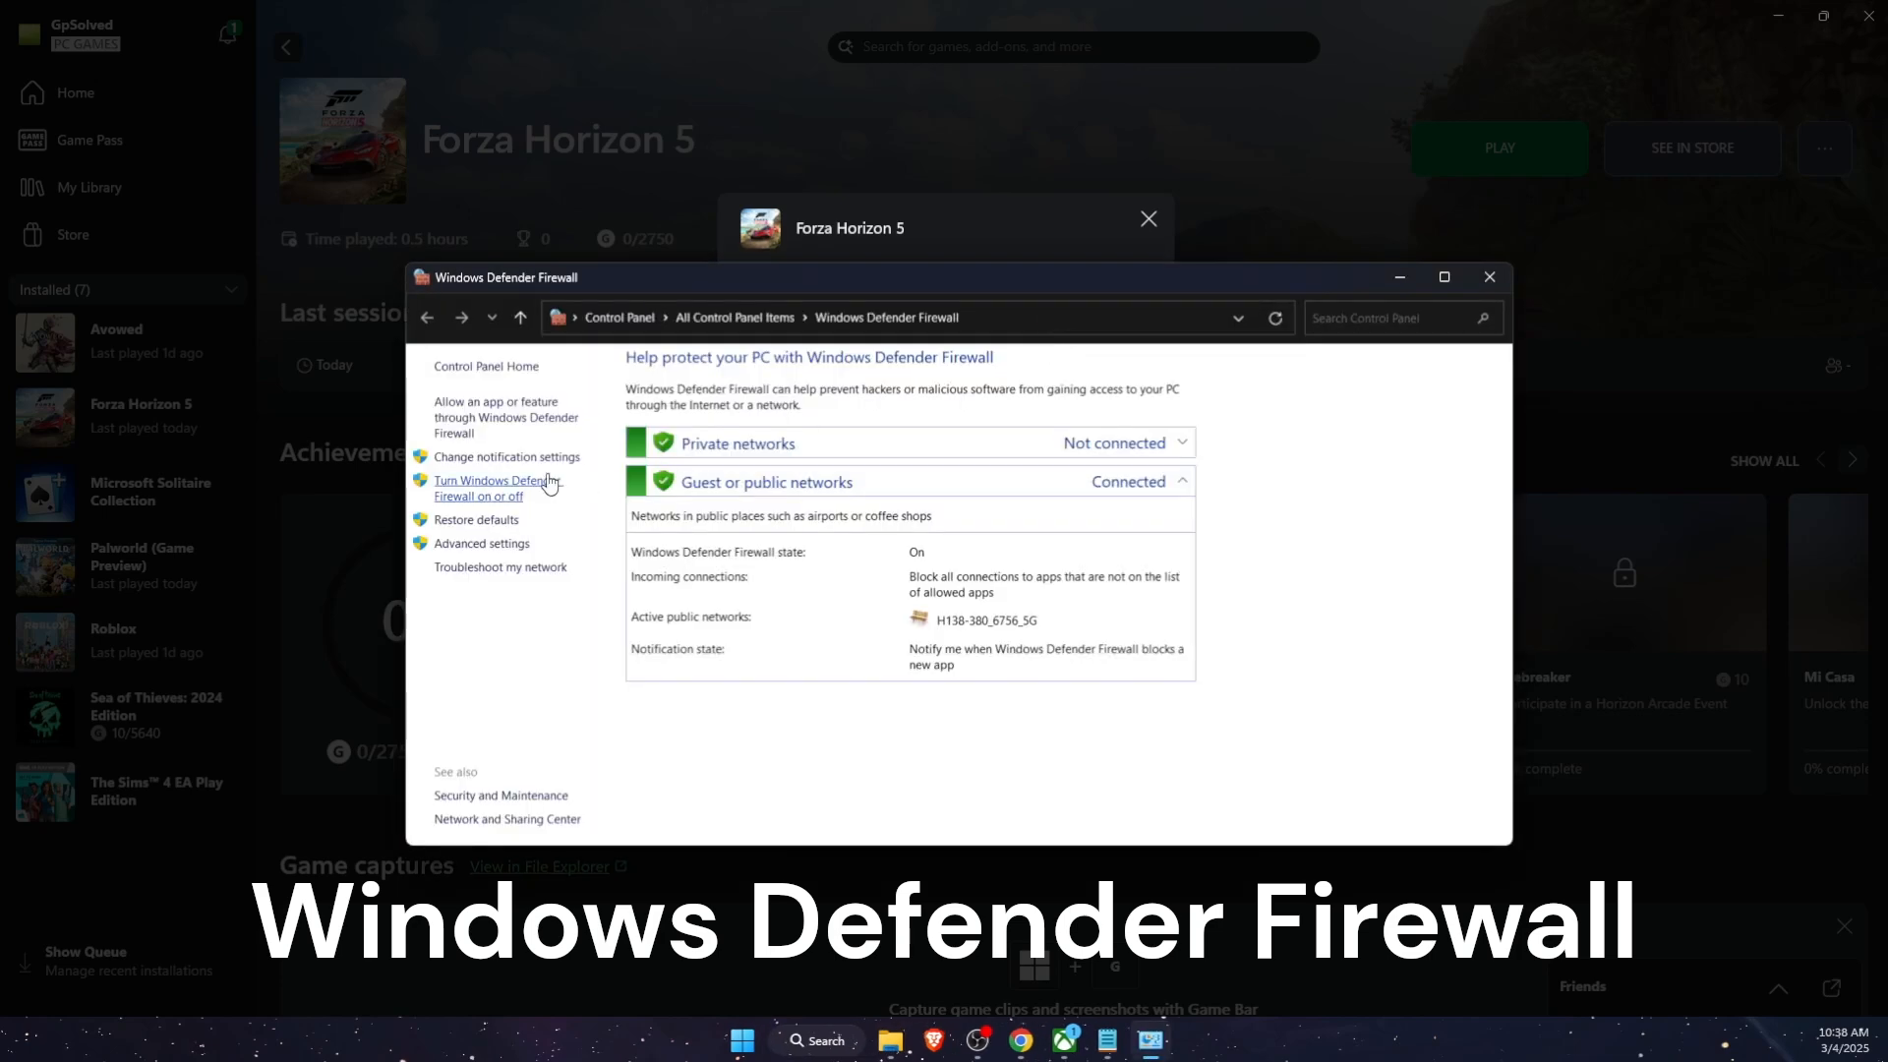
- Tick Private and Public for forzahorizon5 in the allowed apps list and confirm with OK
left_click(508, 417)
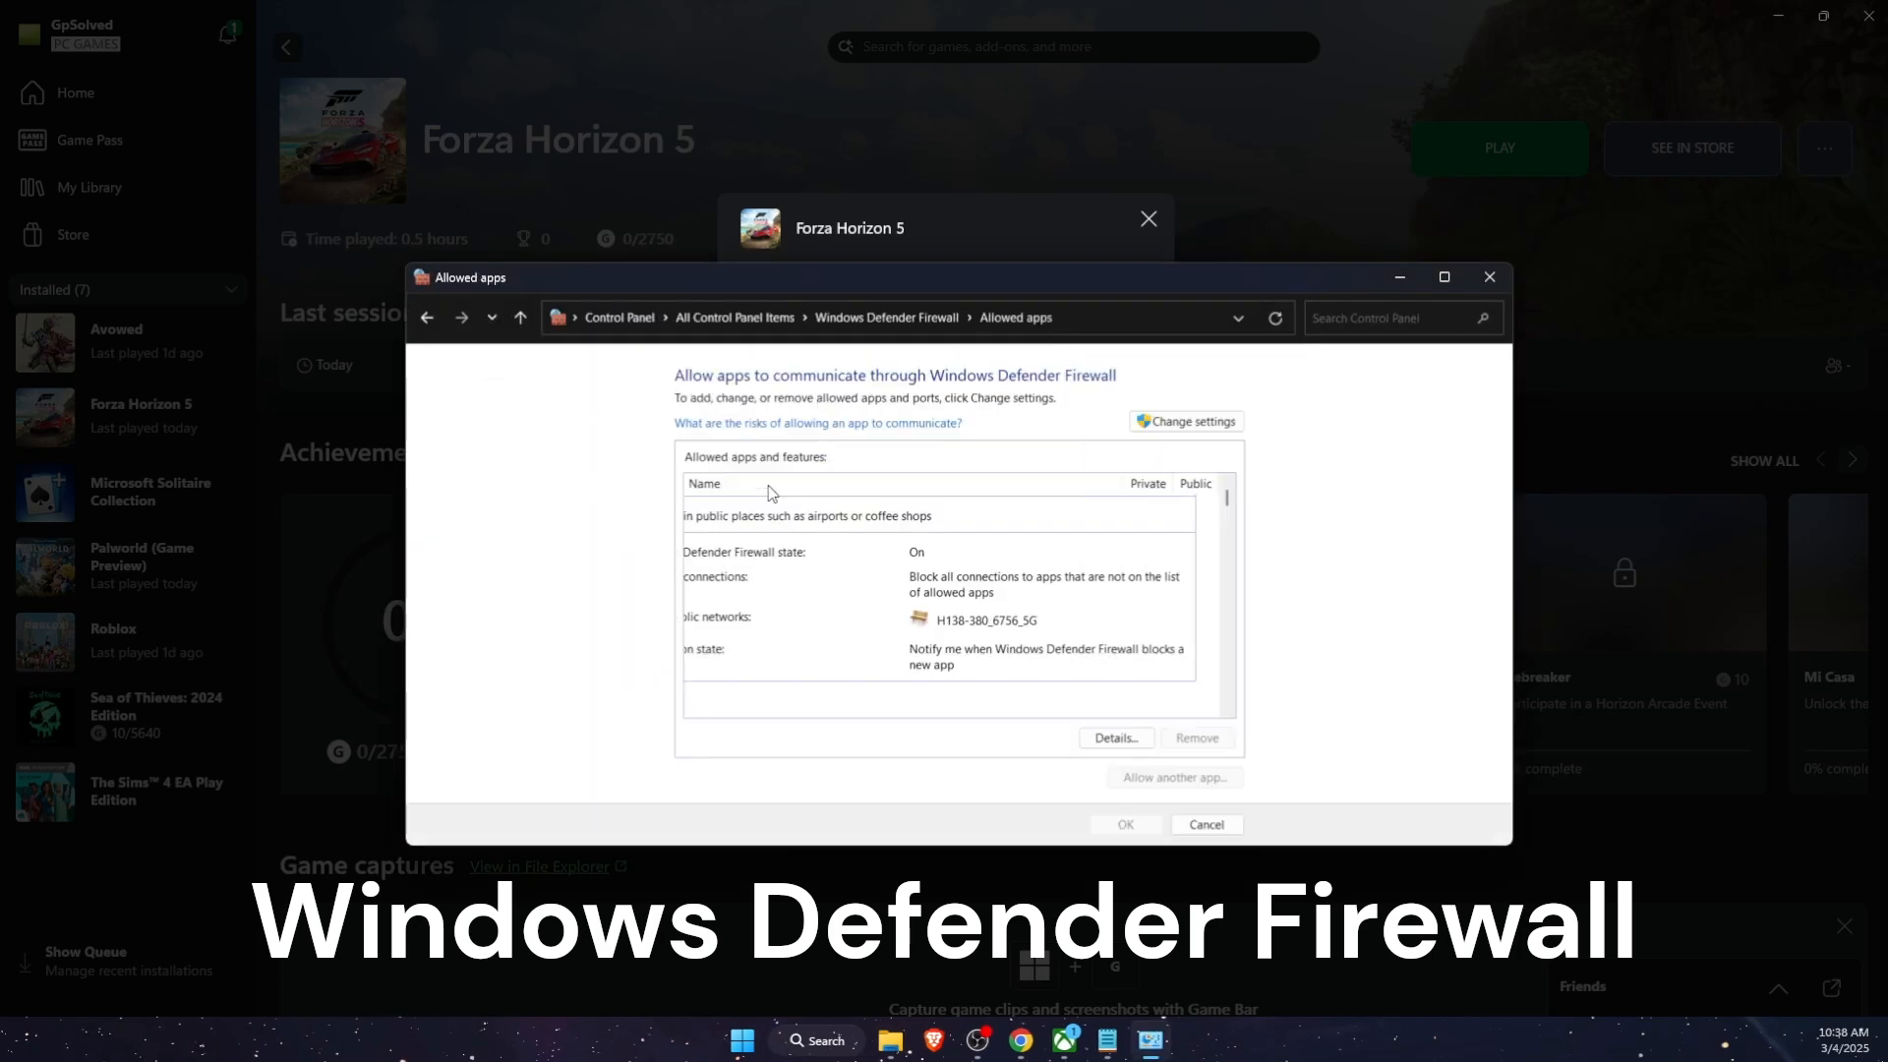
left_click(1186, 422)
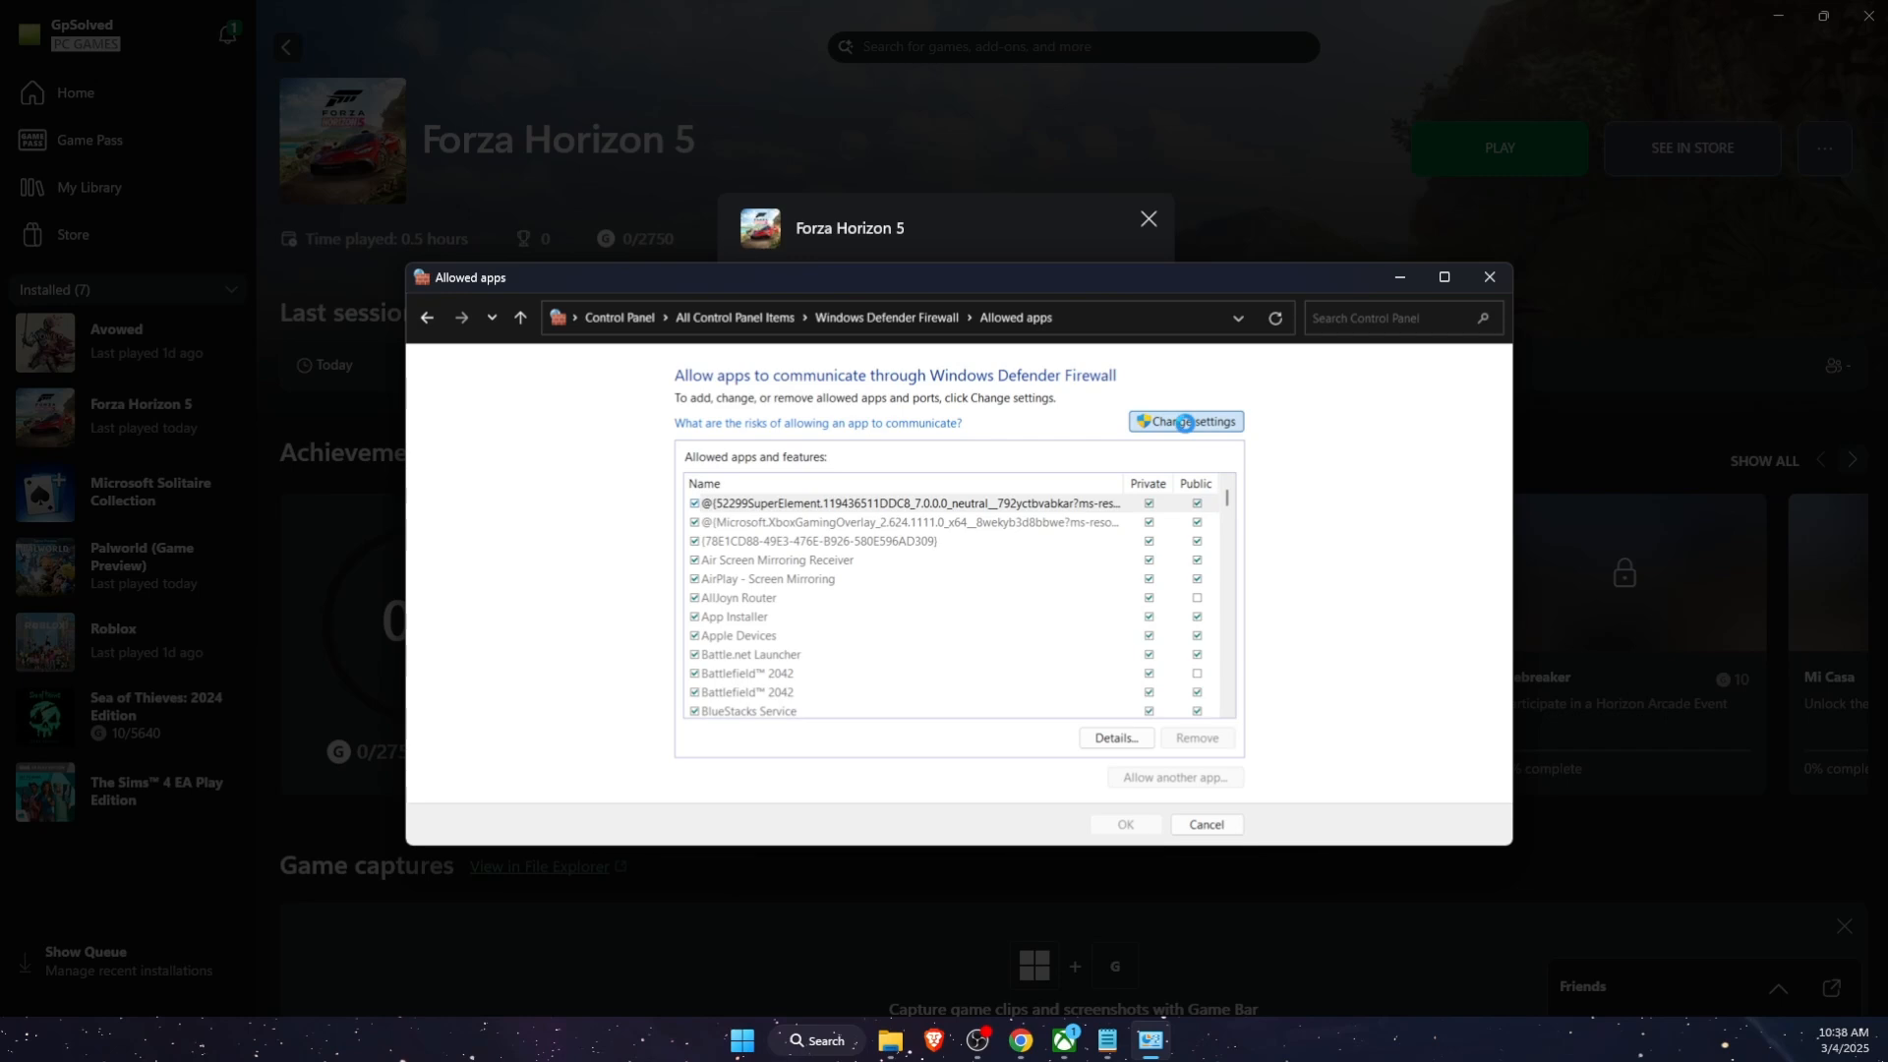
left_click(1185, 422)
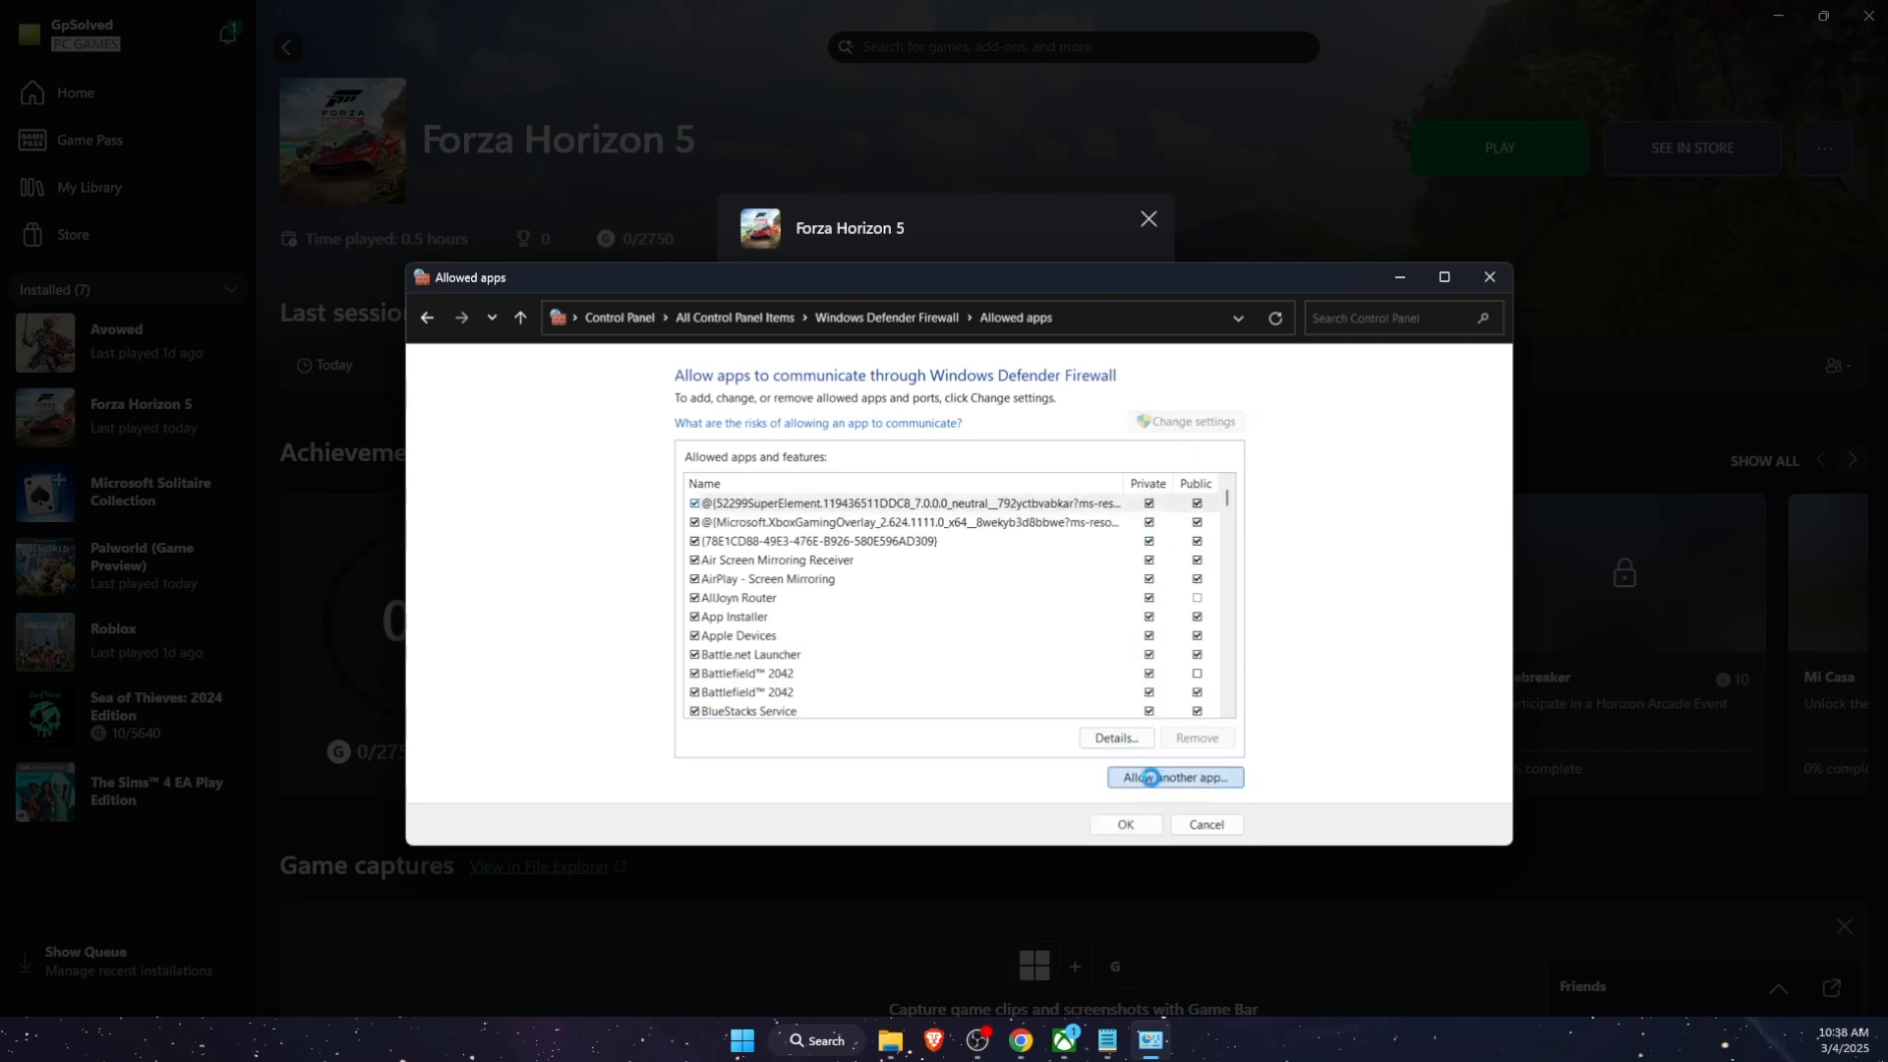
left_click(1173, 777)
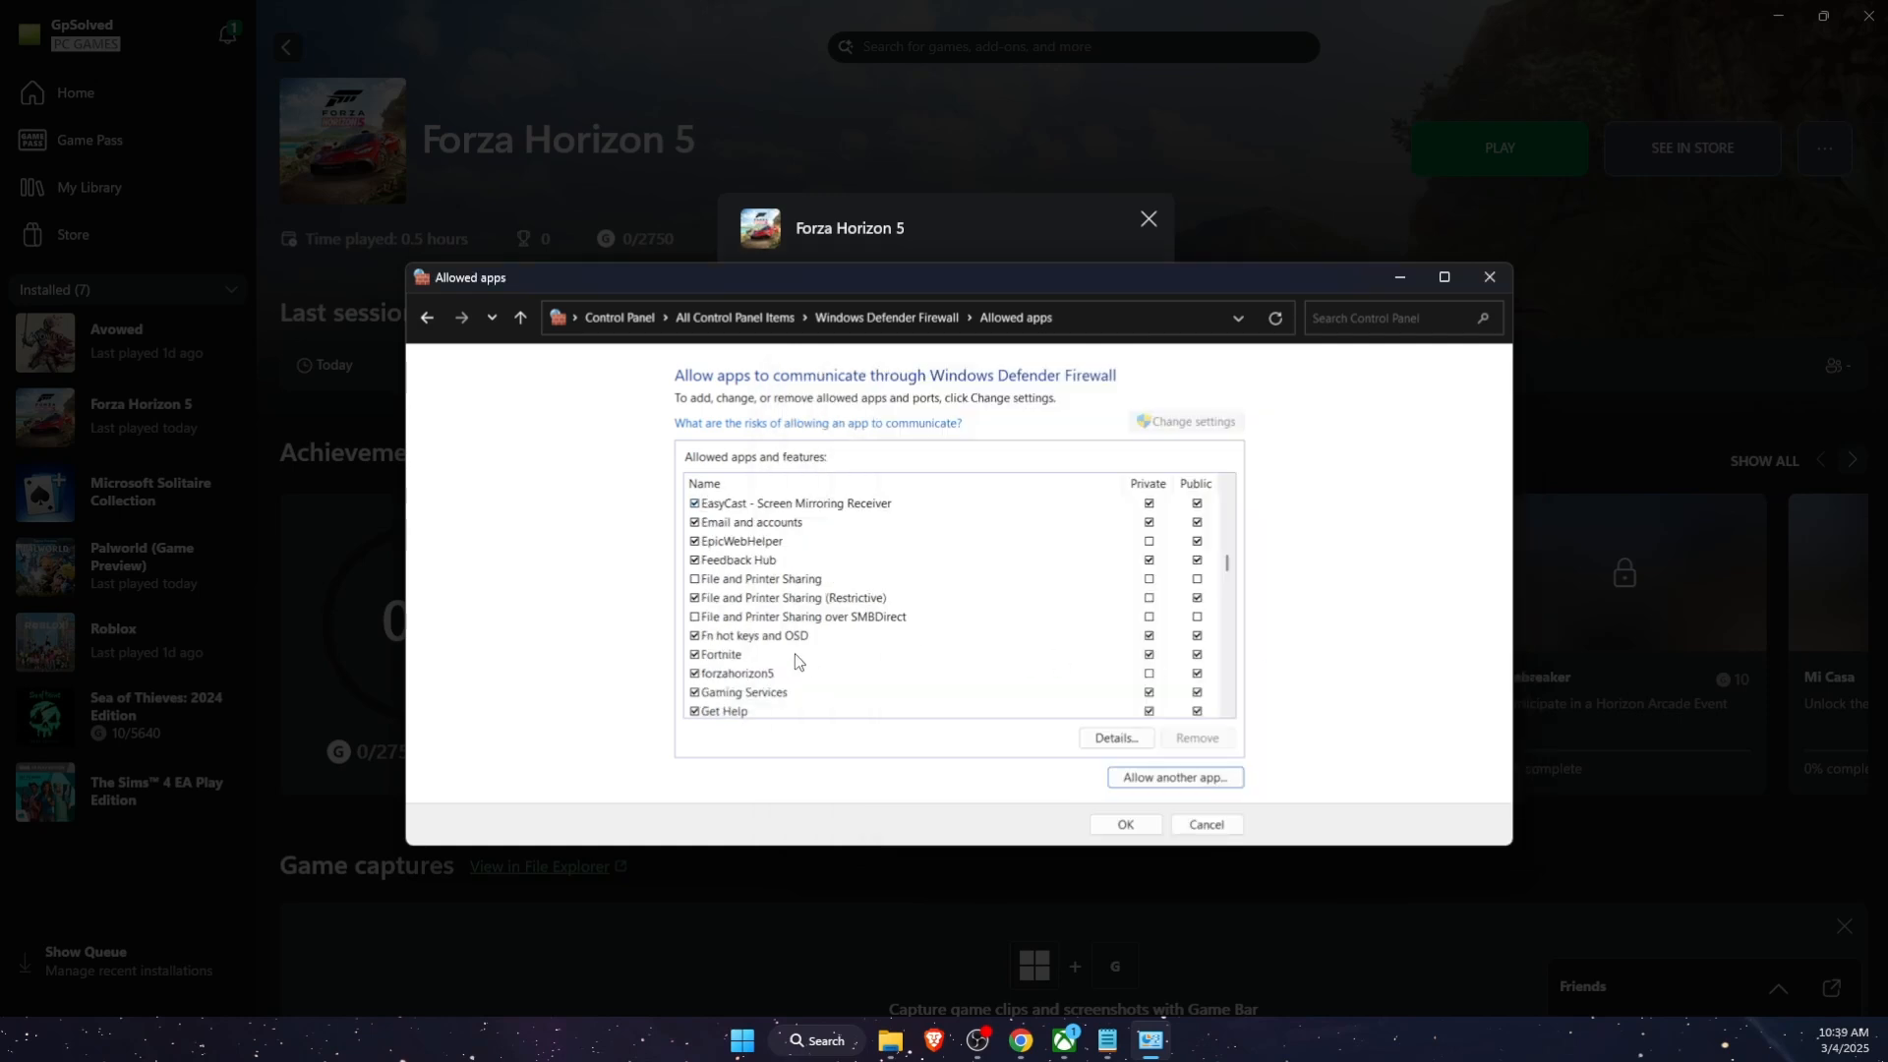
left_click(740, 672)
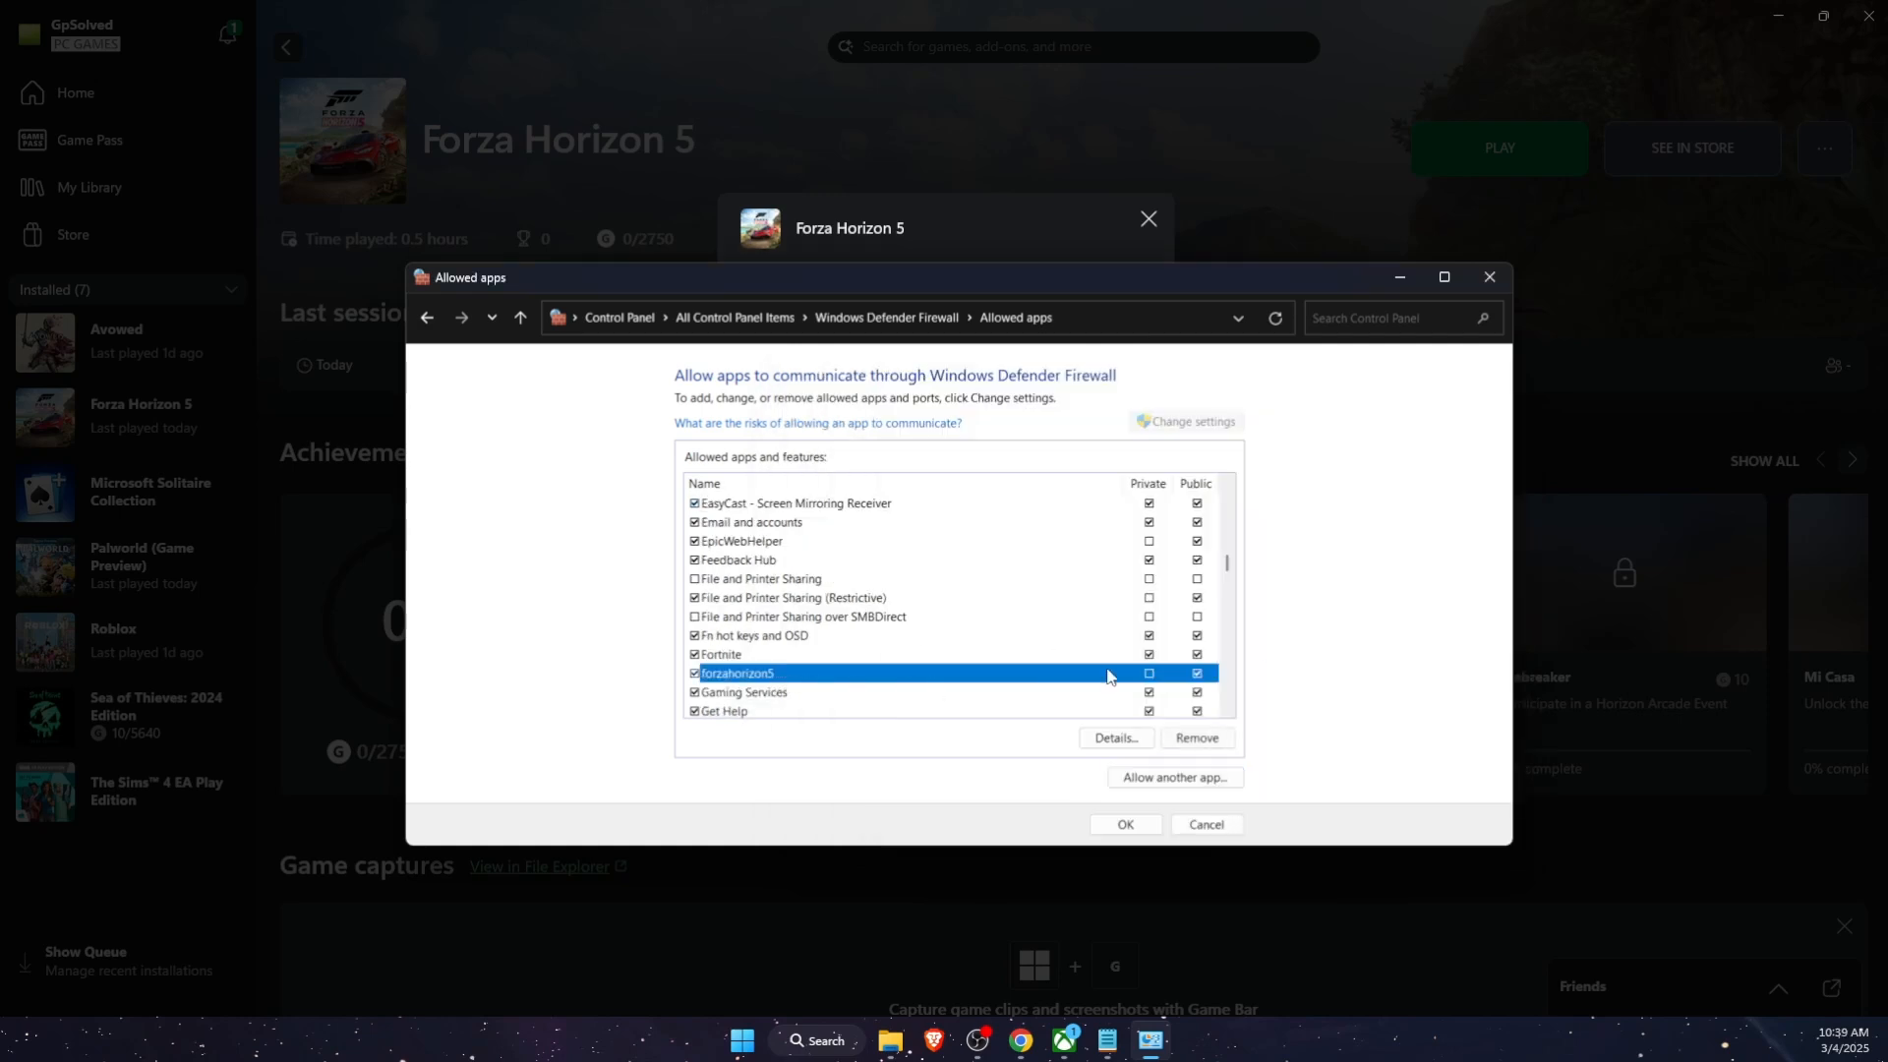
left_click(1146, 672)
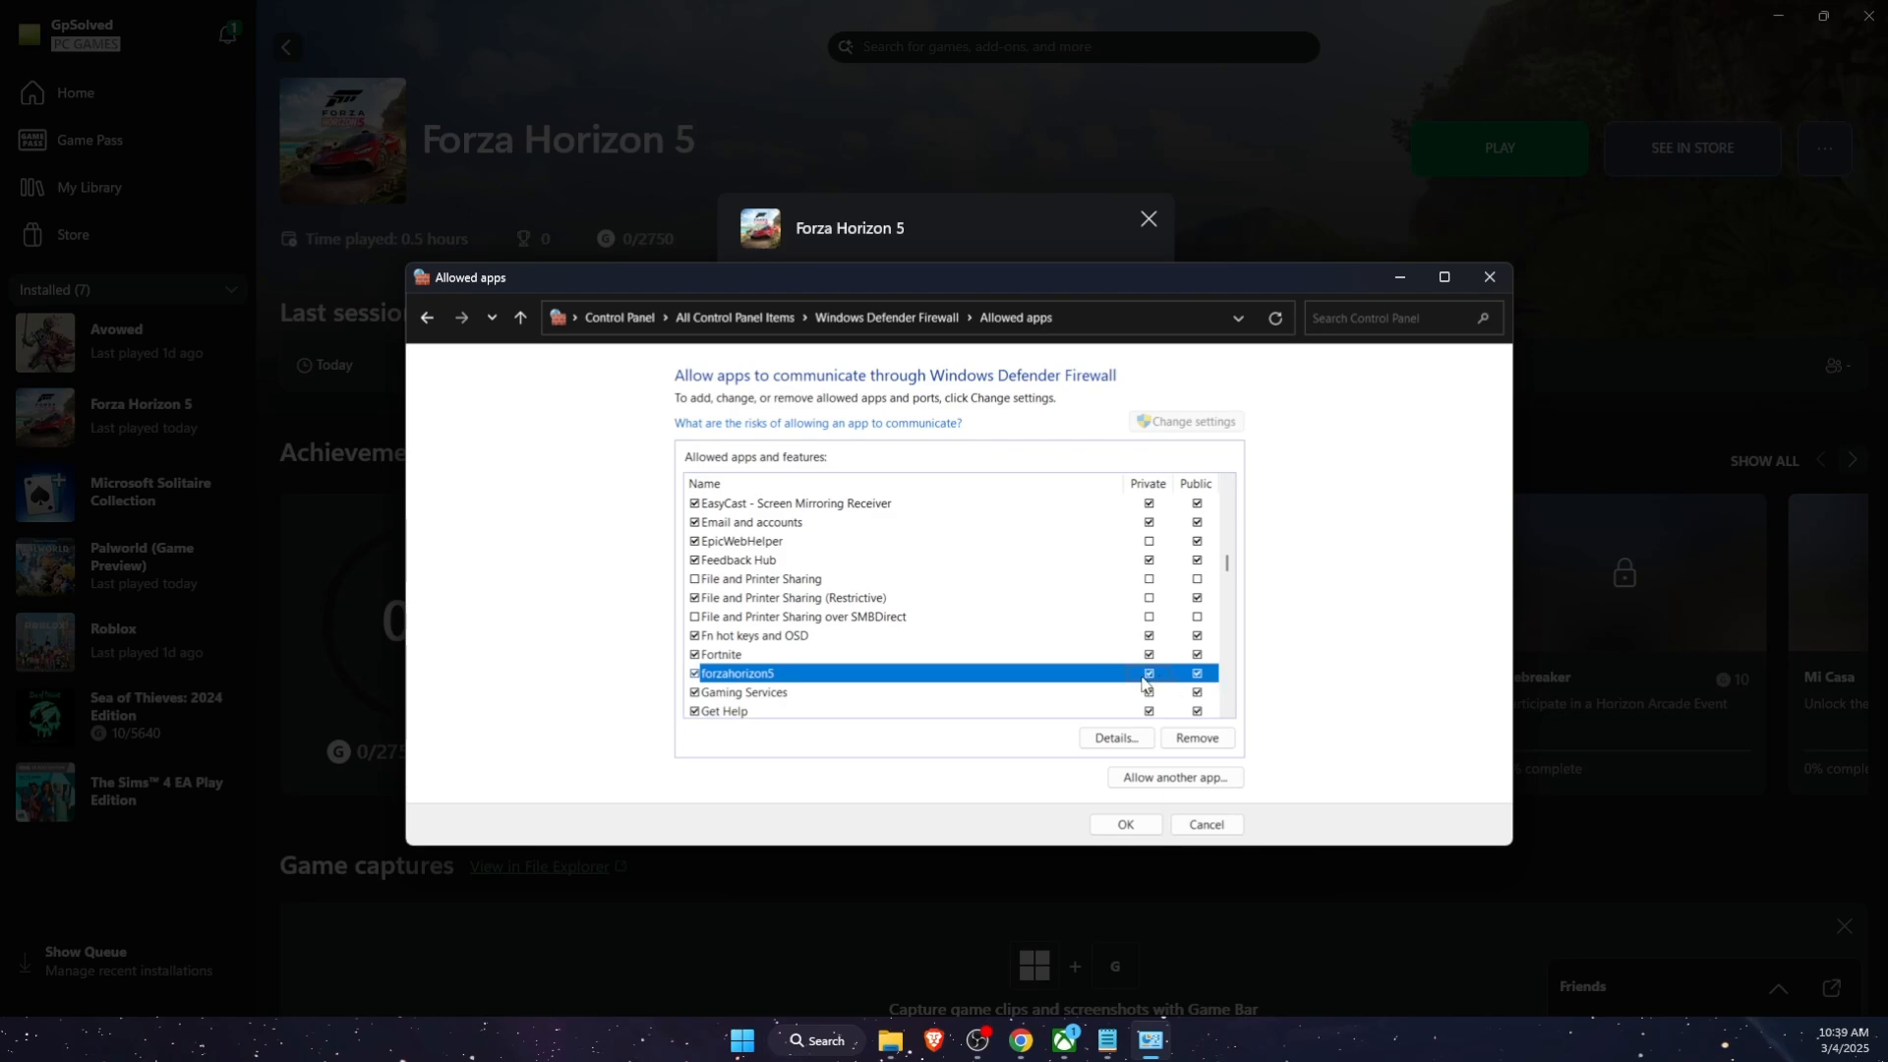
left_click(1123, 824)
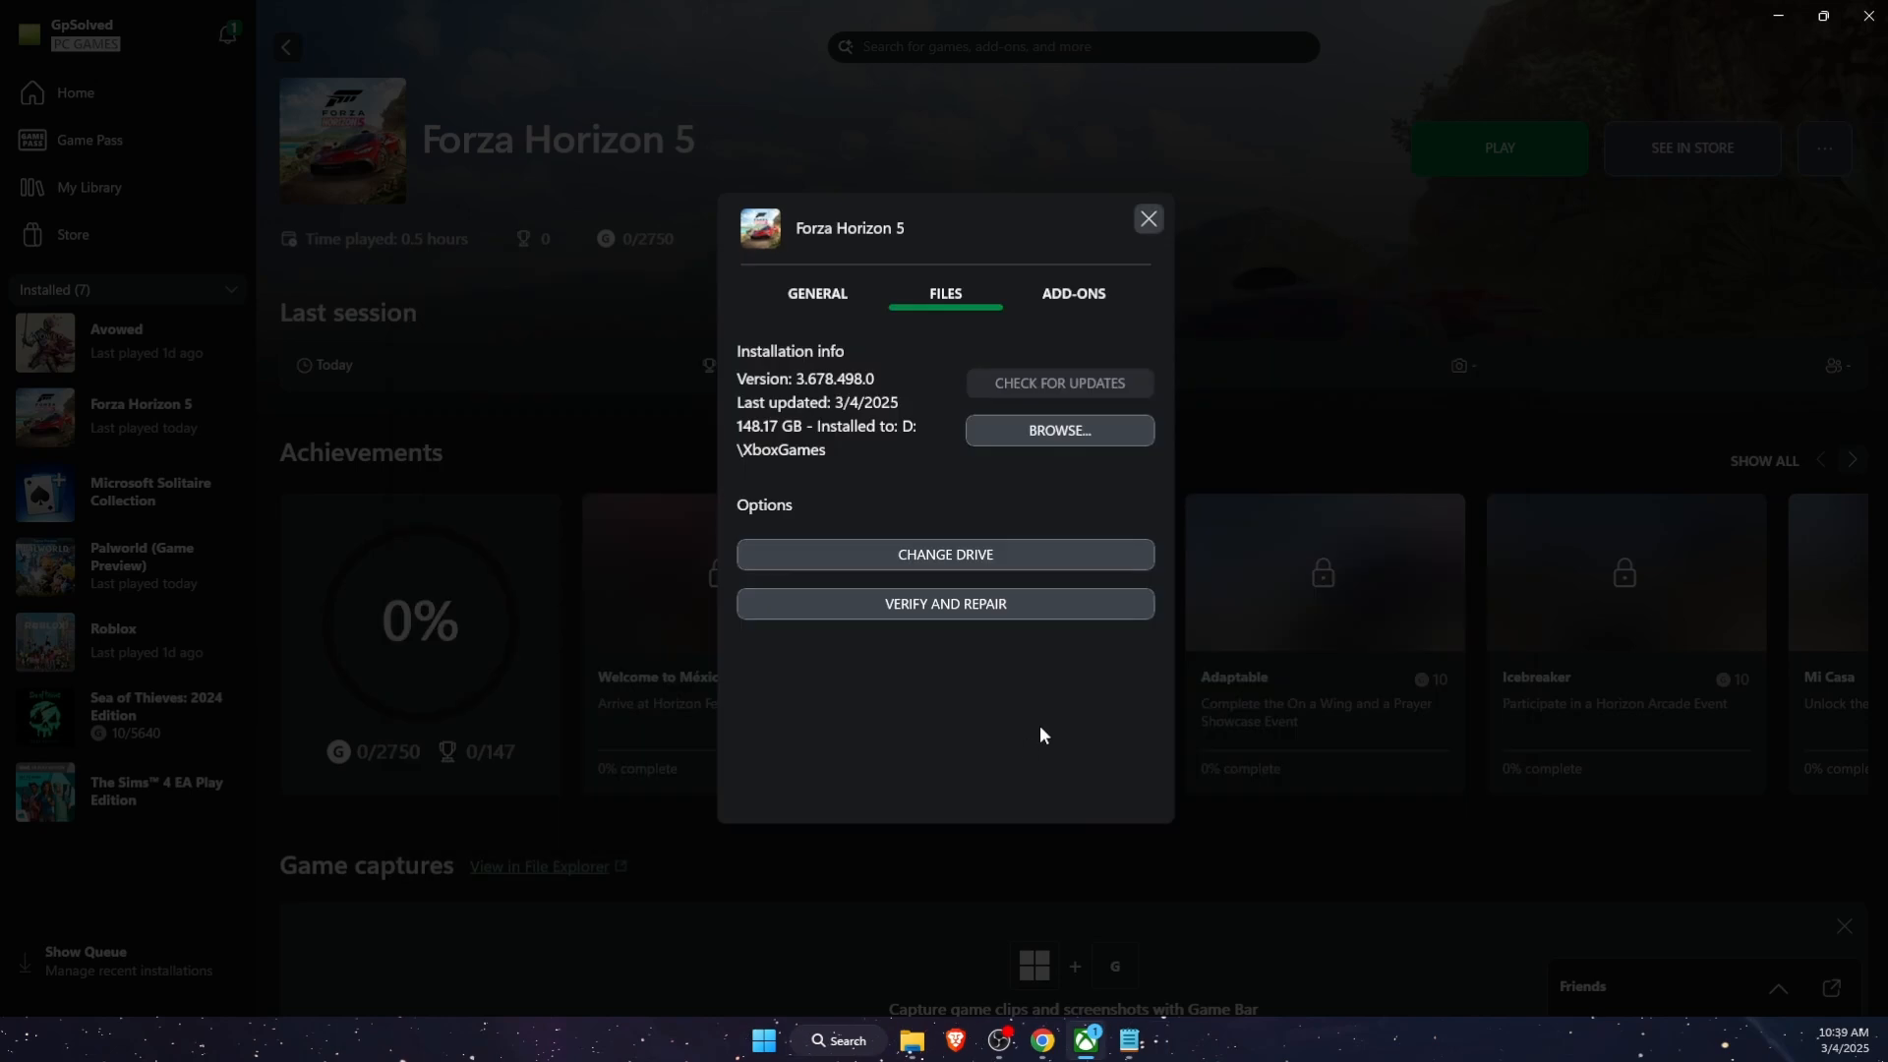
mouse_move(1025, 714)
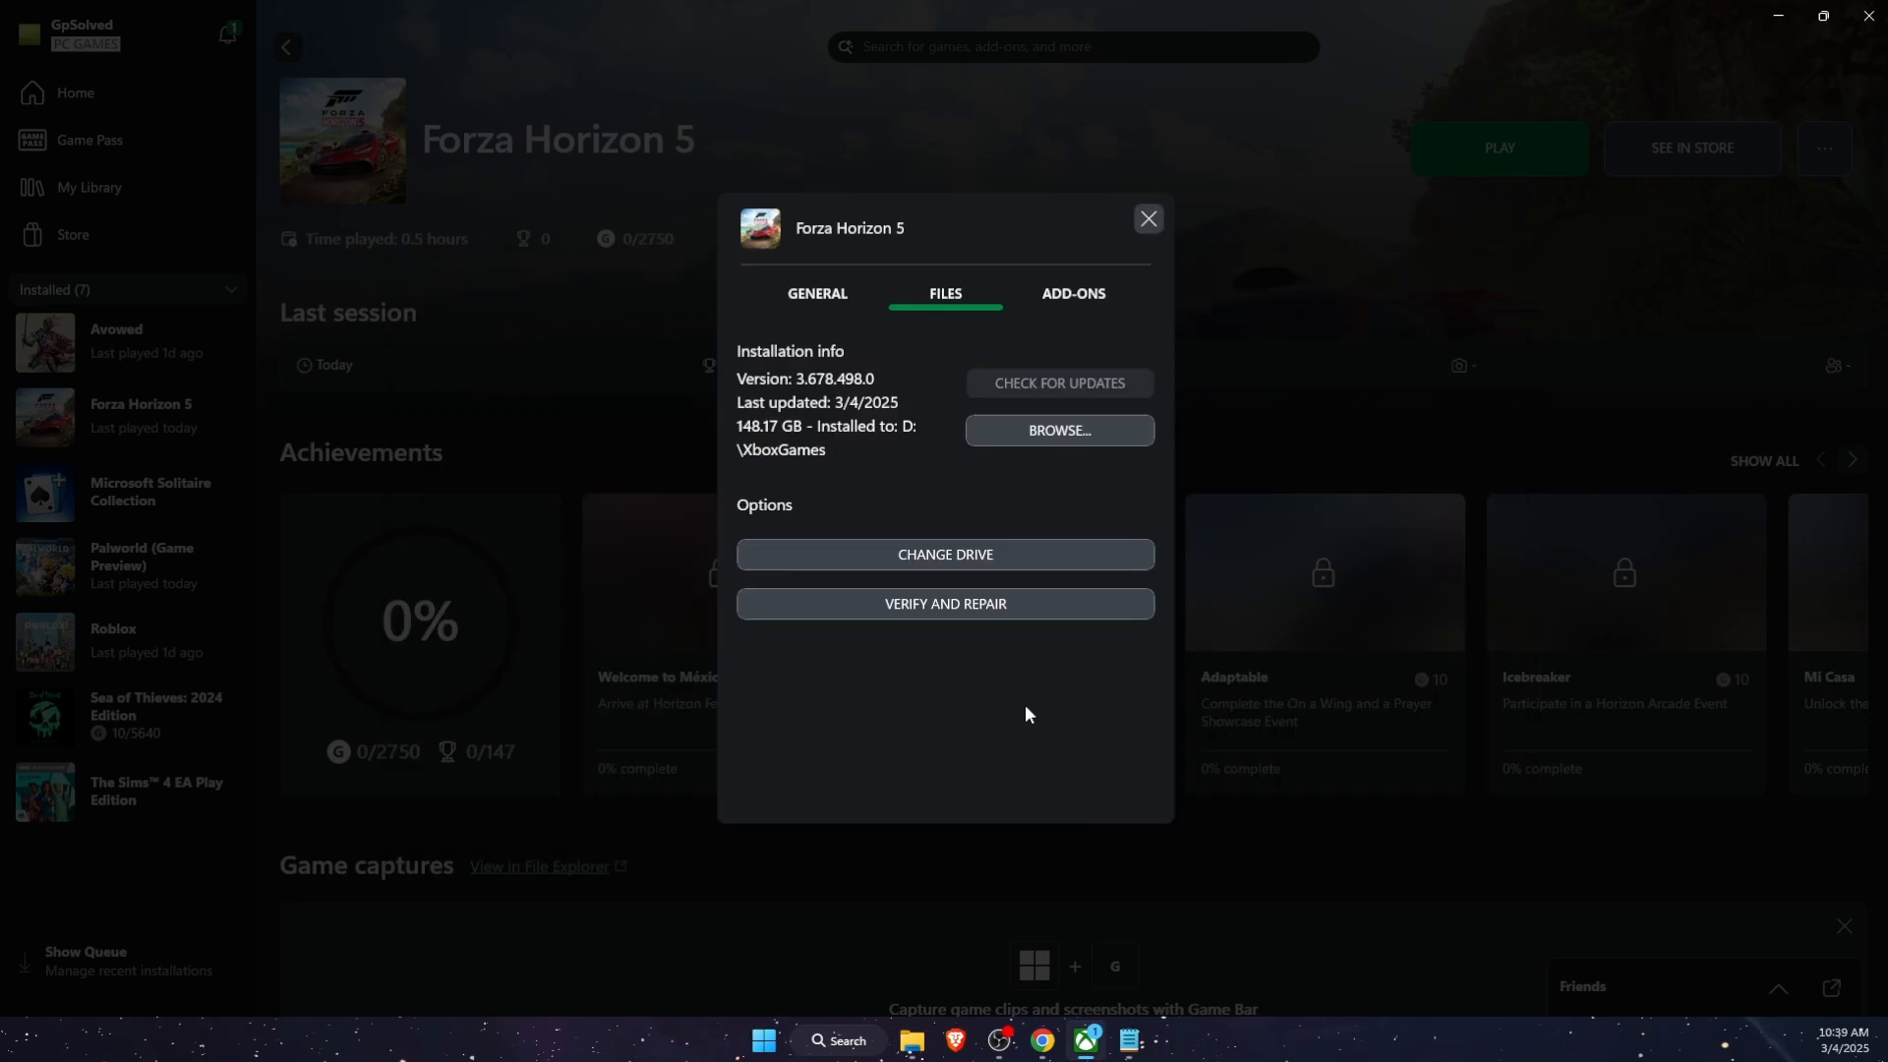
mouse_move(1191, 246)
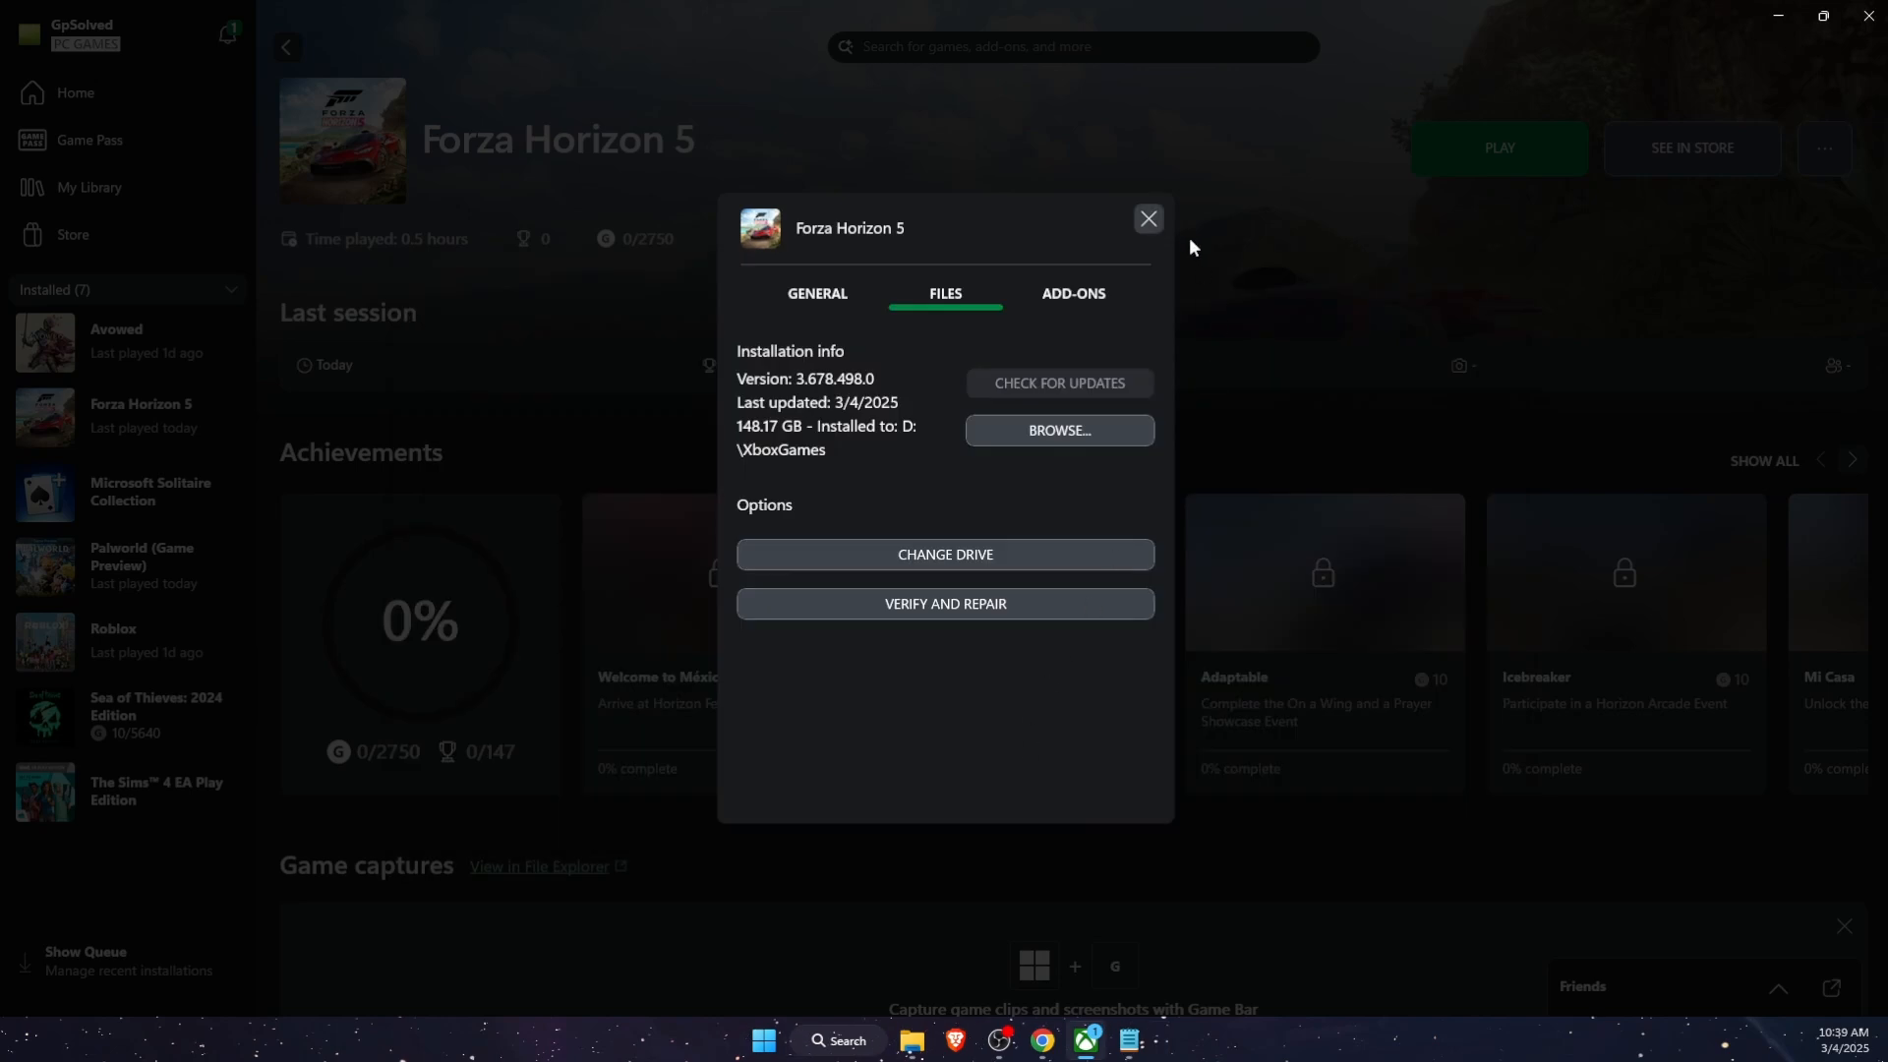
- Close the Forza Horizon 5 Manage dialog in the Xbox app
left_click(1144, 218)
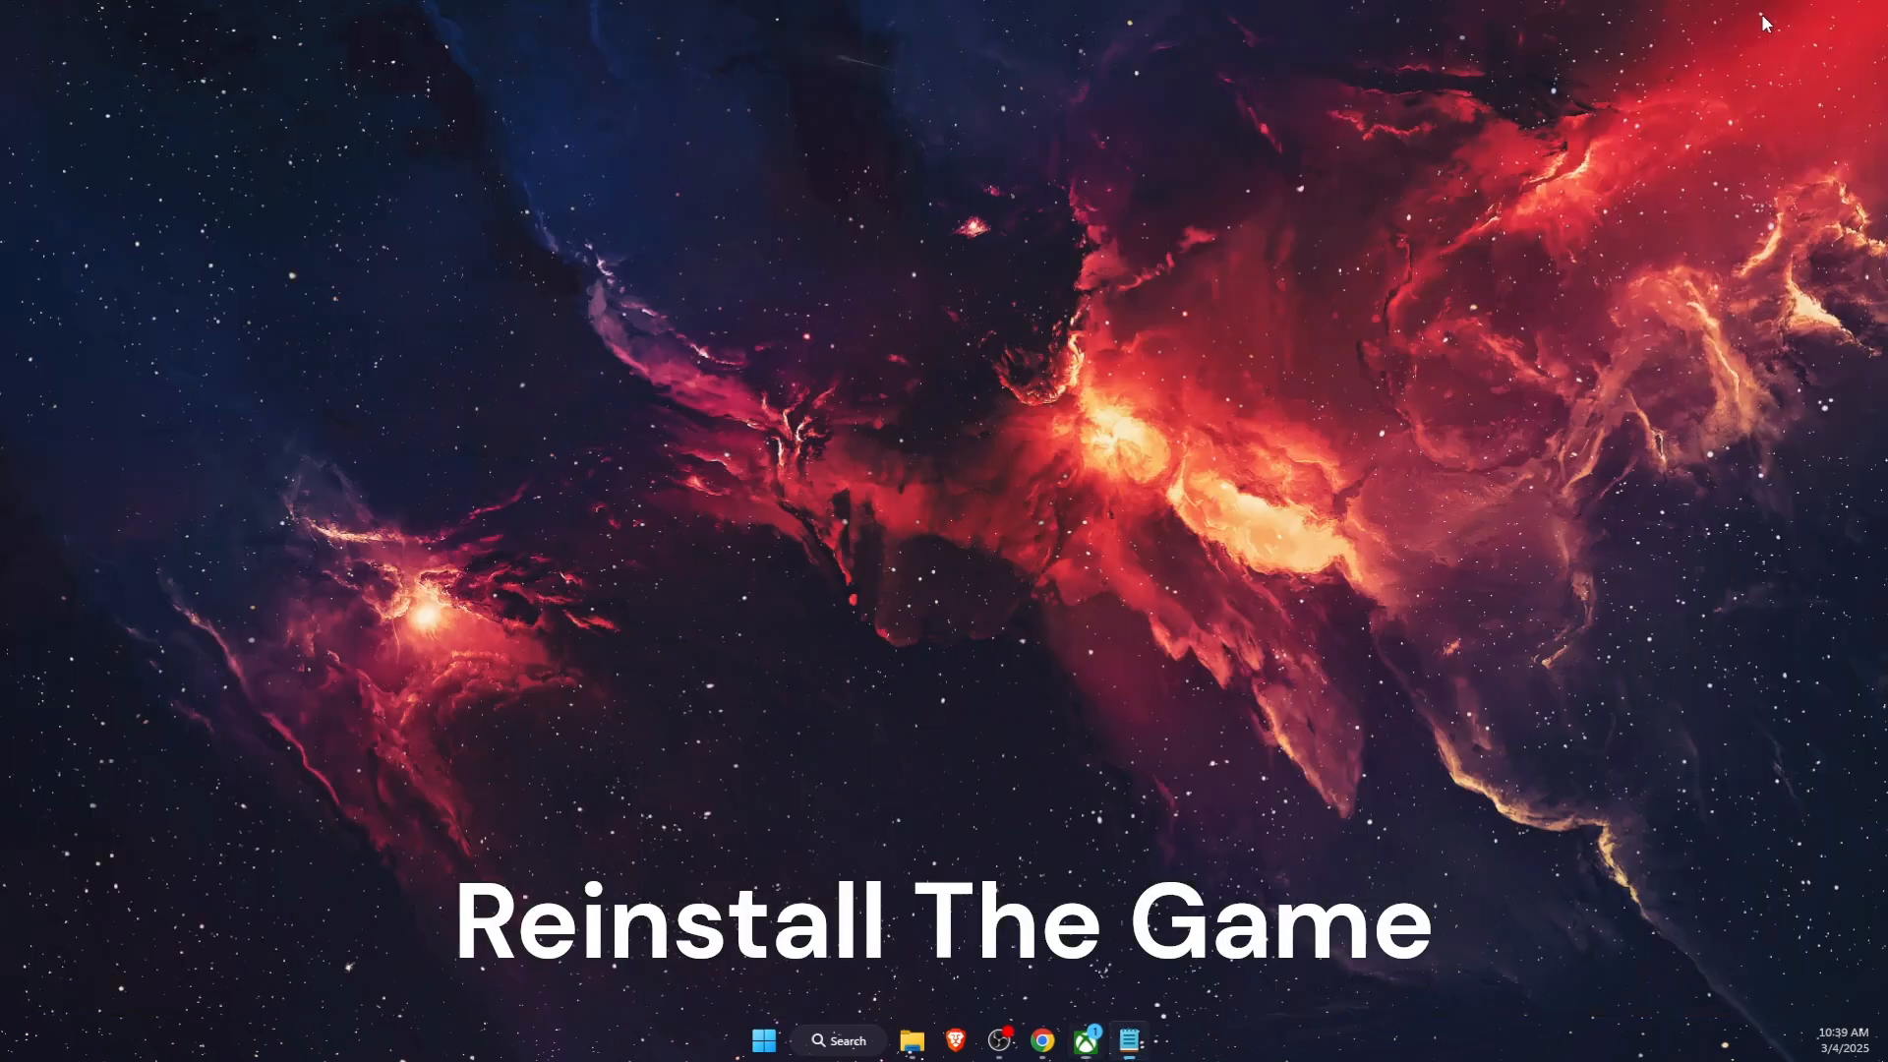